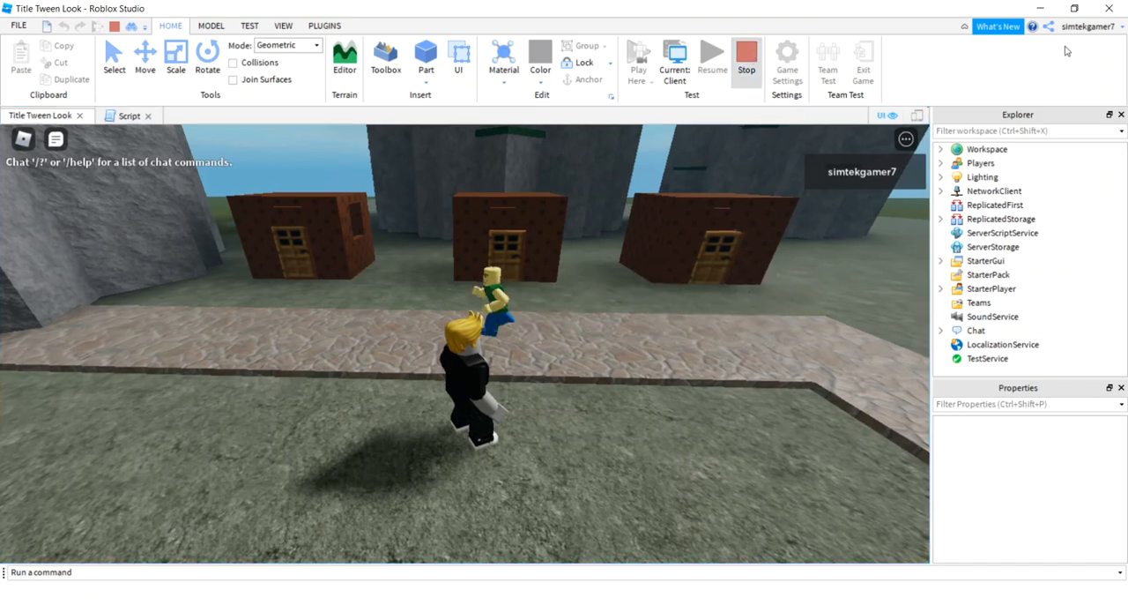
- Stop the running play-test to return to editing
click(746, 56)
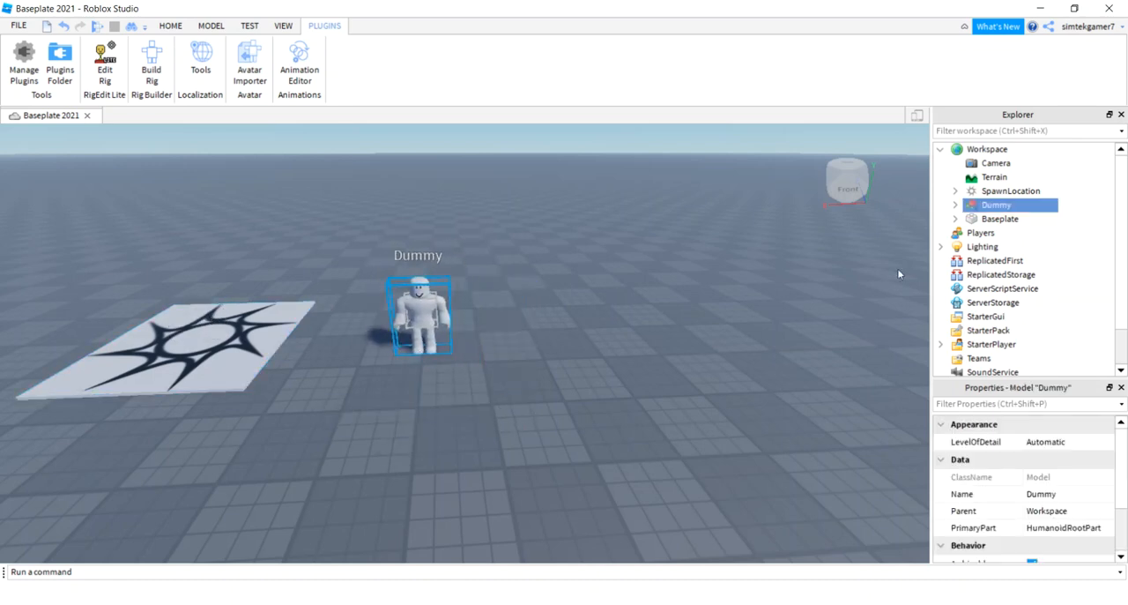
- Rename the Dummy rig to Ralph and expand it in Explorer
double_click(996, 204)
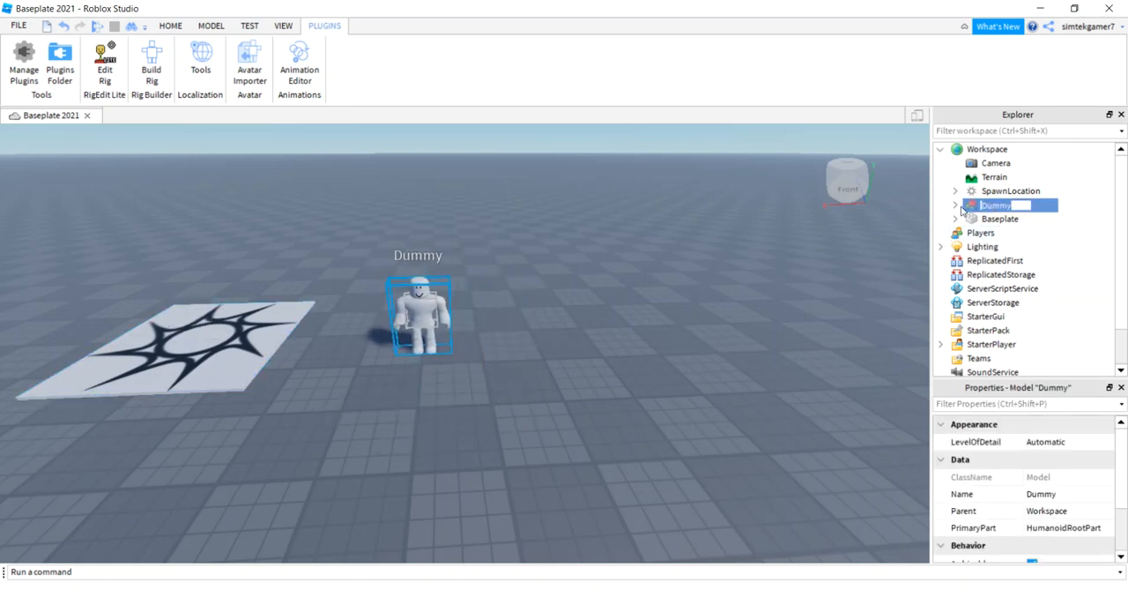
text(Ralph)
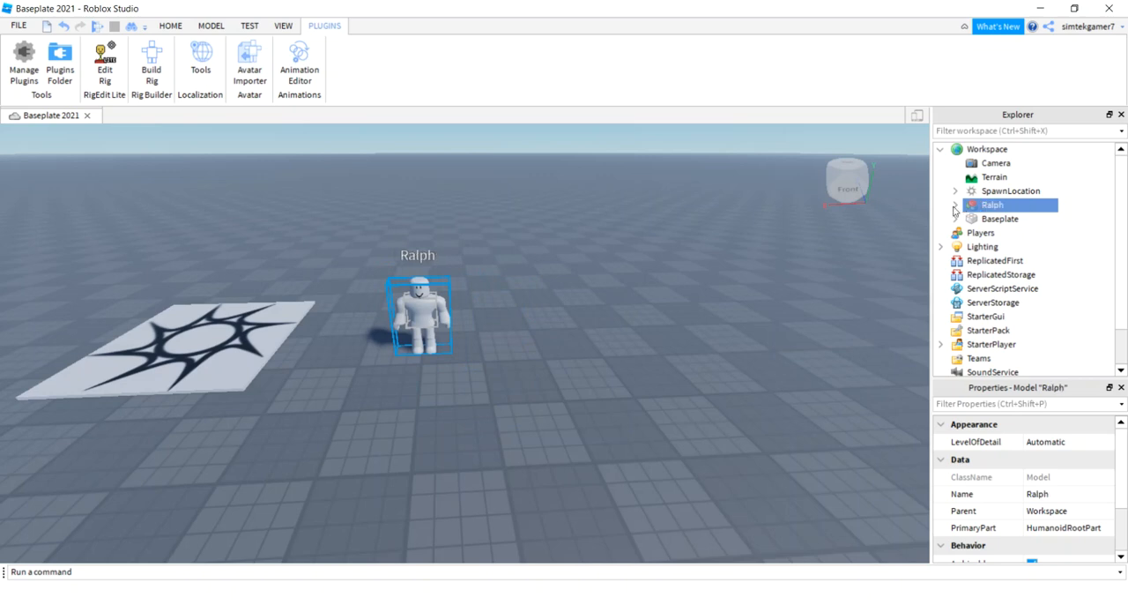
click(956, 205)
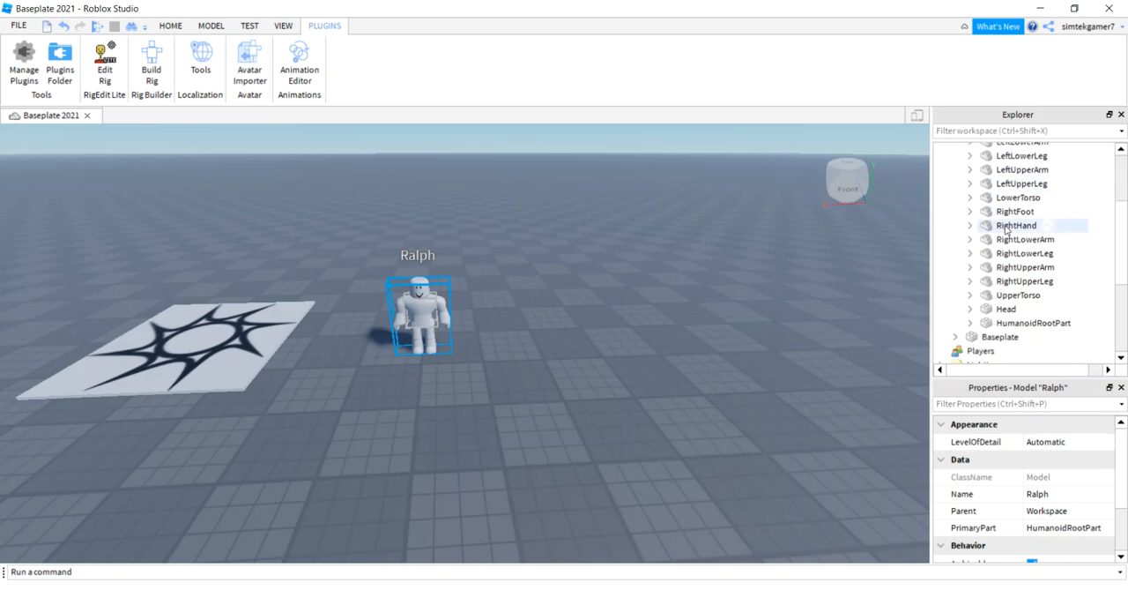
- Unanchor Ralph's HumanoidRootPart so the character can move
click(1033, 323)
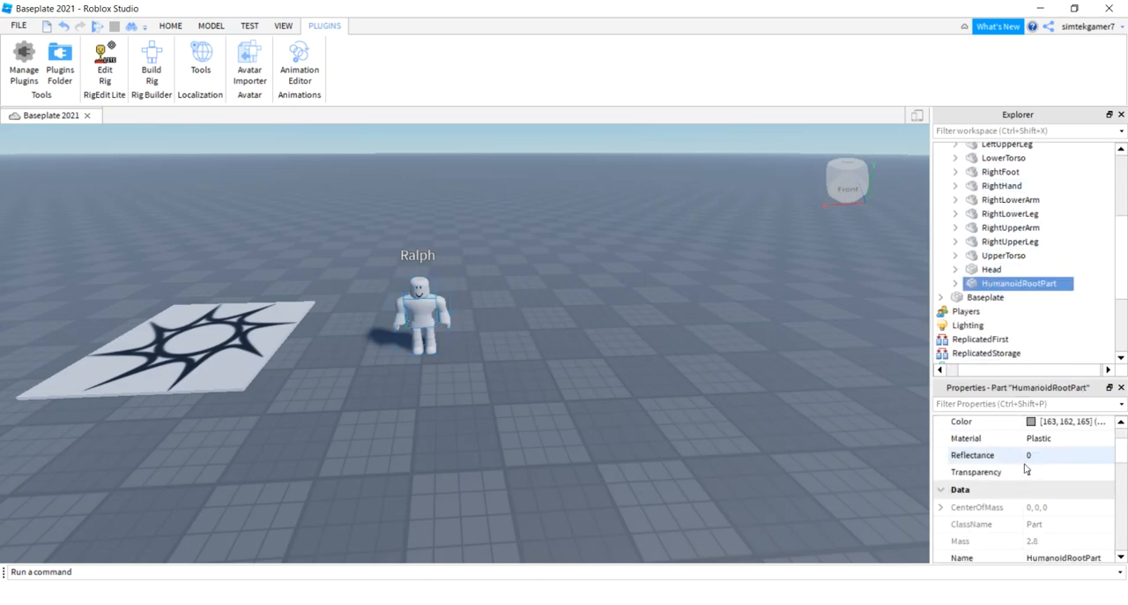
scroll(down, 3)
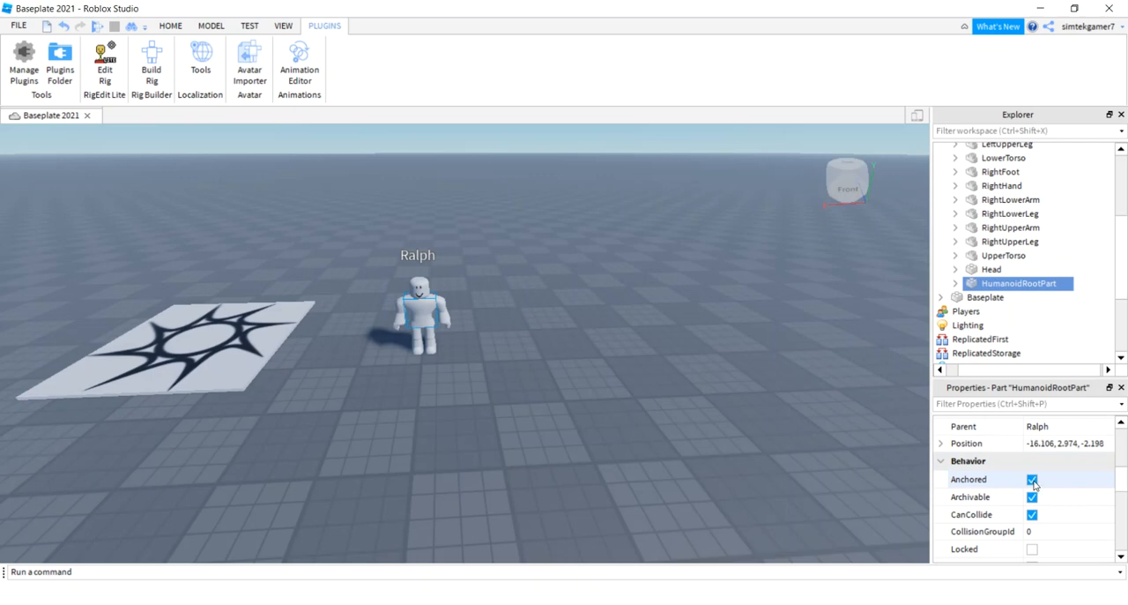
click(1033, 479)
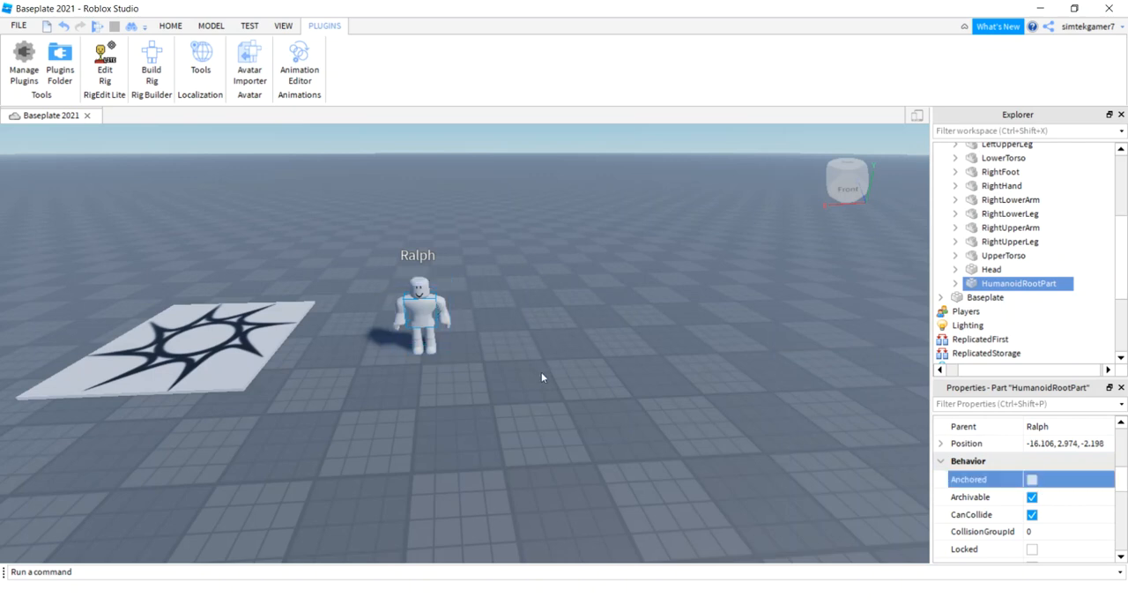
click(169, 25)
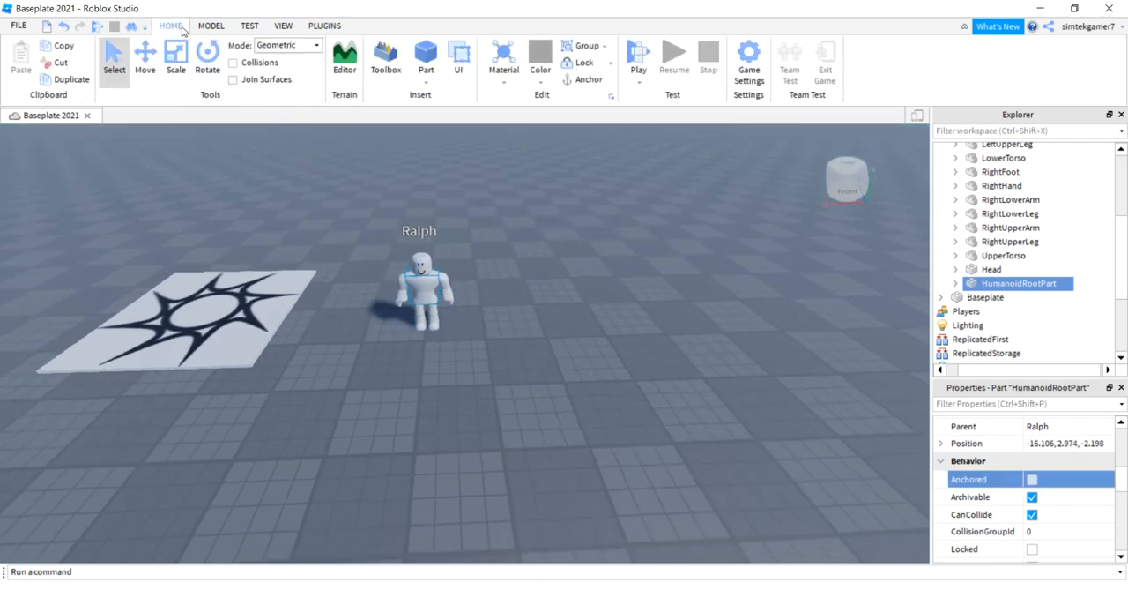
- Insert a Block part into the Workspace and rename it Wp
click(427, 69)
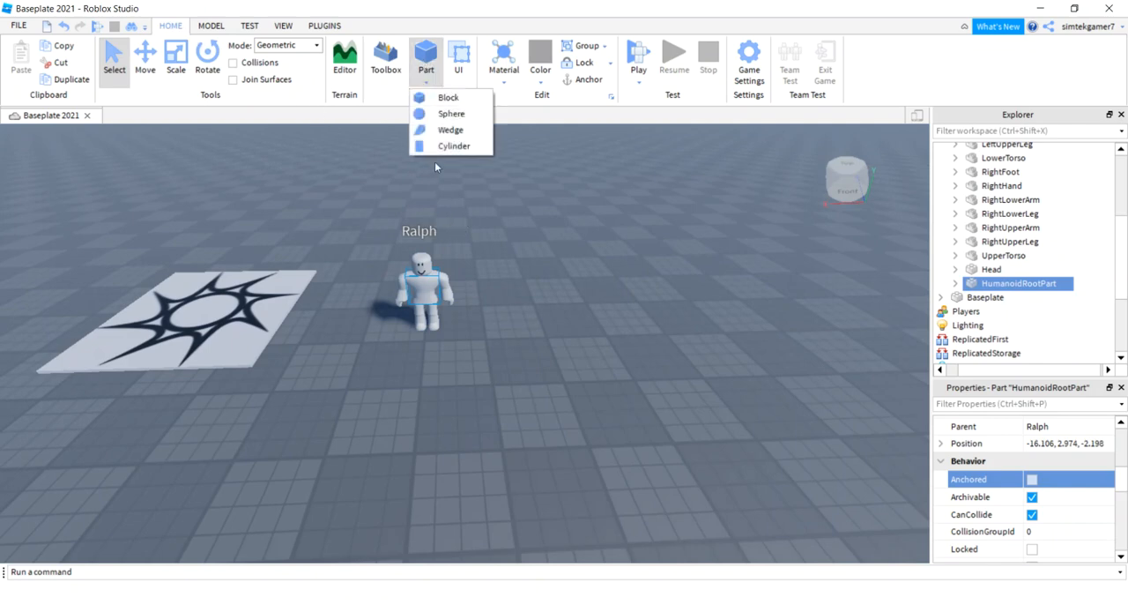
click(447, 97)
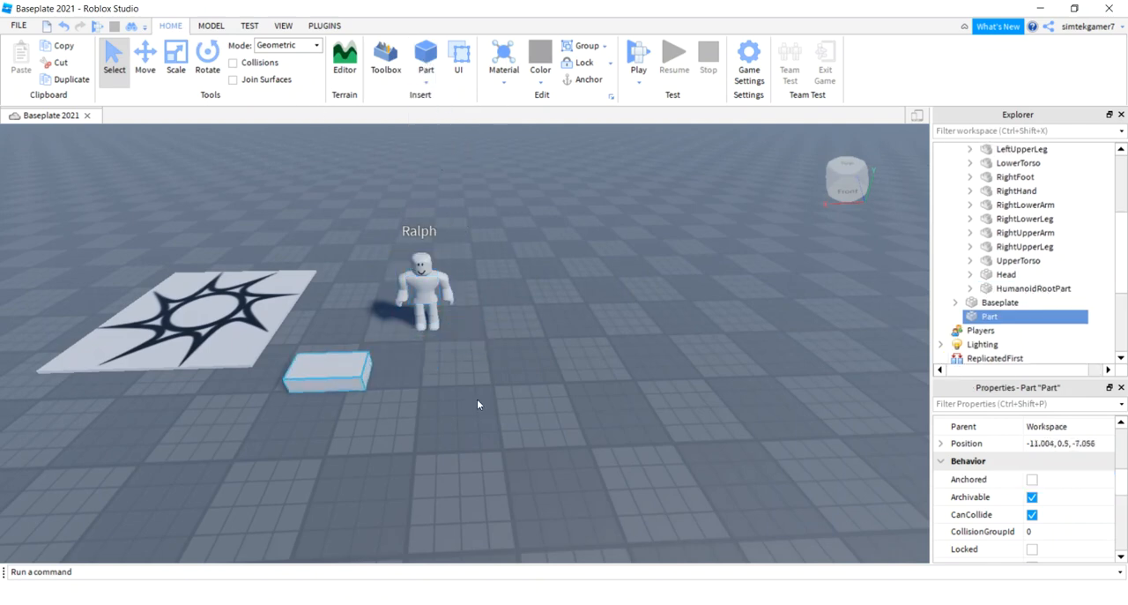
double_click(1023, 316)
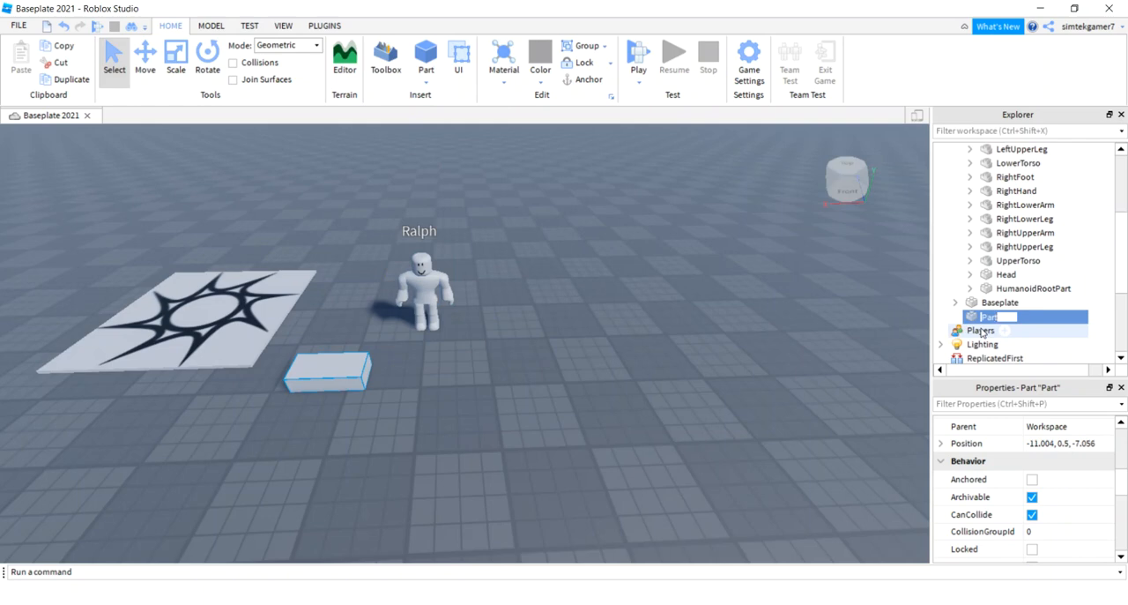
text(Wp)
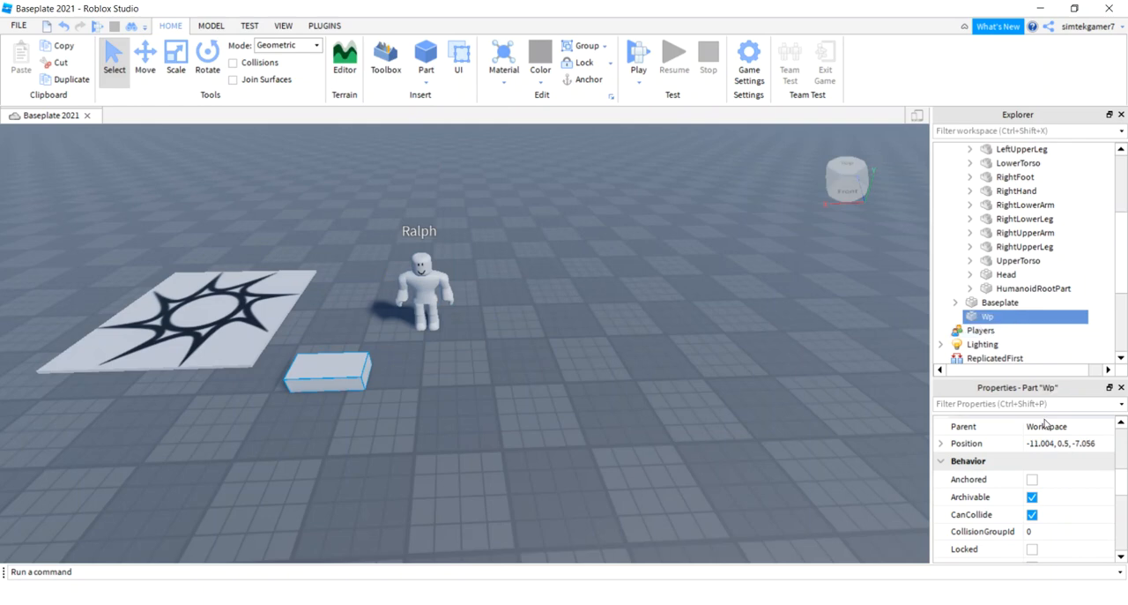
- Make Wp anchored, non-colliding and sized 1,1,1
click(1033, 479)
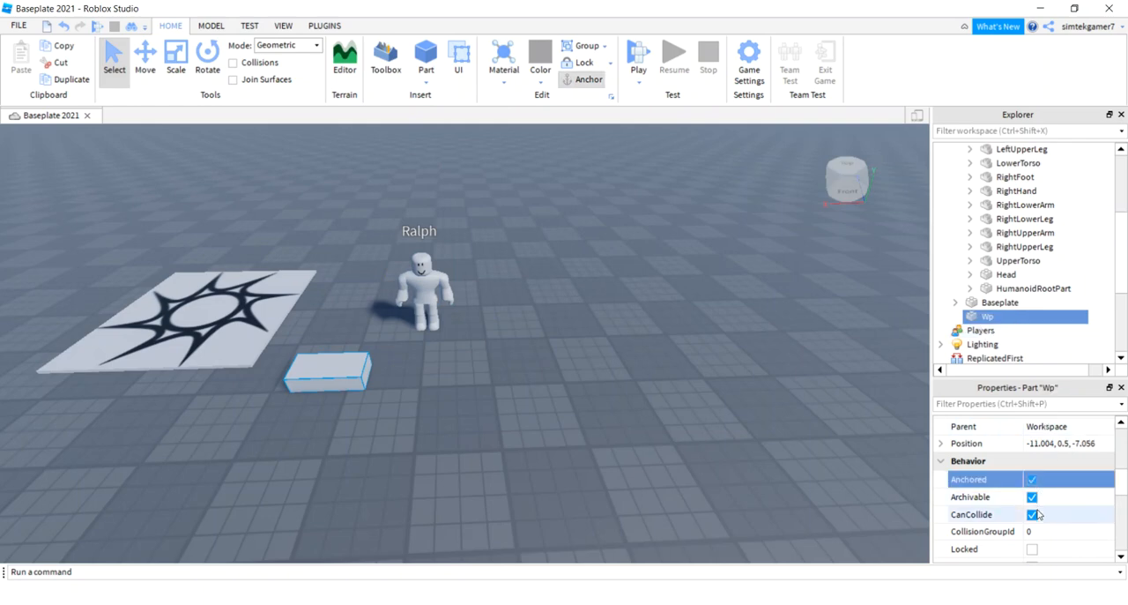
click(1033, 514)
text(3)
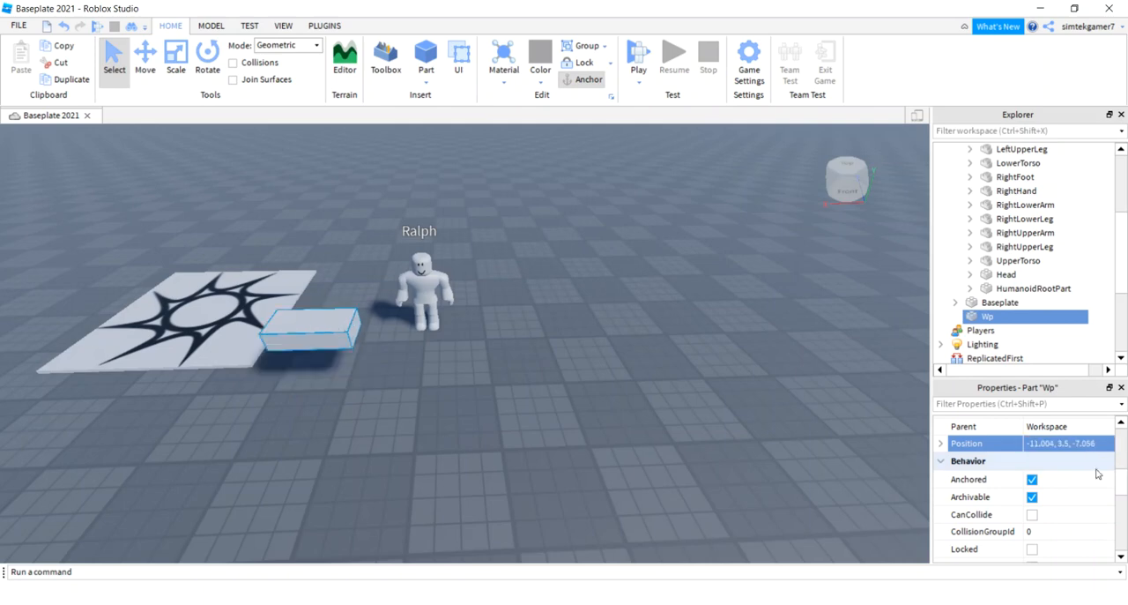
scroll(down, 3)
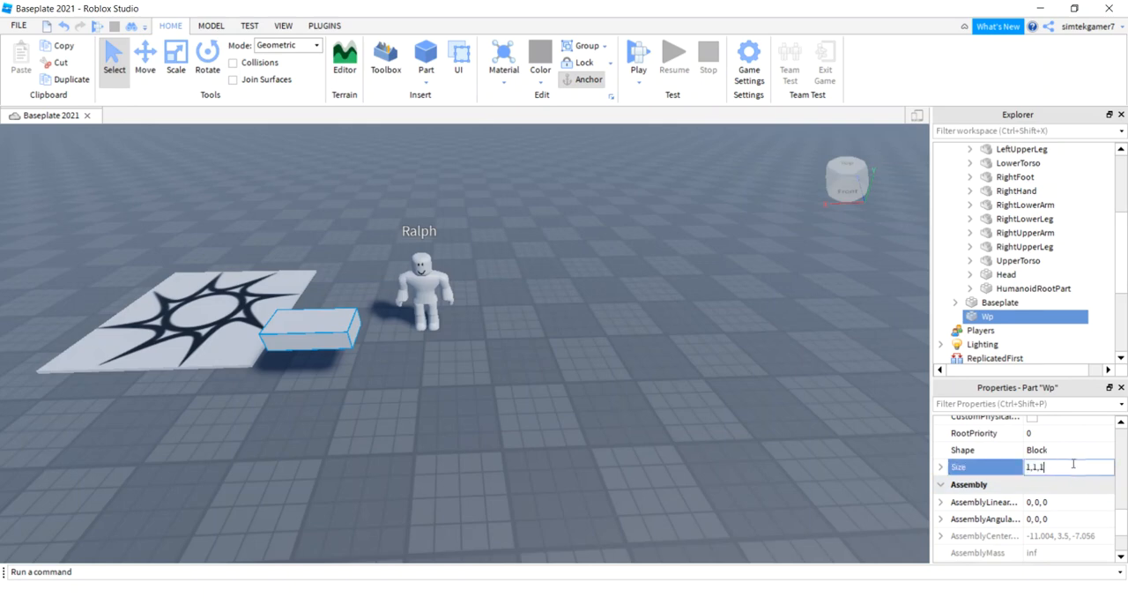
key(Return)
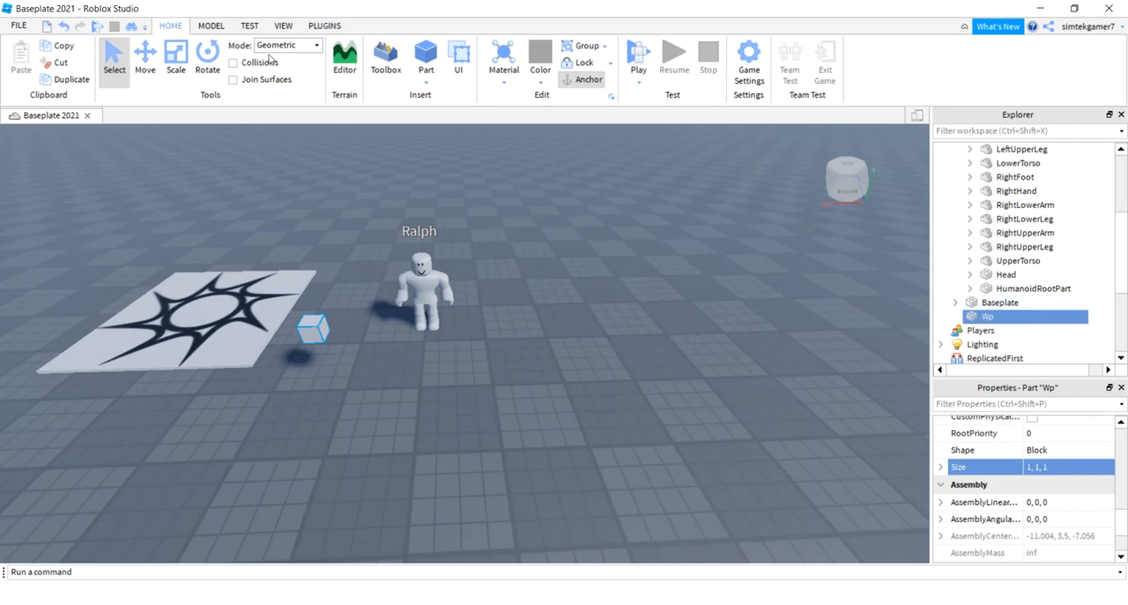
mouse_move(1032, 330)
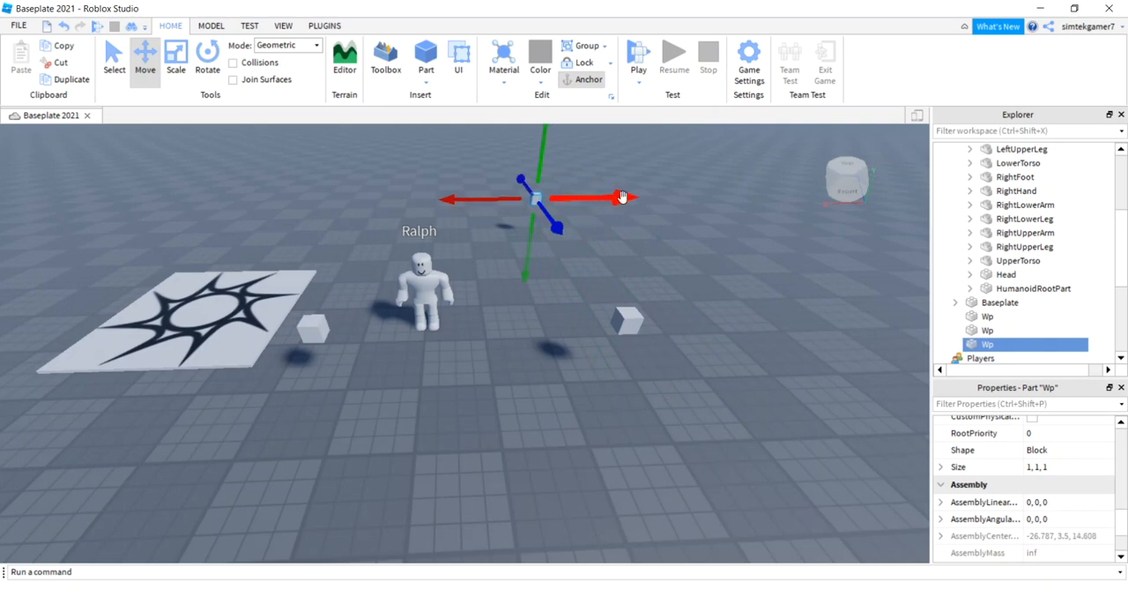
- Position the waypoint copies around Ralph and group the four Wp blocks into Wps
drag(617, 195, 450, 199)
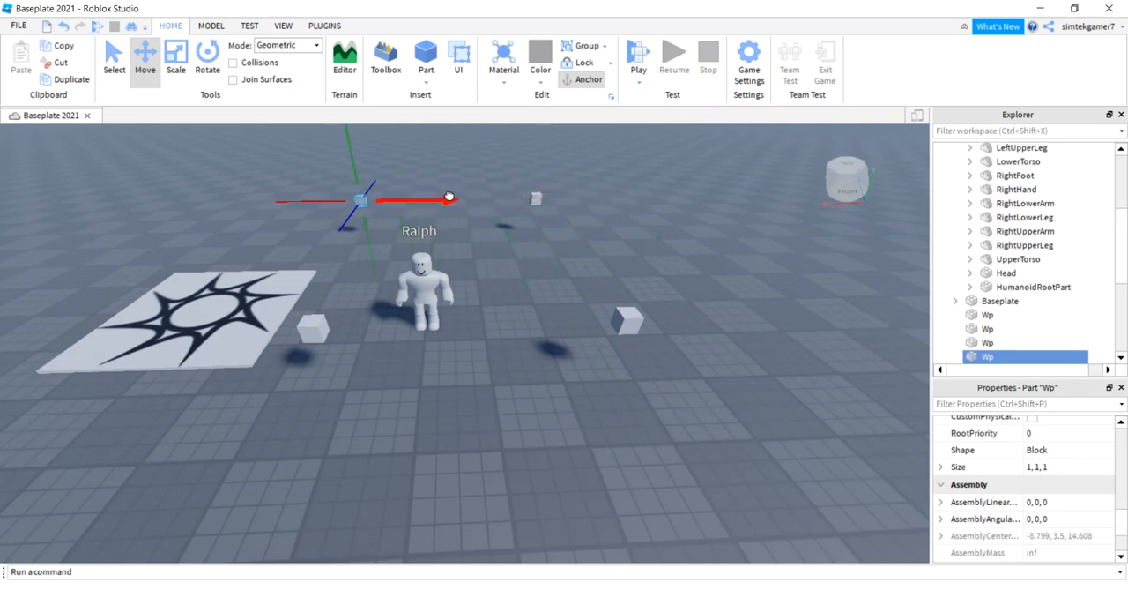
click(987, 314)
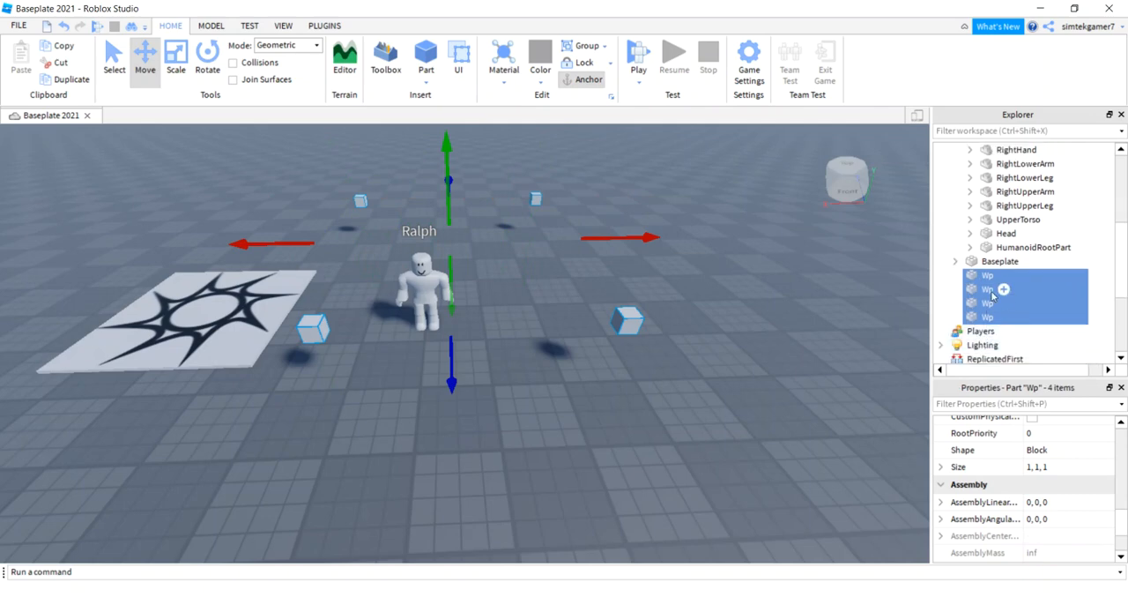
right_click(989, 291)
text(Wps)
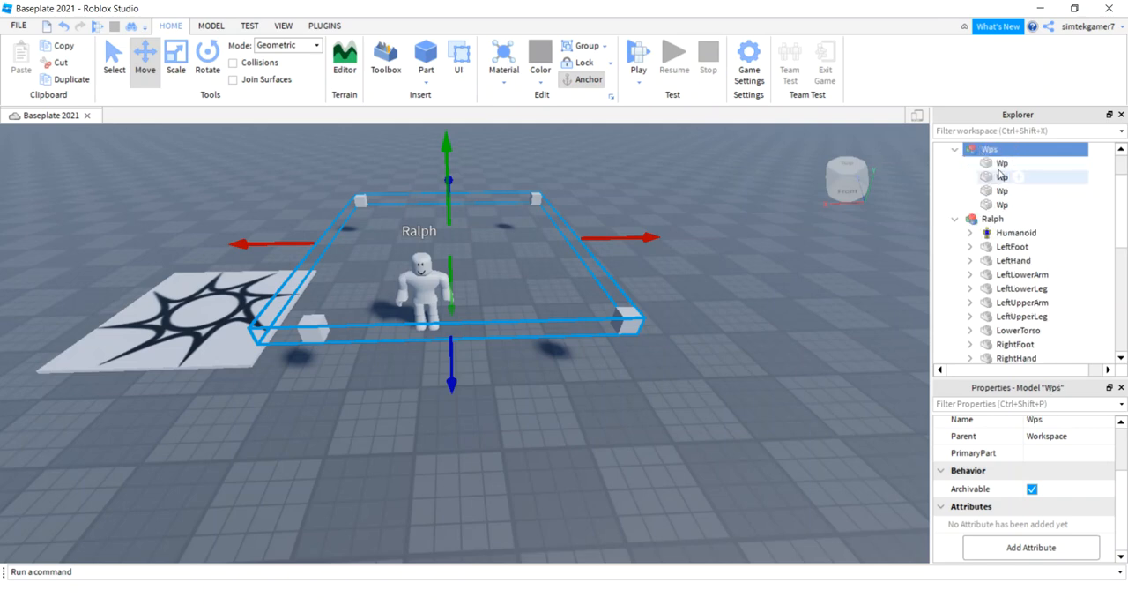
- Identify each waypoint's position and rename the back-left one Wp2
click(987, 162)
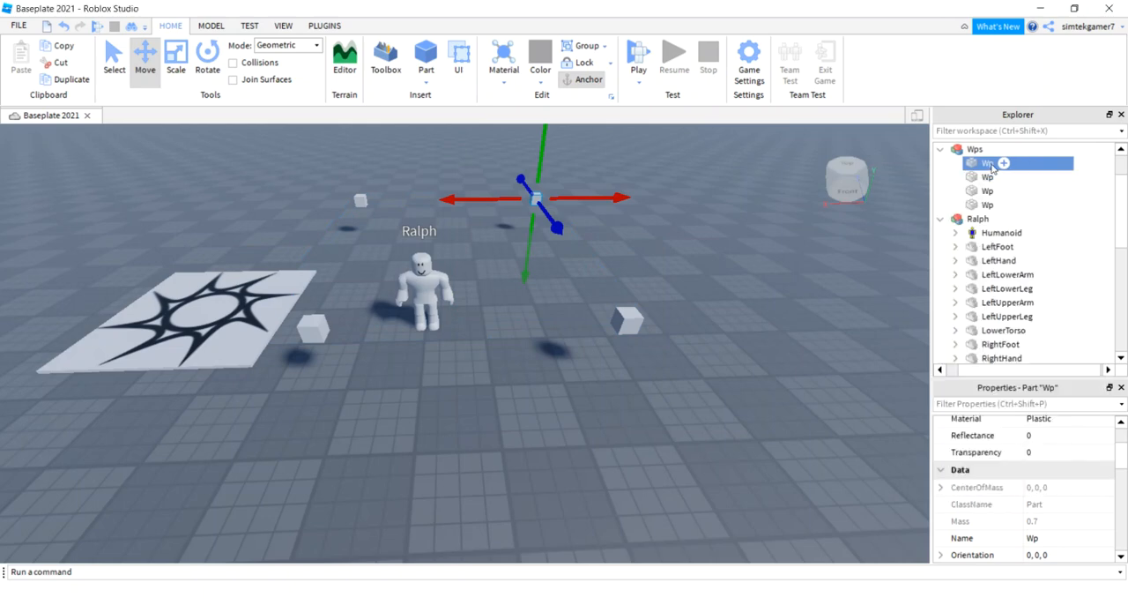
click(987, 176)
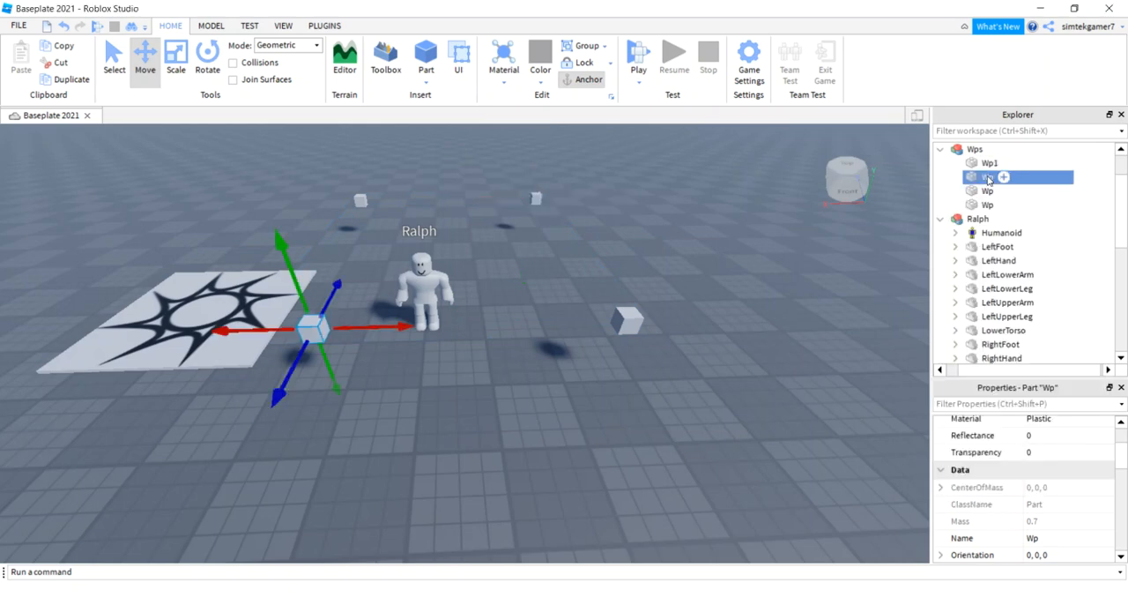
click(987, 162)
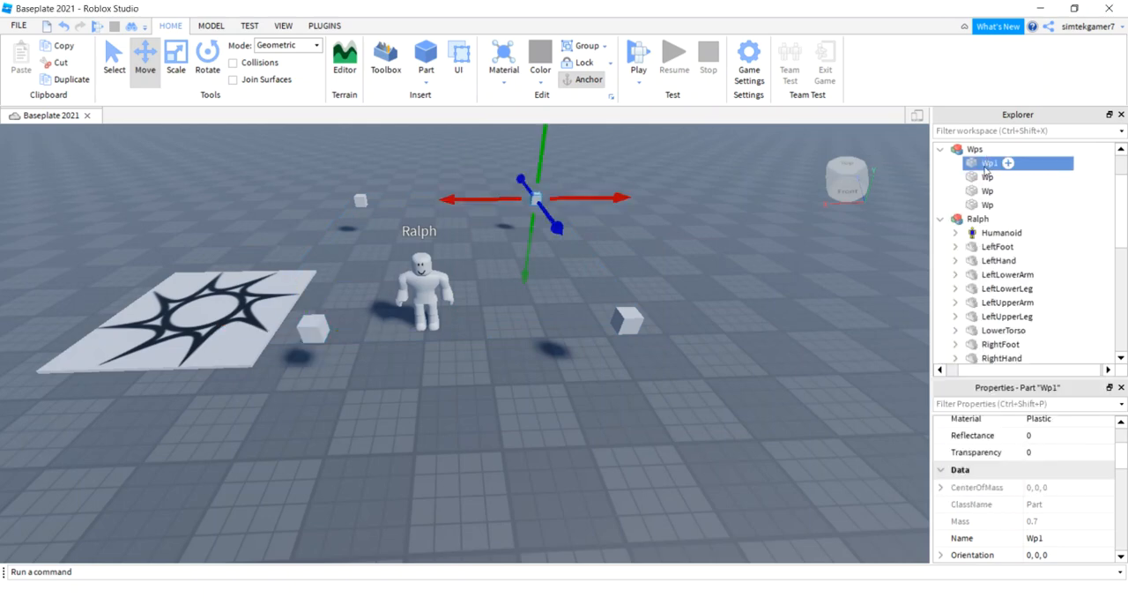
click(987, 177)
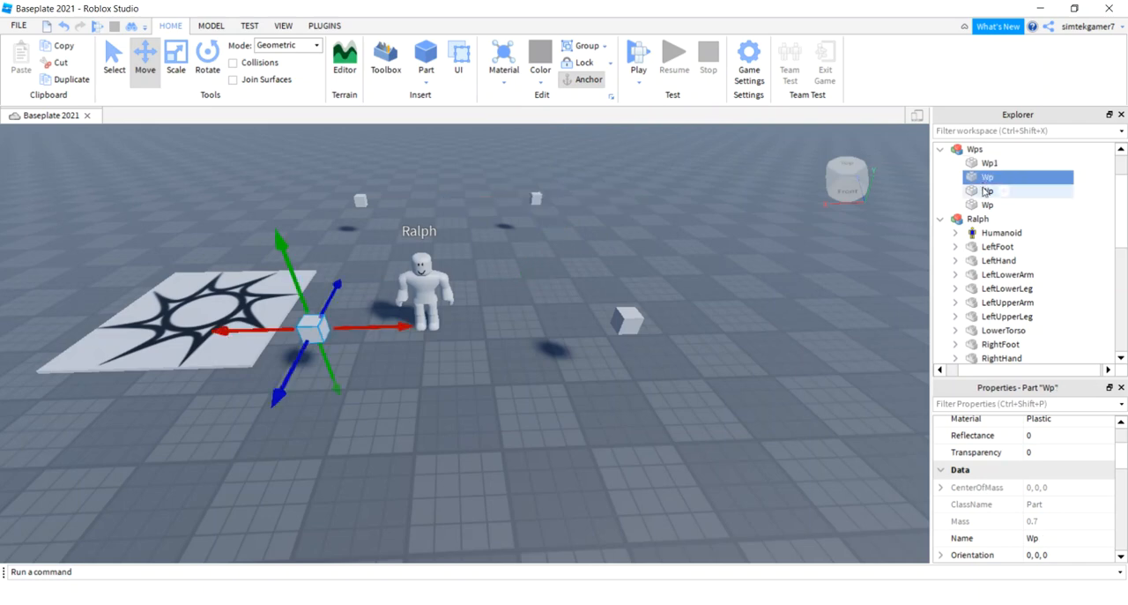
click(987, 204)
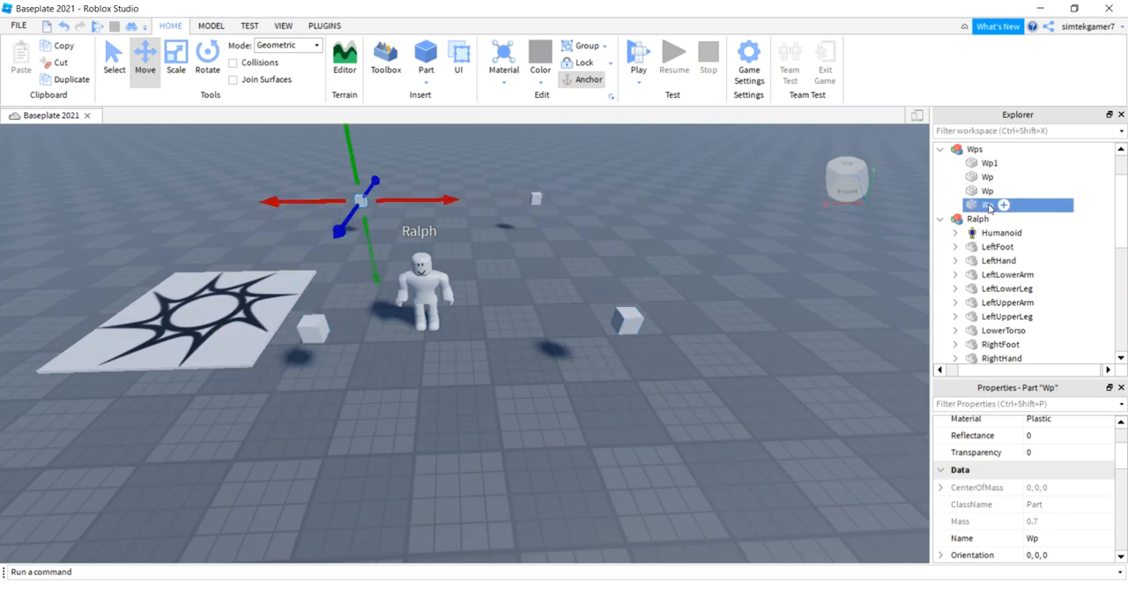
double_click(987, 205)
text(2)
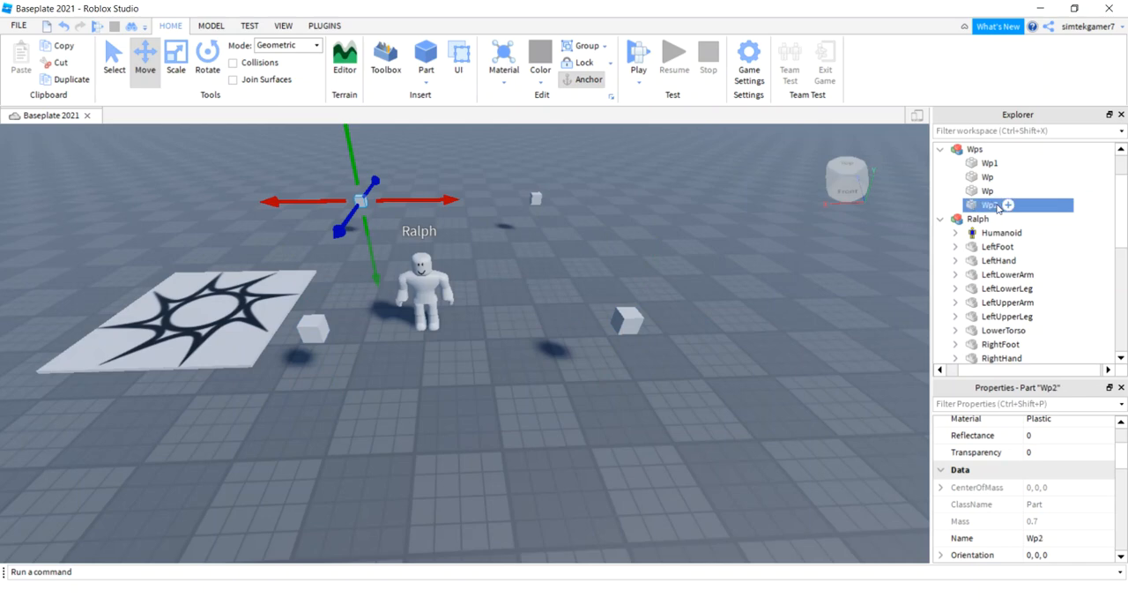
- Number the remaining waypoints Wp3 and Wp4 around Ralph
click(987, 176)
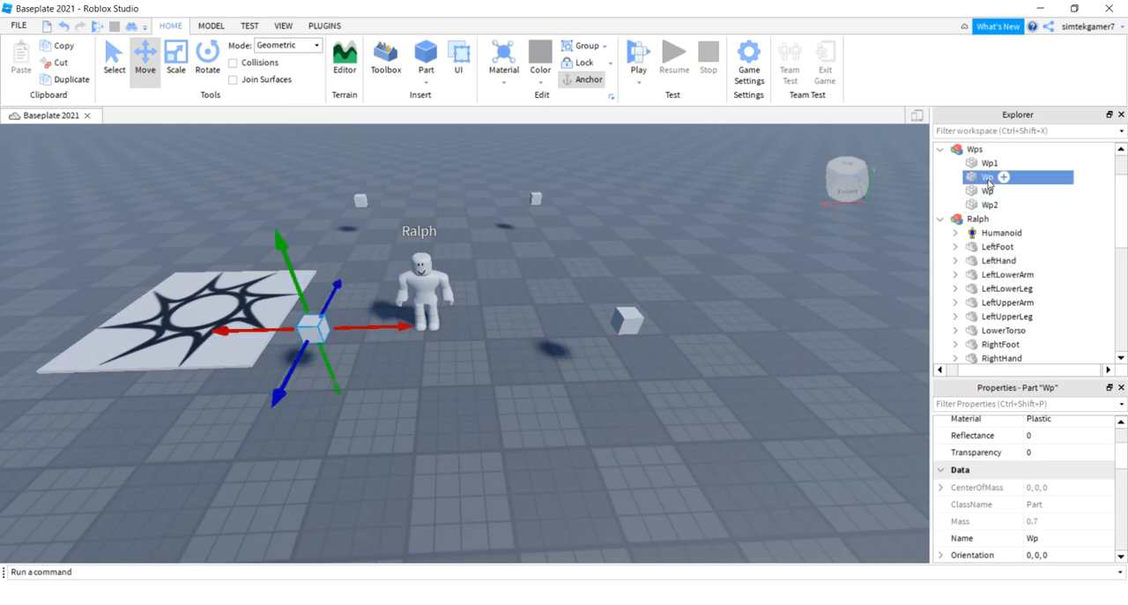
click(990, 204)
text(4)
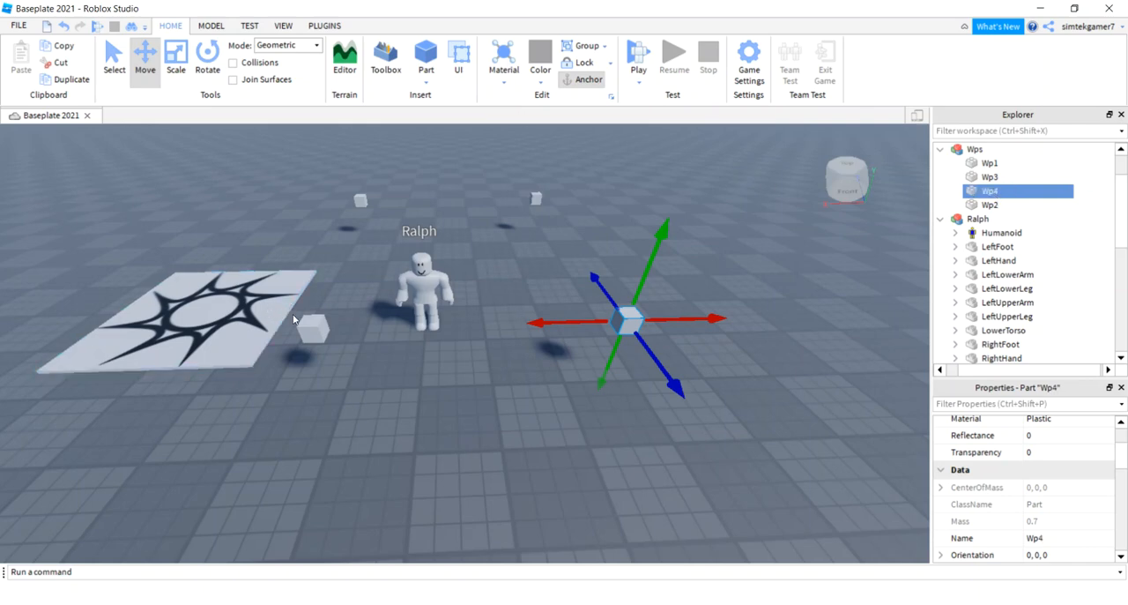
mouse_move(767, 303)
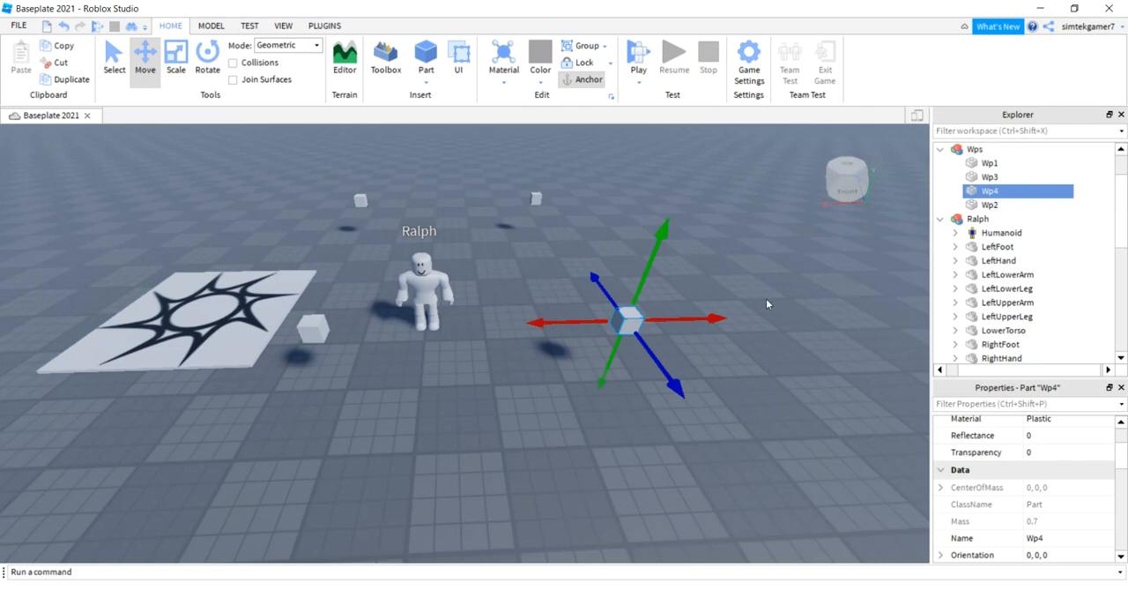
mouse_move(989, 162)
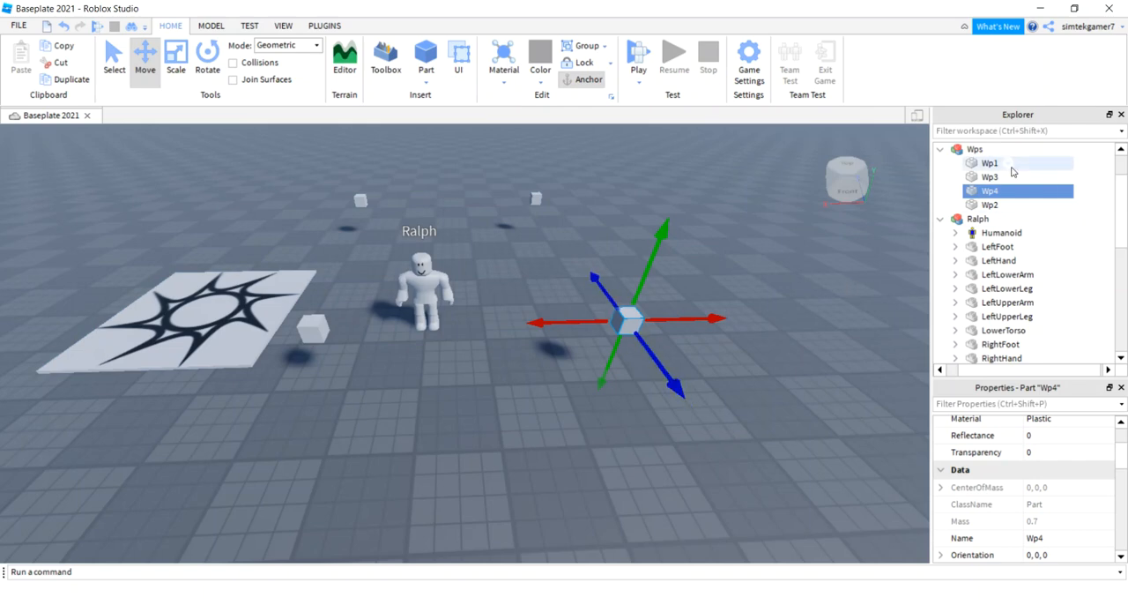
scroll(down, 3)
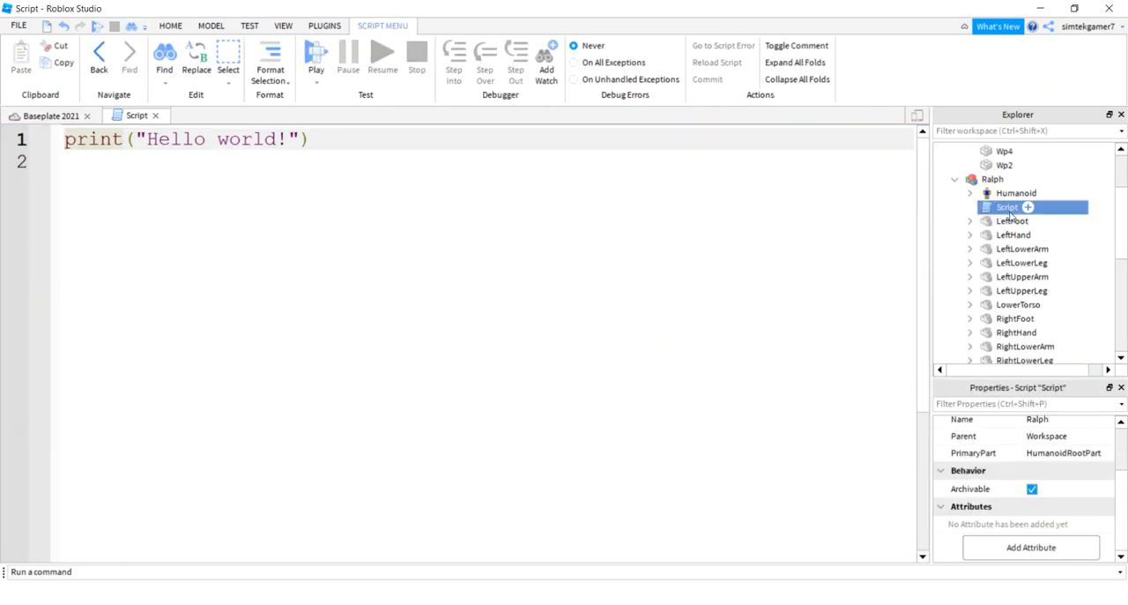
- Rename the new script inside Ralph to SimpleMove
click(1009, 207)
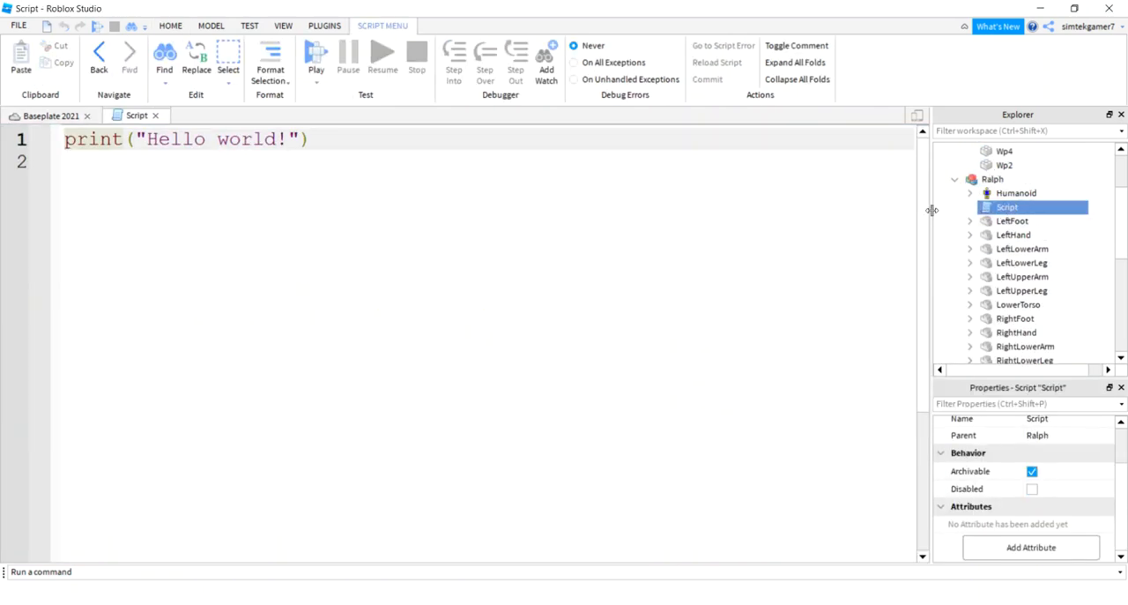
double_click(1008, 208)
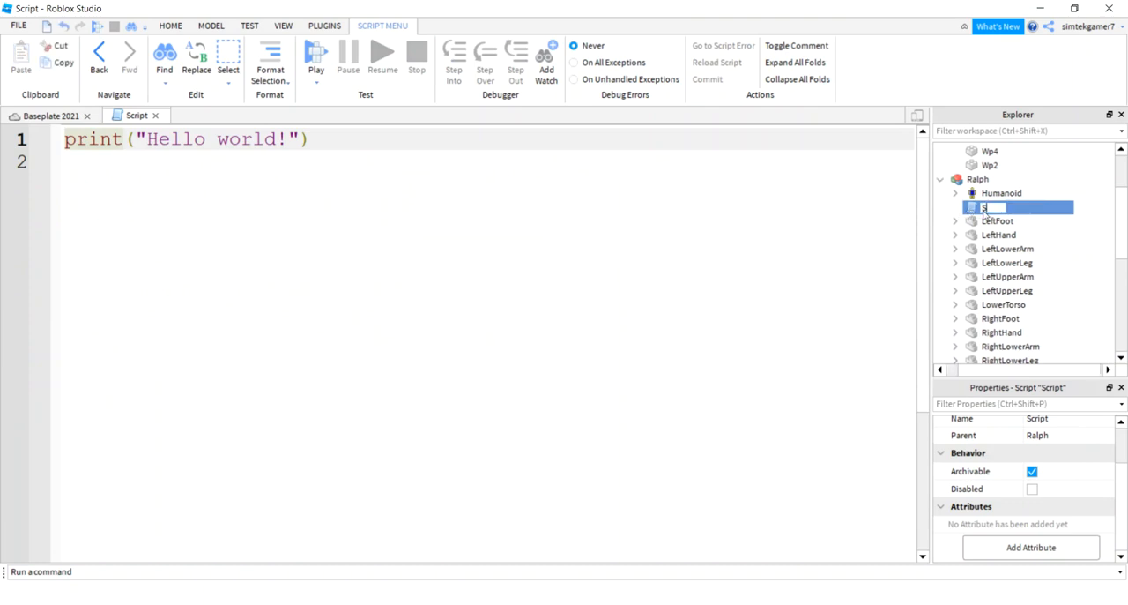
text(SimpleMove)
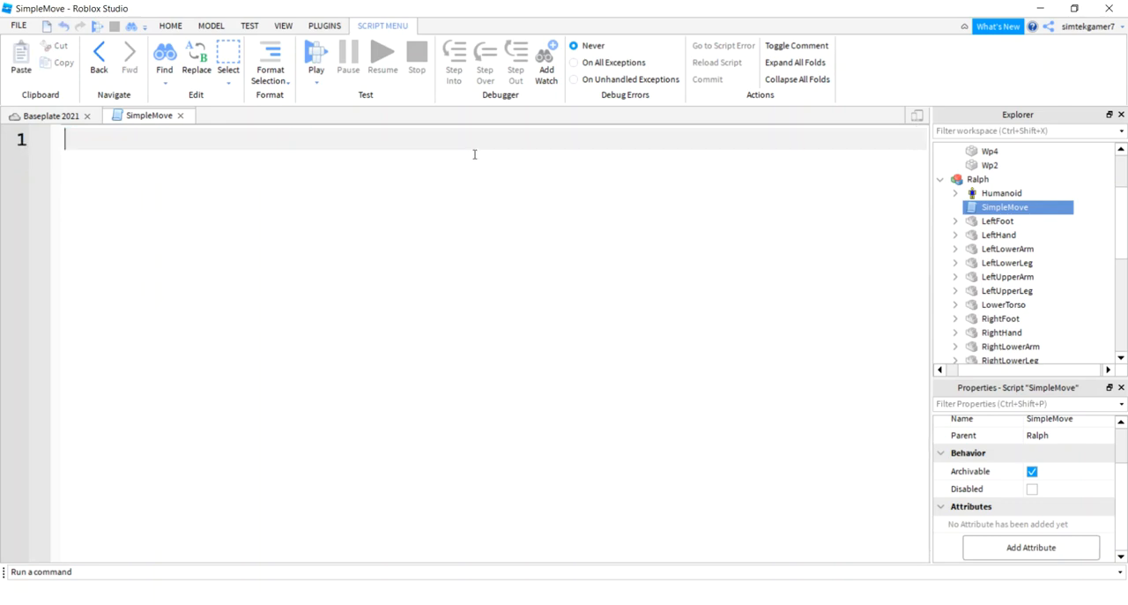
- Declare local wps = workspace.Wps in SimpleMove
text(local wps)
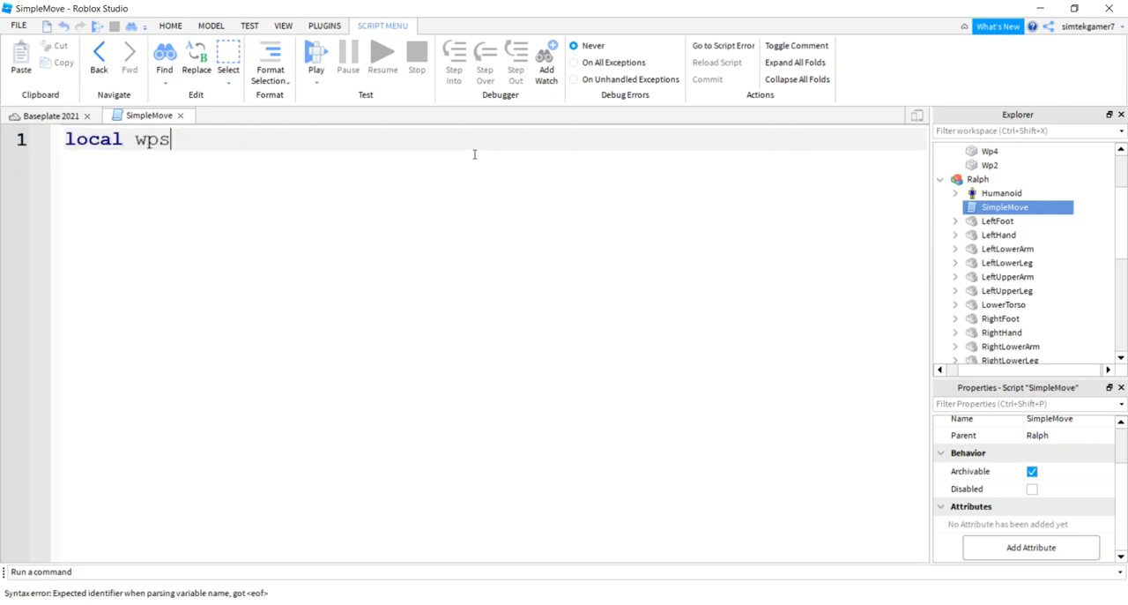
text(= s)
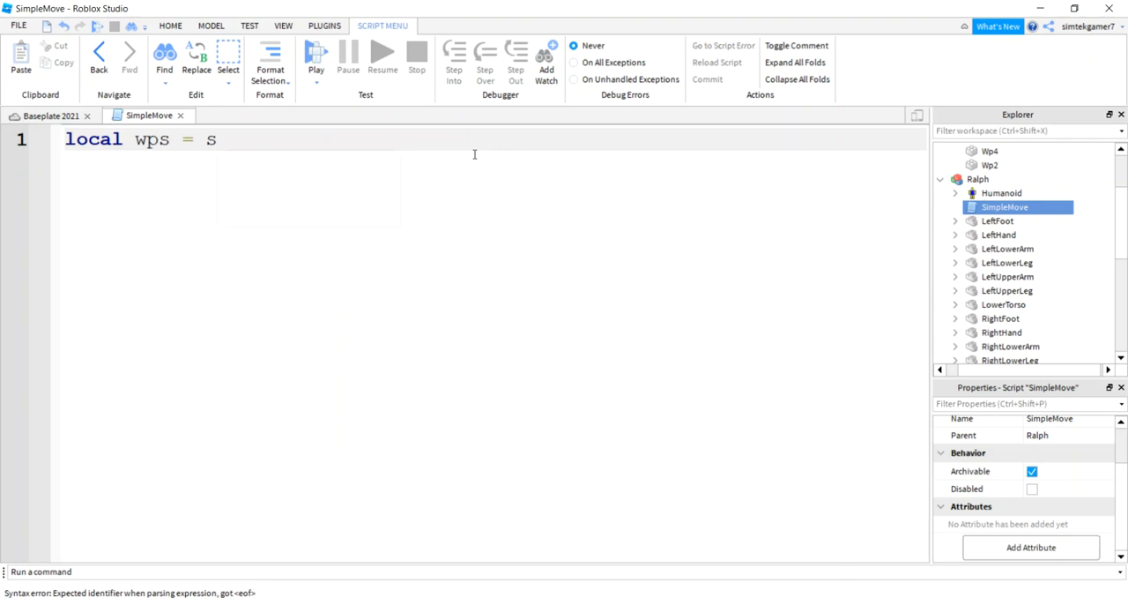
text(workspace.Wps)
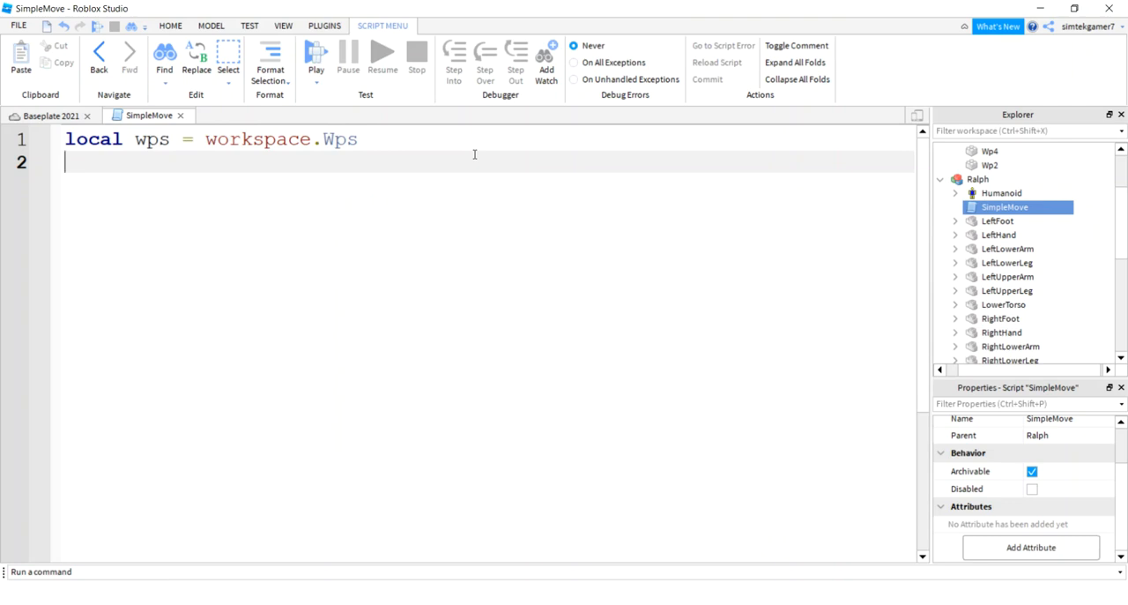
- Declare local track = { wps.Wp1, wps.Wp2, wps.Wp3, wps.Wp4 }
text(local trac)
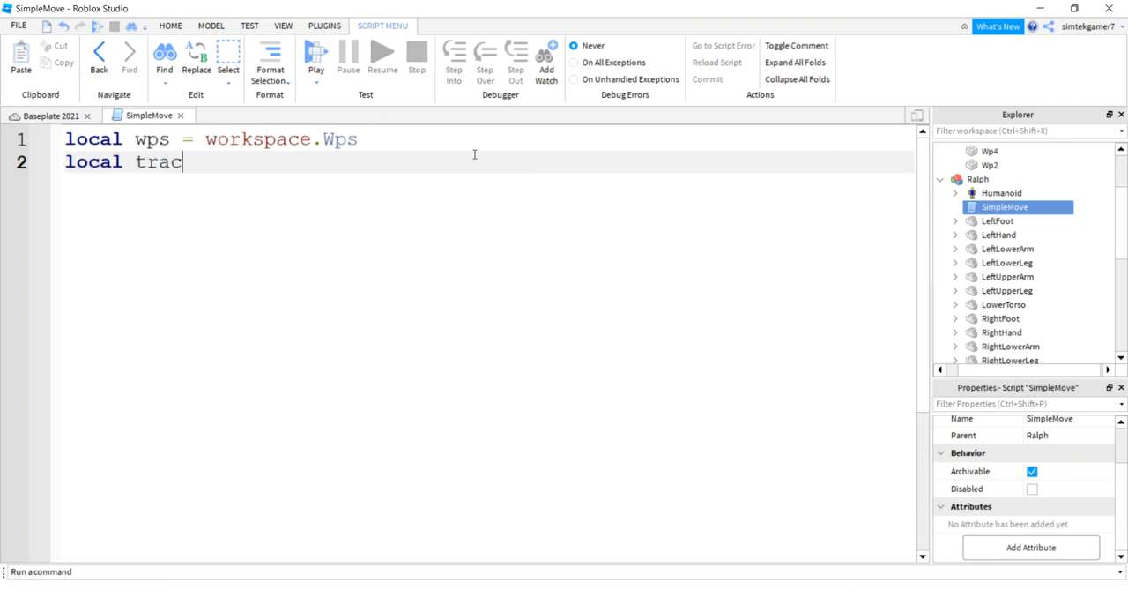
text(k = {})
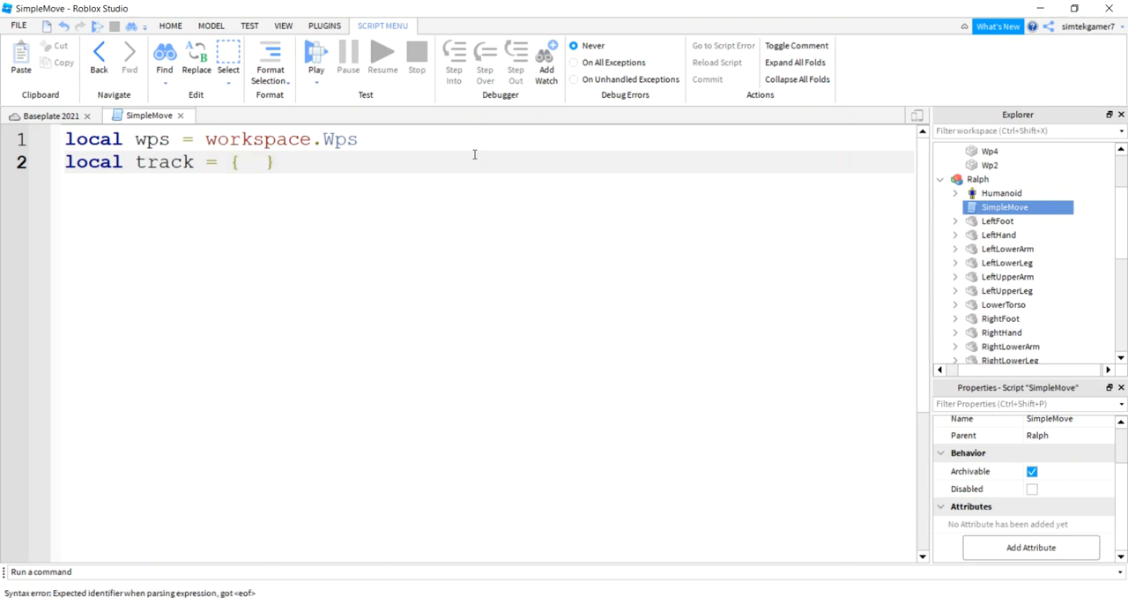
text(wp)
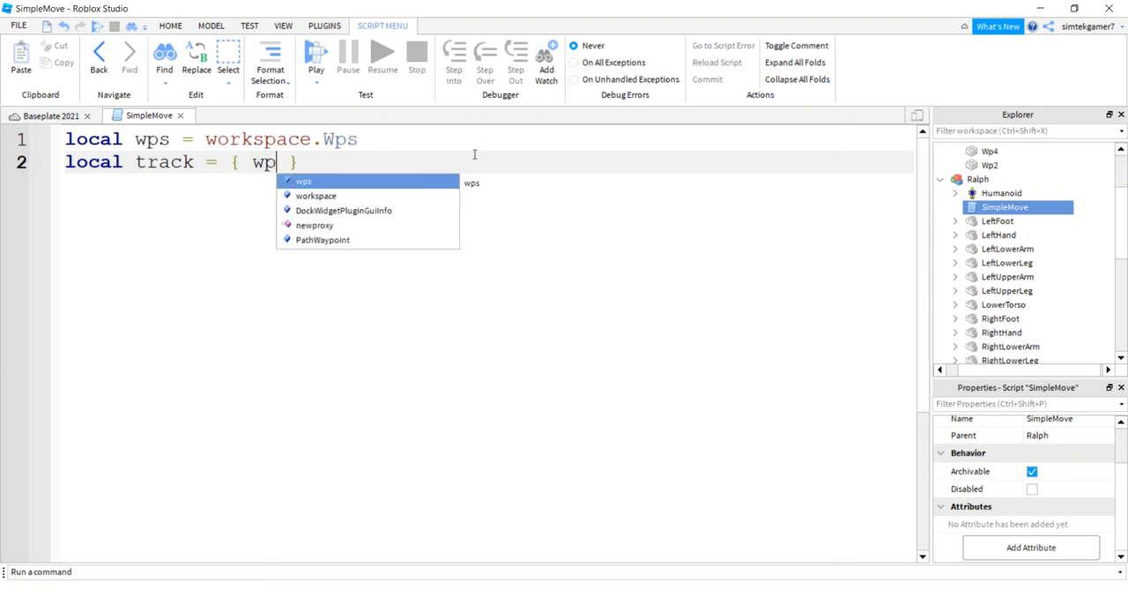
text(.Wp1, wps)
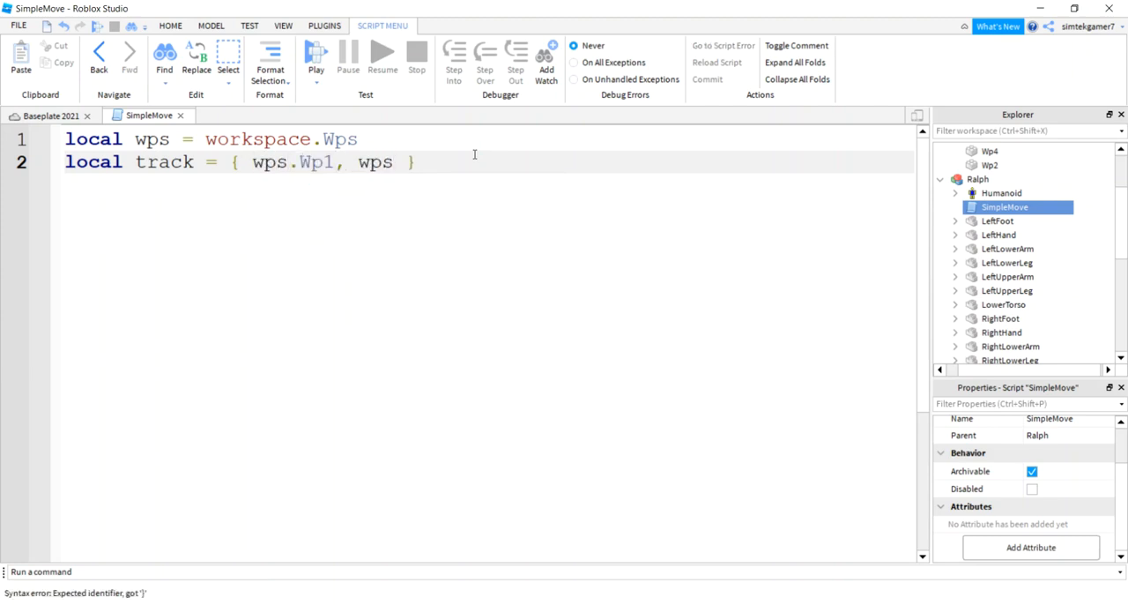
text(.Wp2, wps)
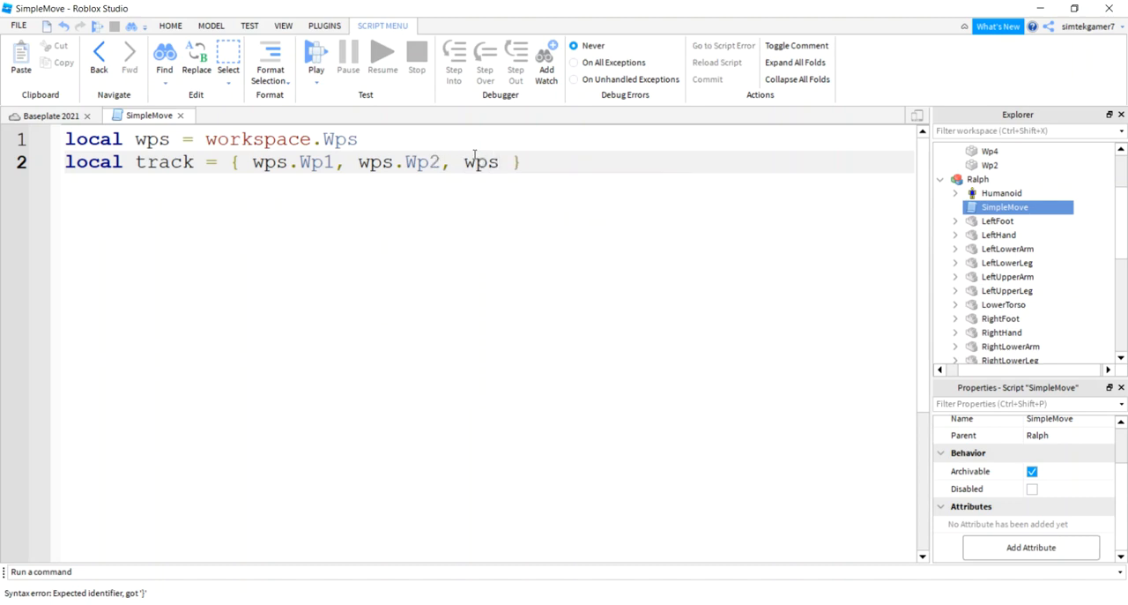
text(.Wp3)
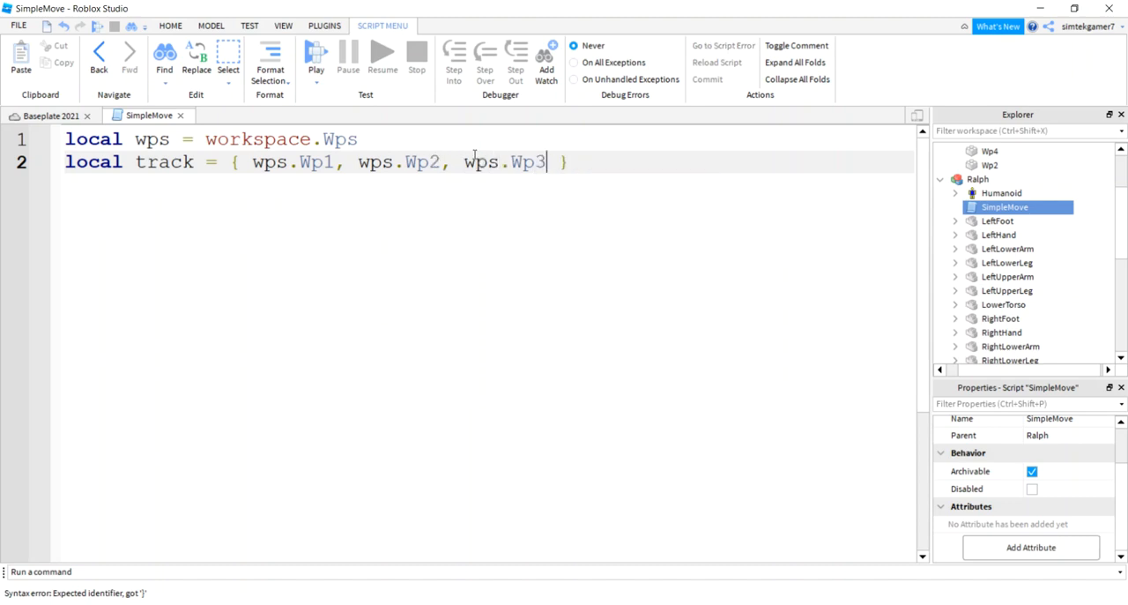
text(, wps.Wp4)
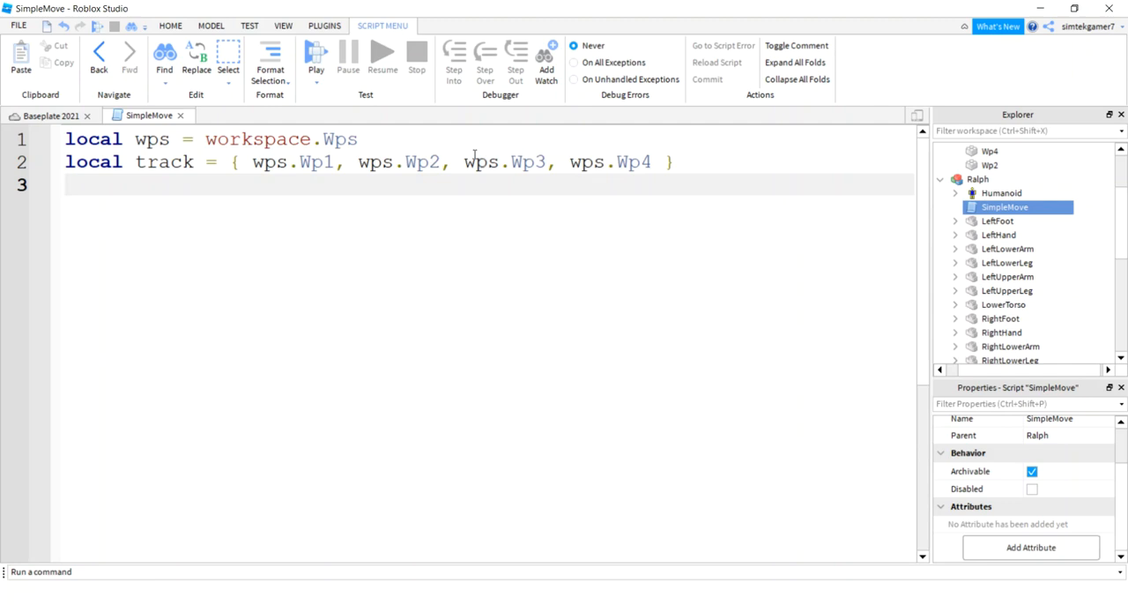
- Declare local wpsIdx = 1 as the waypoint counter
text(local)
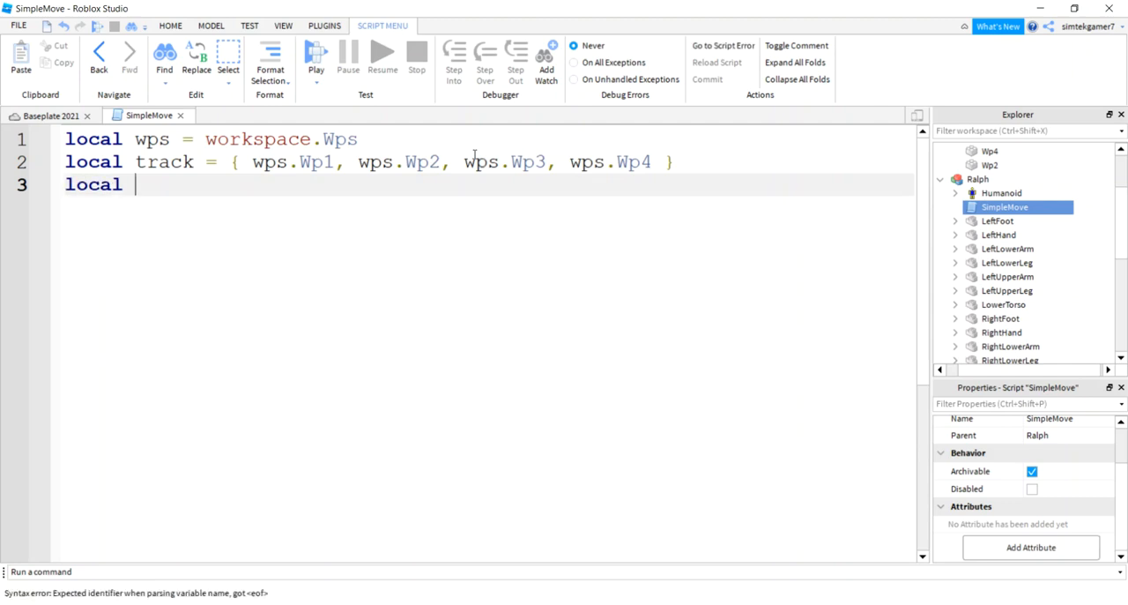
text(wpsIdx =)
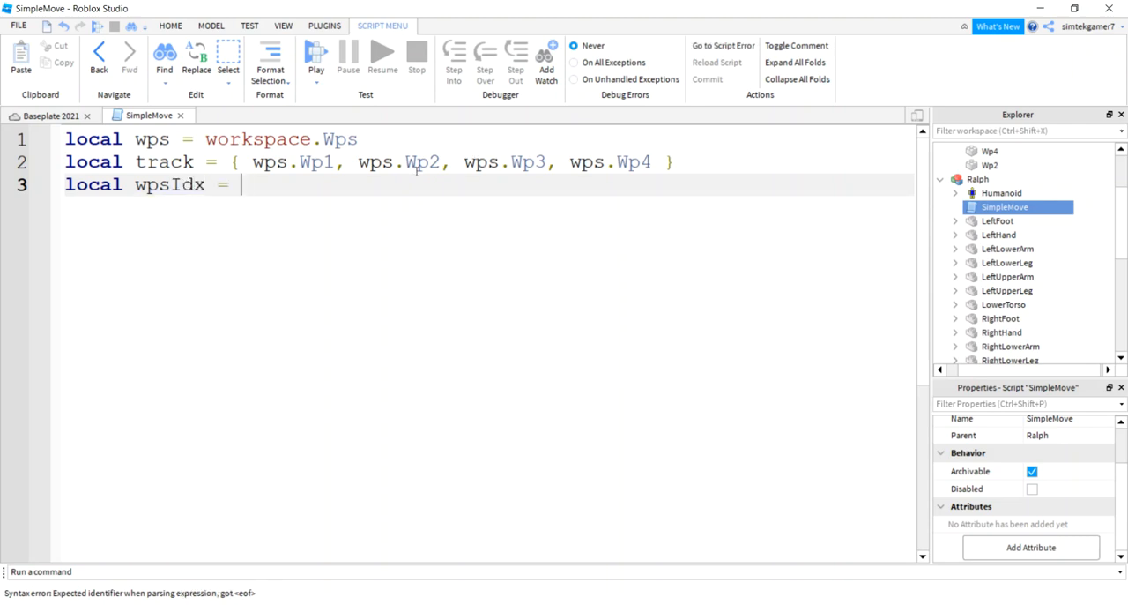
double_click(423, 162)
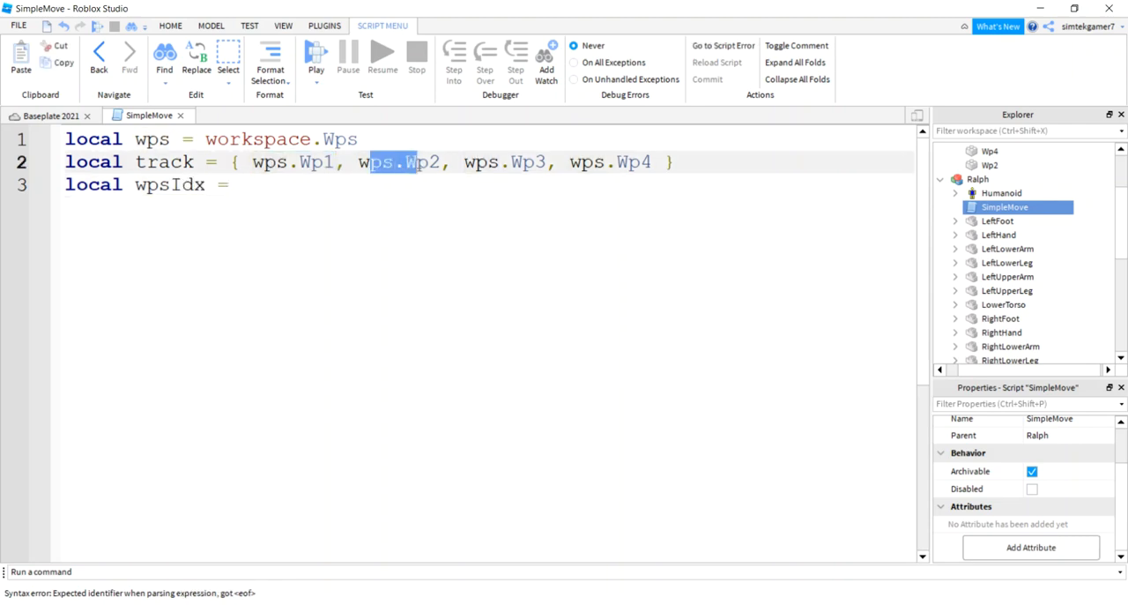
click(280, 184)
text( 1)
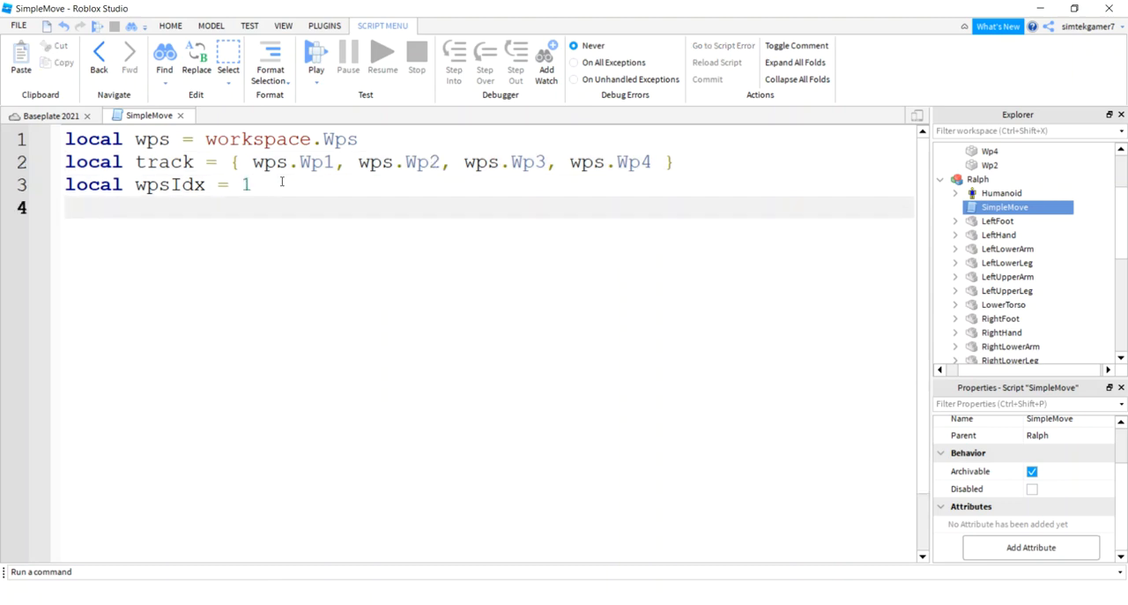
- Declare local char = script.Parent and local hum = char.Humanoid
text(local char = script.Parent)
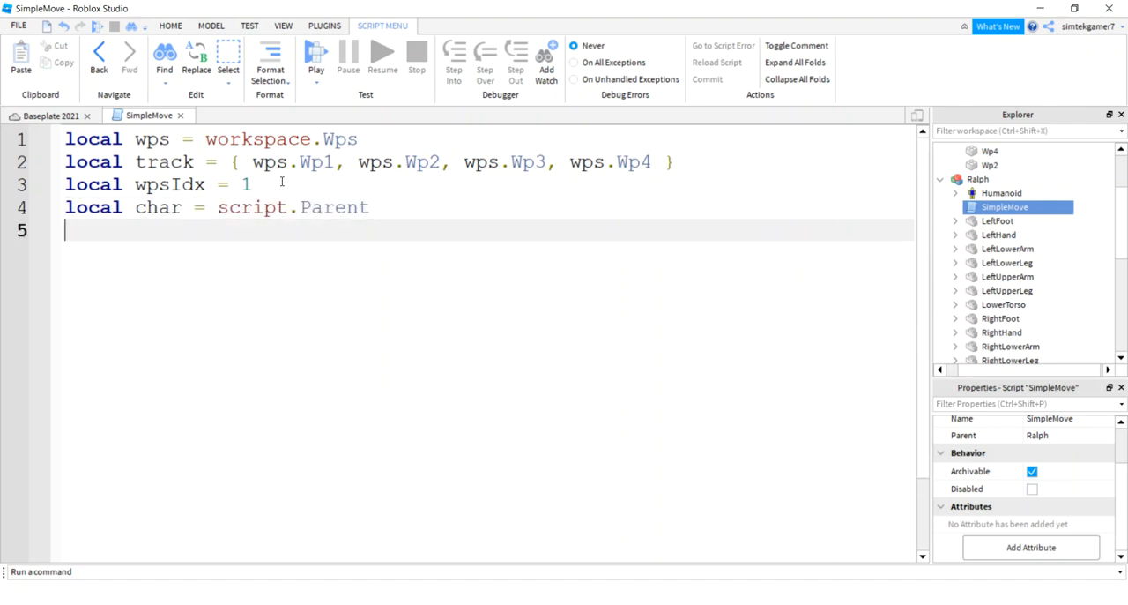
text(local hum = char.)
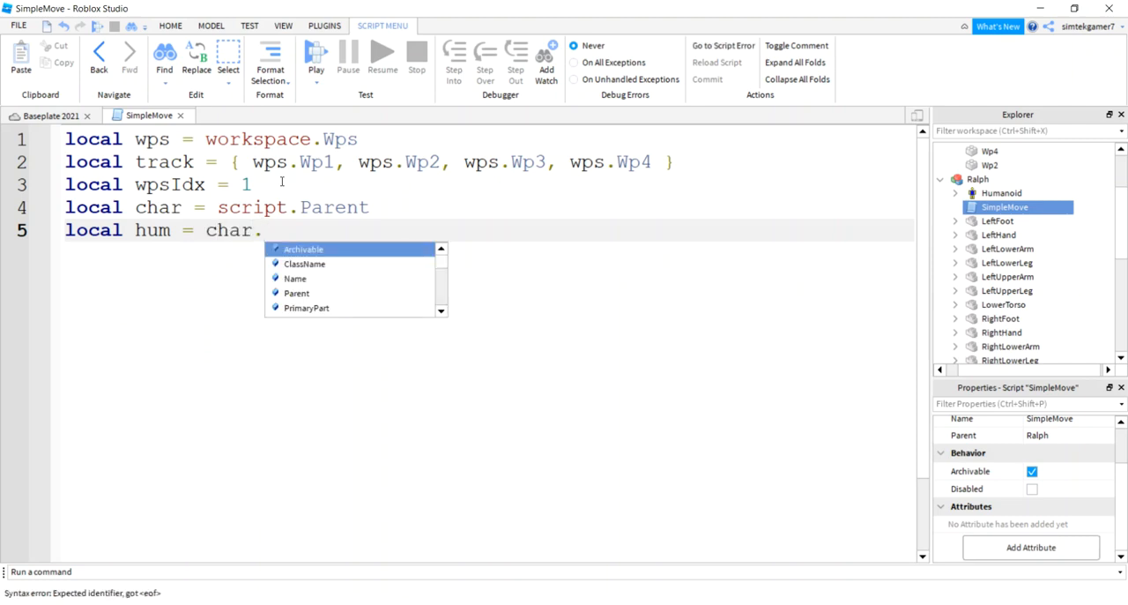
text(Humanoid)
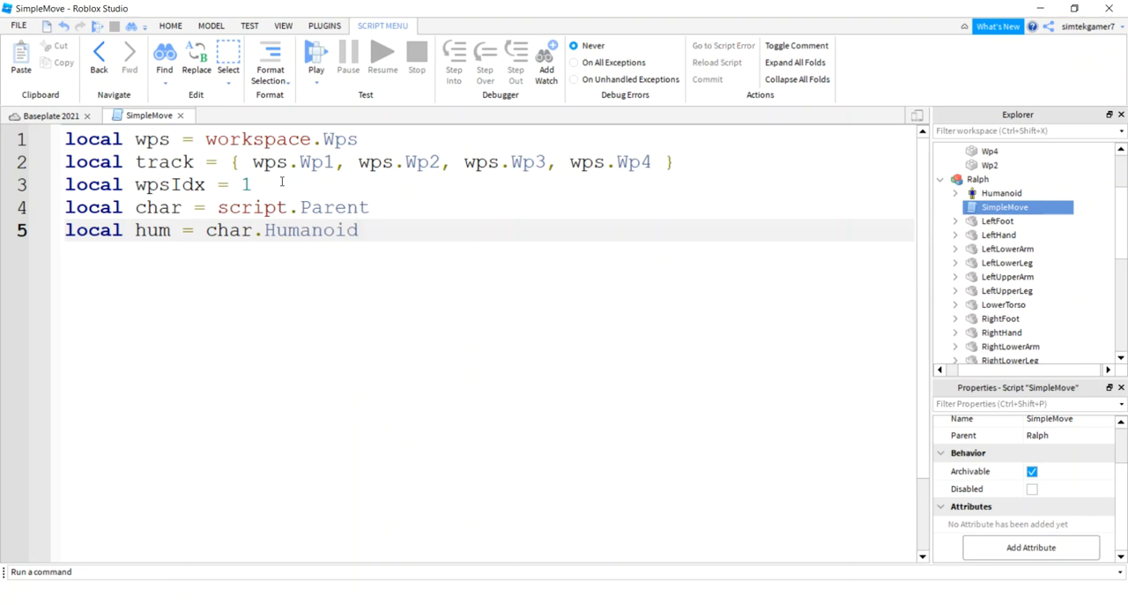
key(Return)
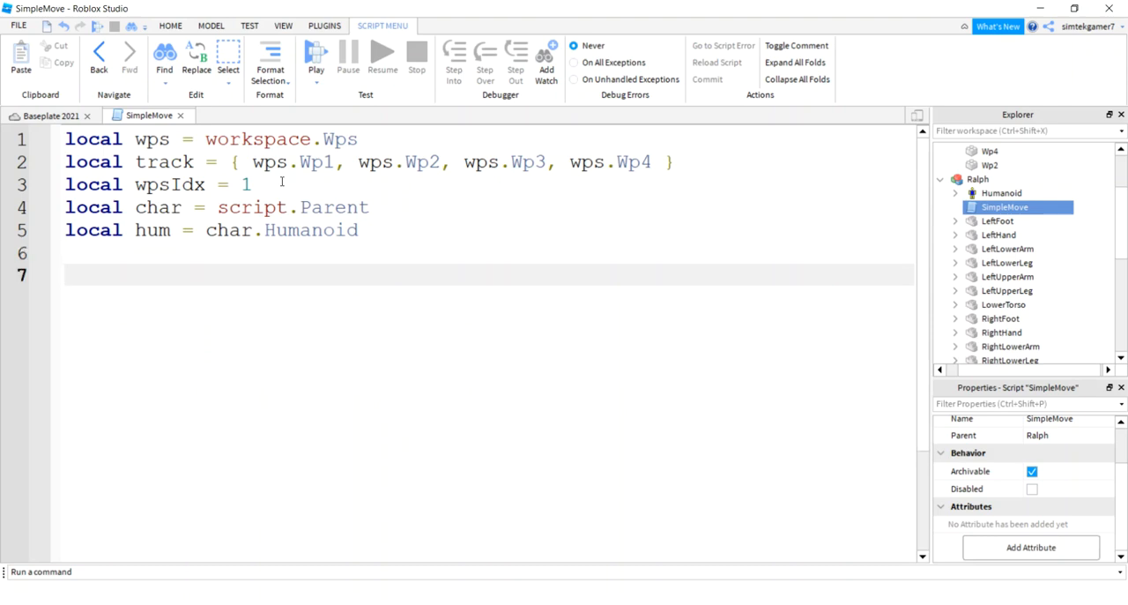
- Write hum:MoveTo(track[wpsIdx].Position) to move Ralph to the current waypoint
text(hum:)
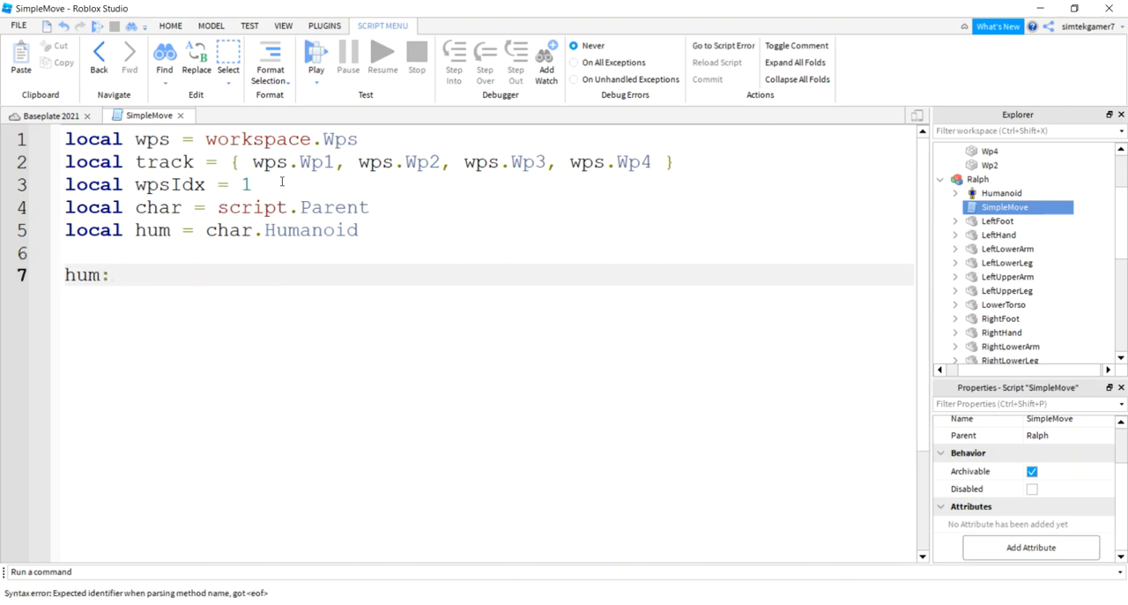
text(Mov)
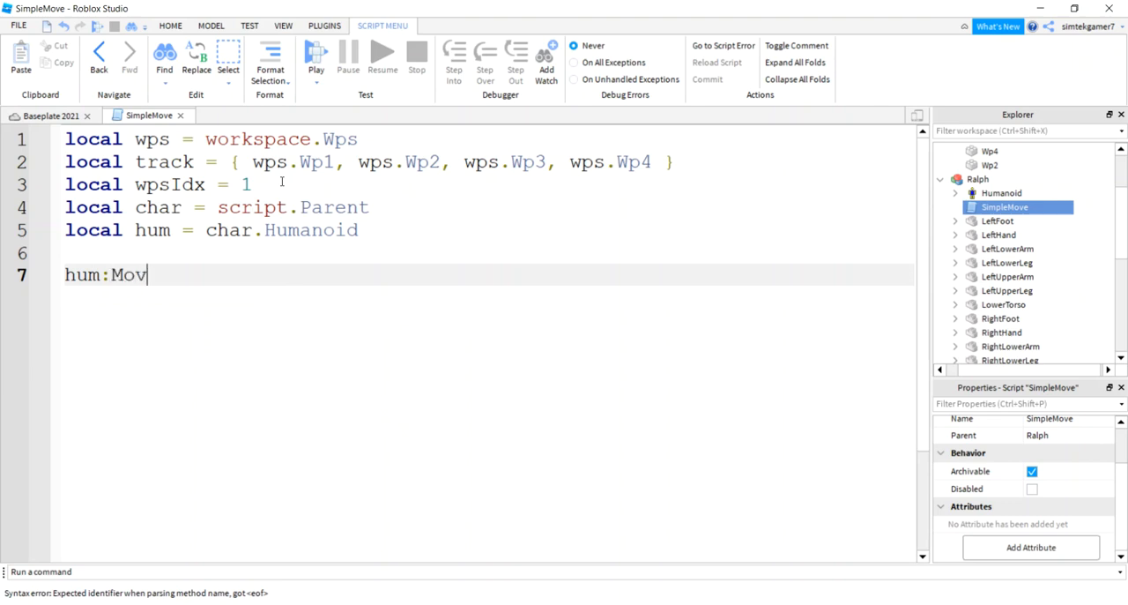
text(eTo()
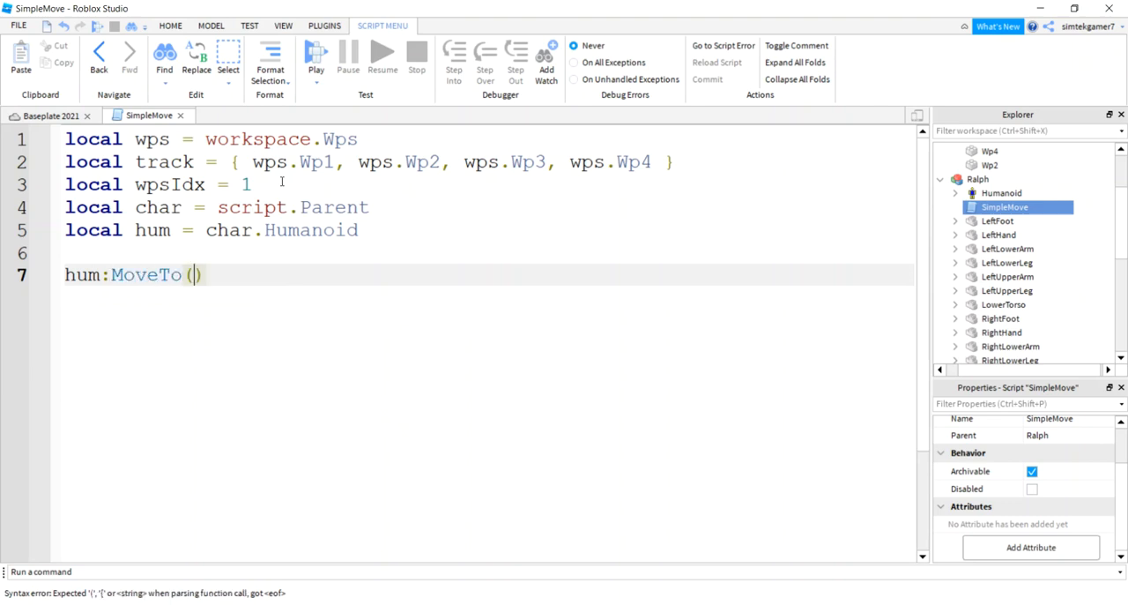
text(track)
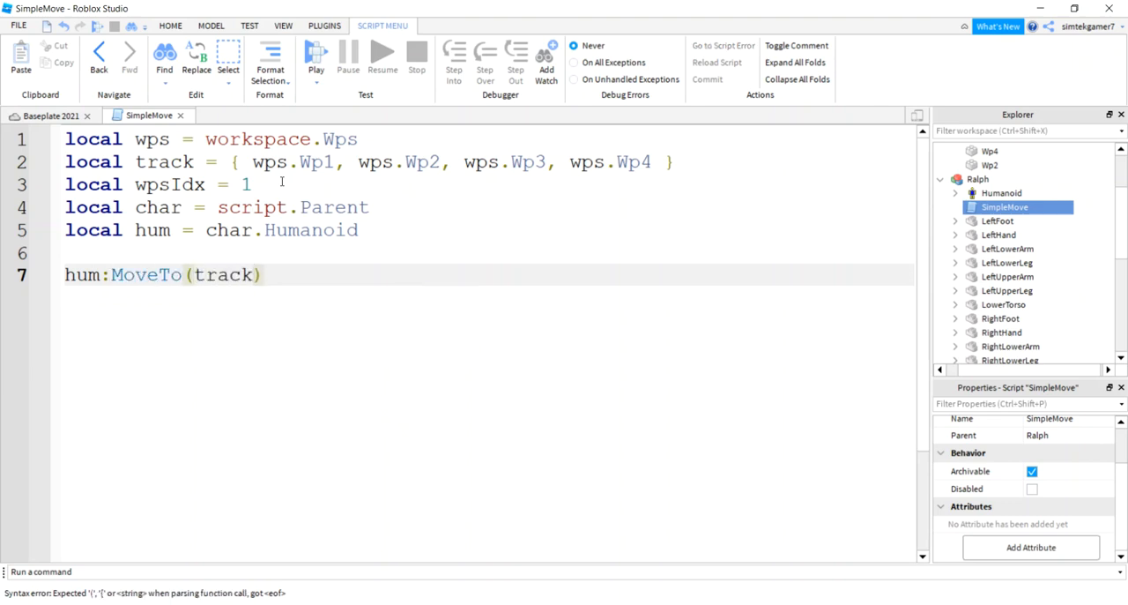
text([)
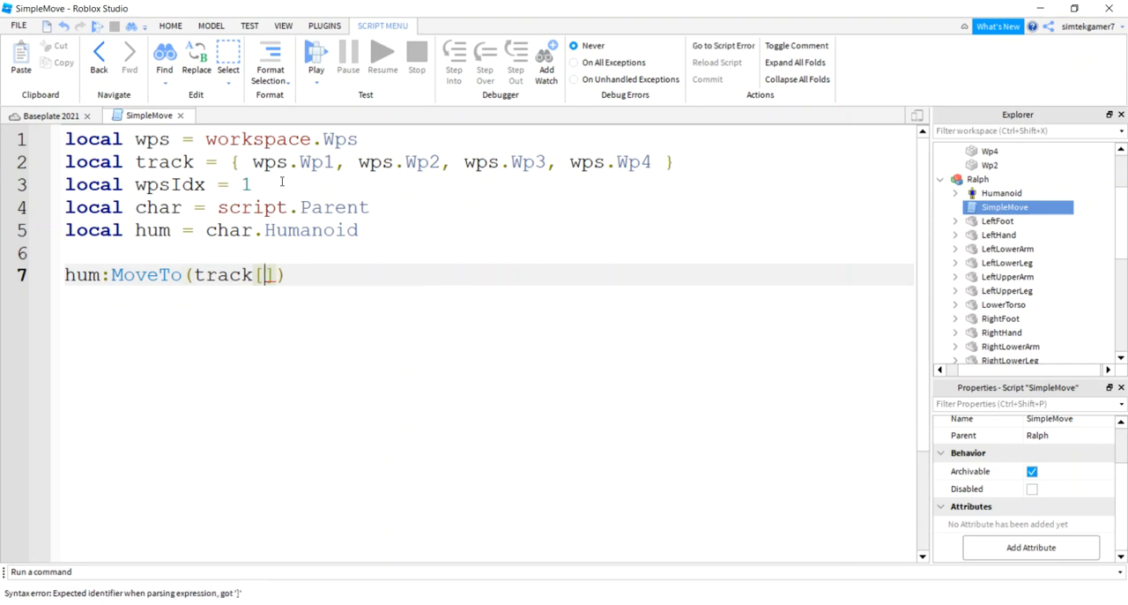
text(wpsIdx)
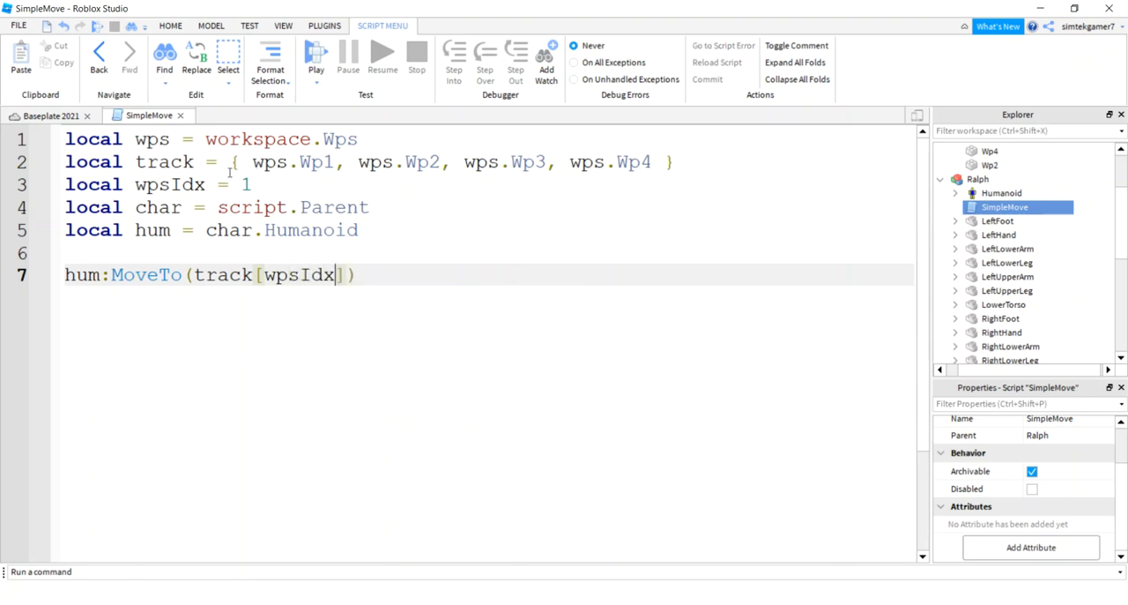
double_click(314, 162)
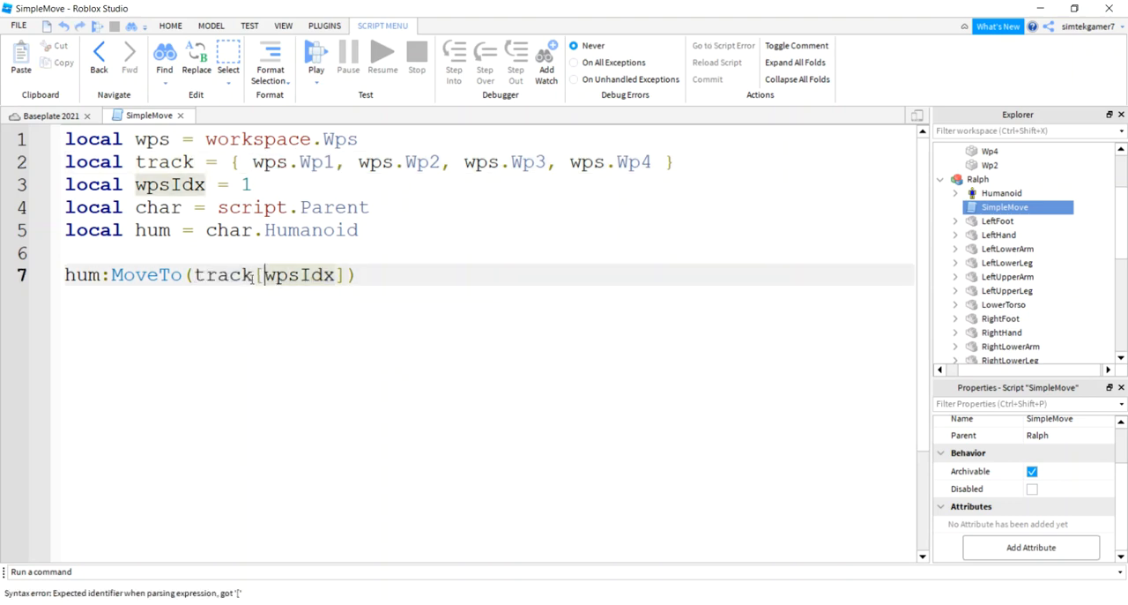
double_click(169, 184)
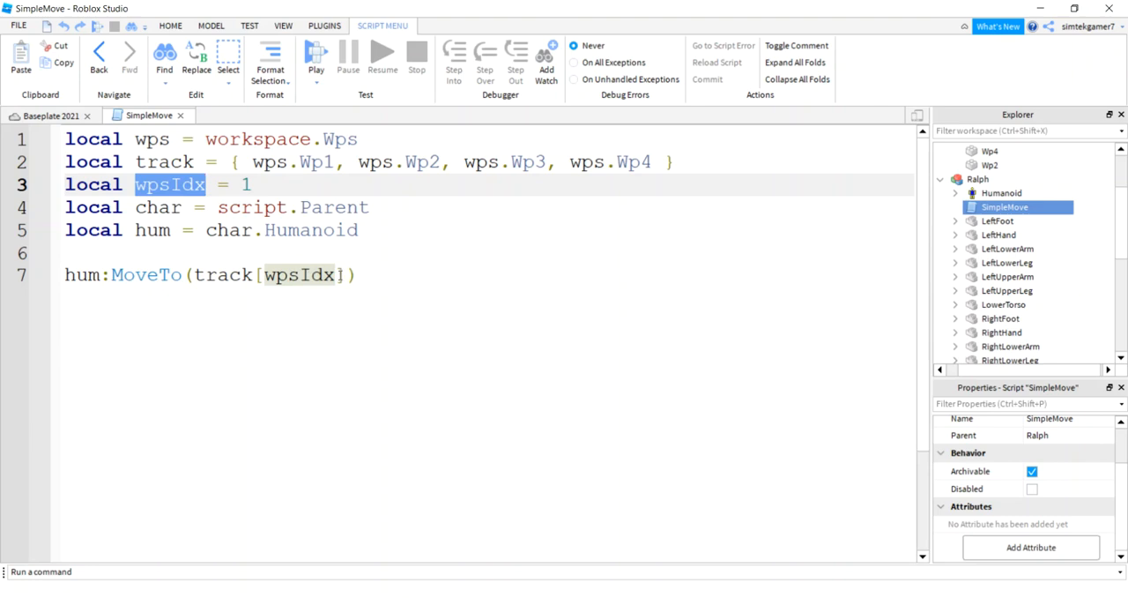
text(.P)
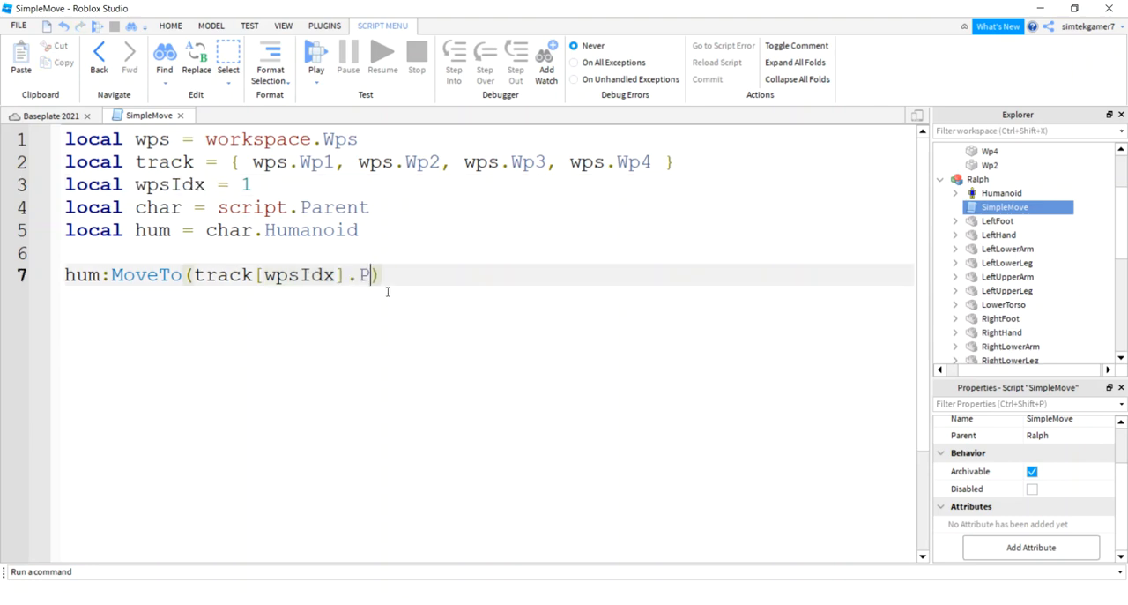
text(osition)
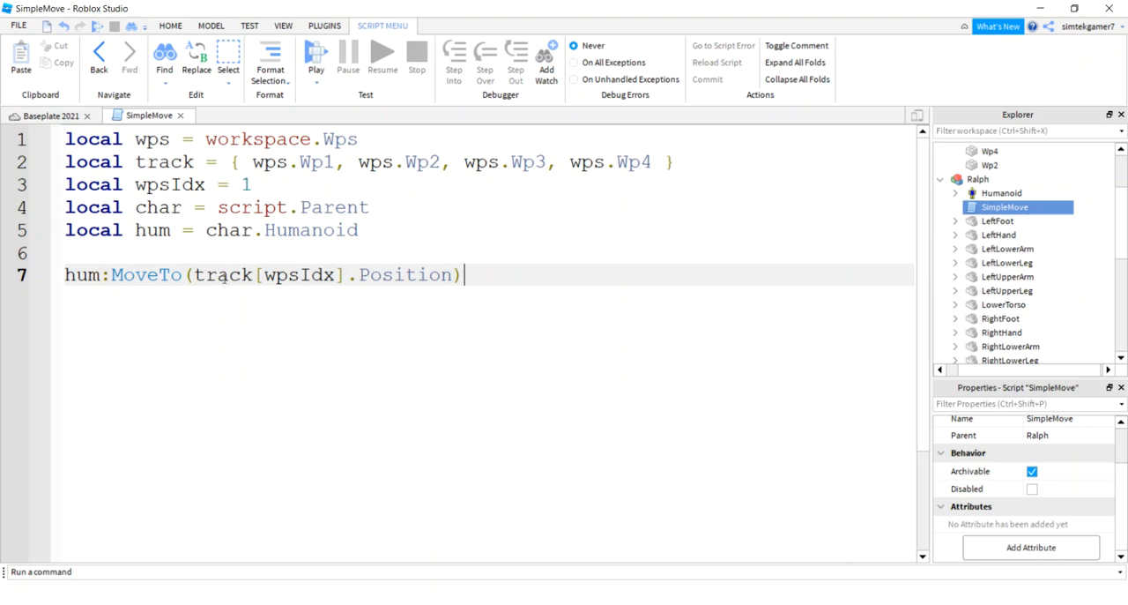
- Add wait(5) before the MoveTo call and start a play test
key(Return)
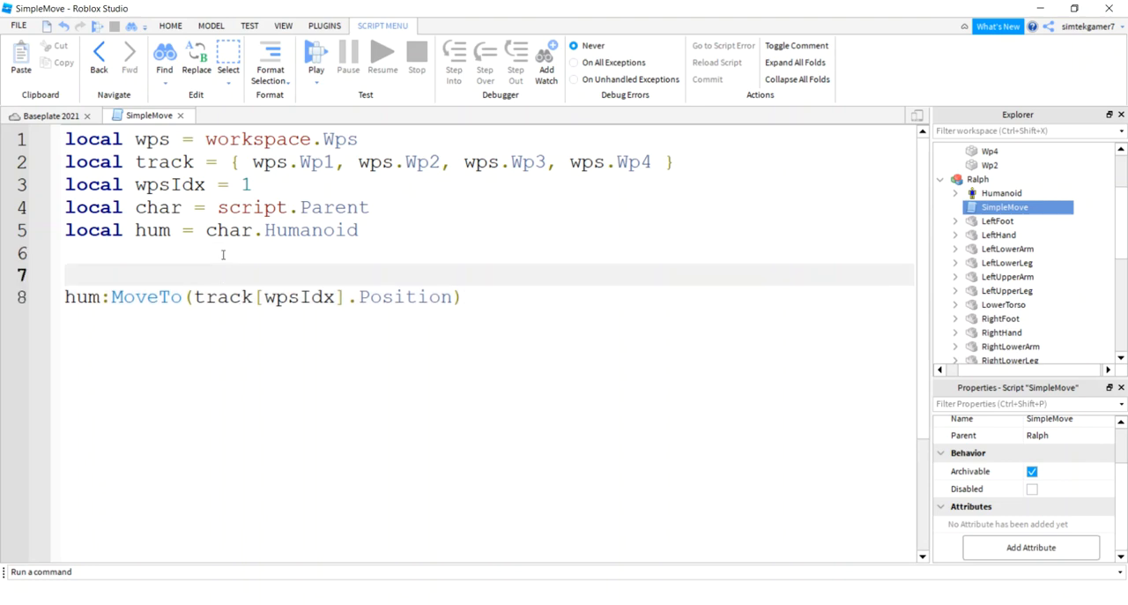
text(wait(5))
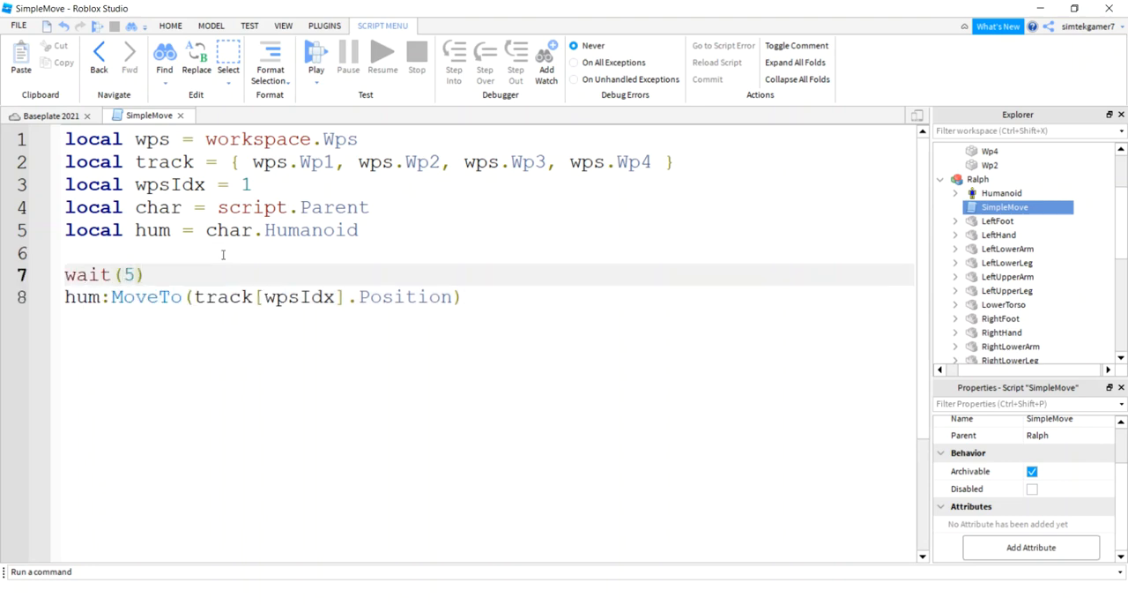
click(39, 116)
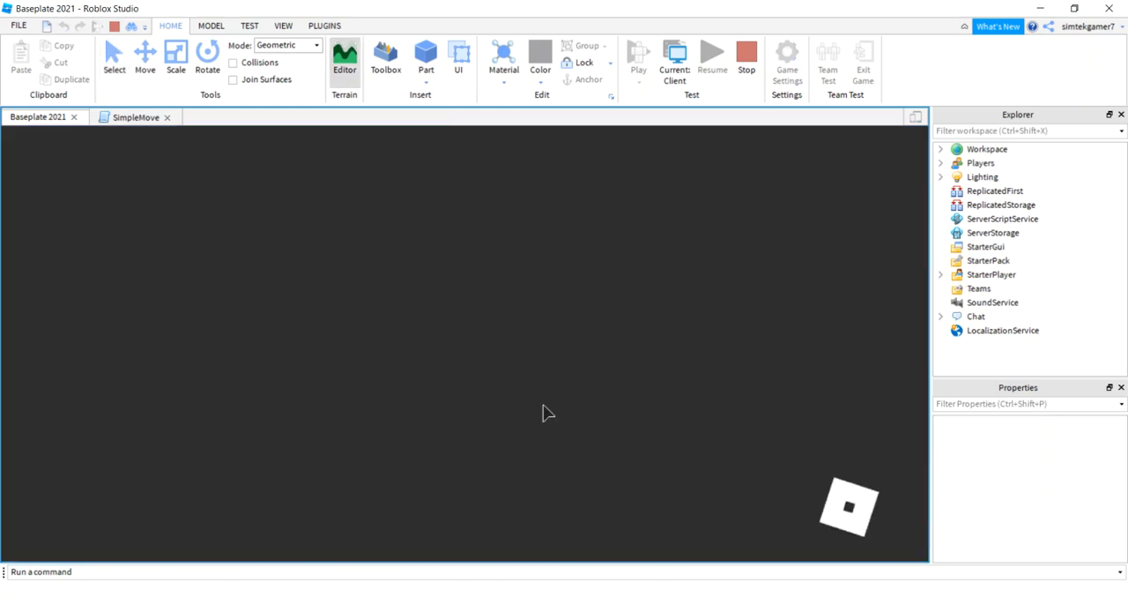
- Copy the Animate LocalScript from the player's simtekgamer7 character, then stop the test
click(638, 56)
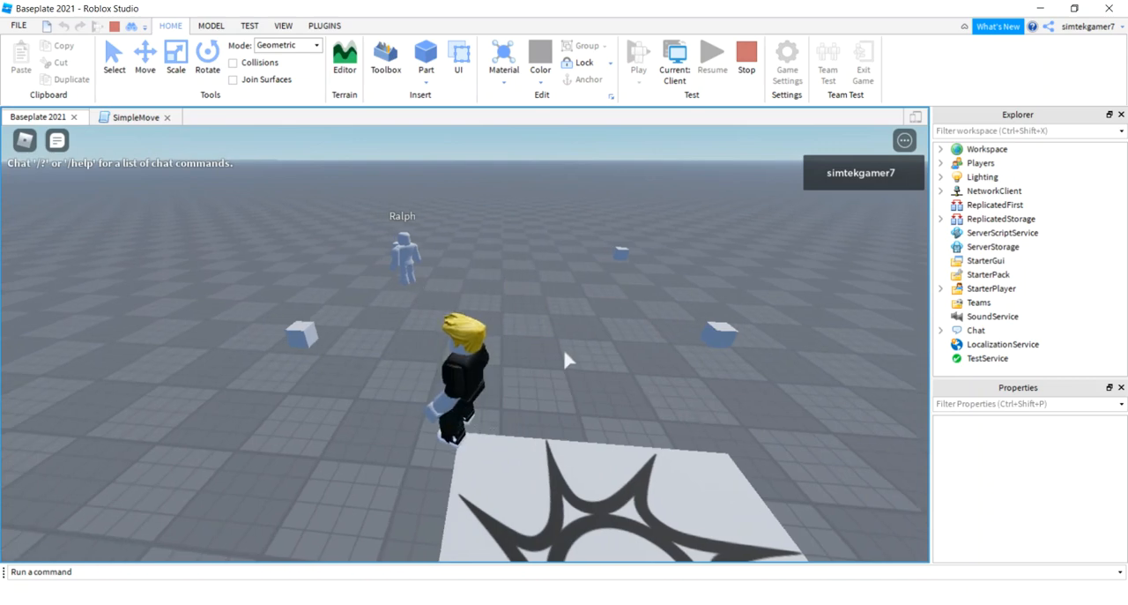
mouse_move(651, 233)
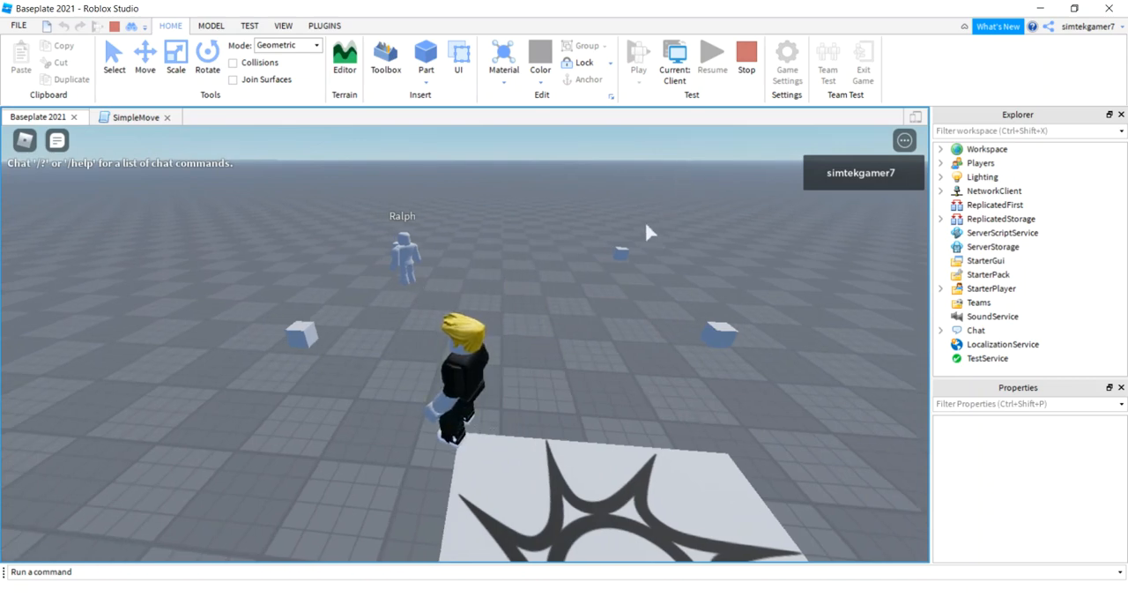
click(942, 148)
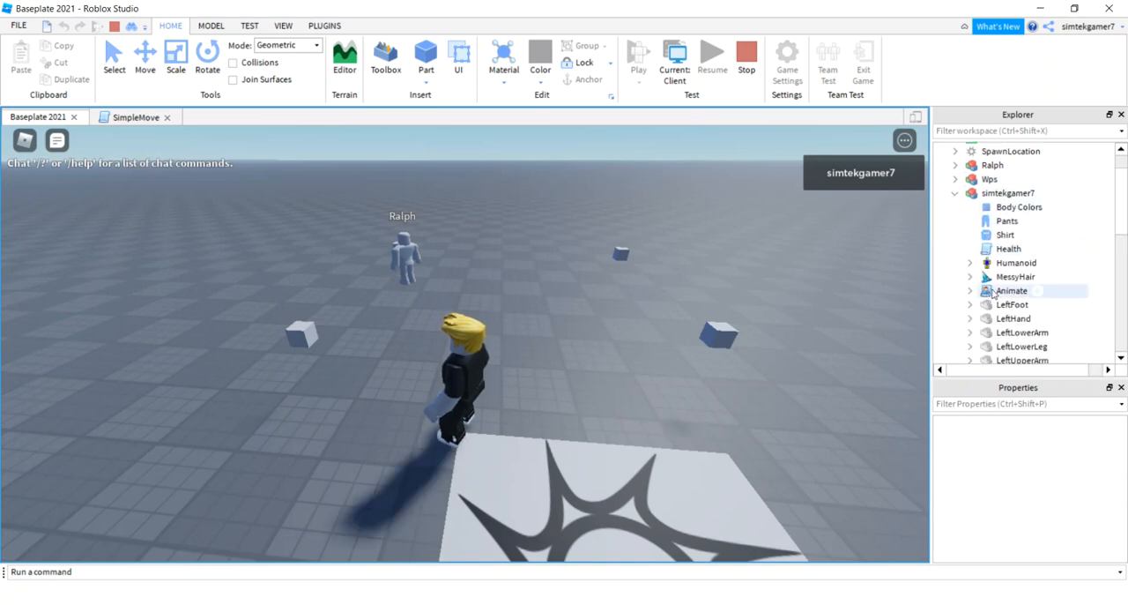
right_click(1014, 289)
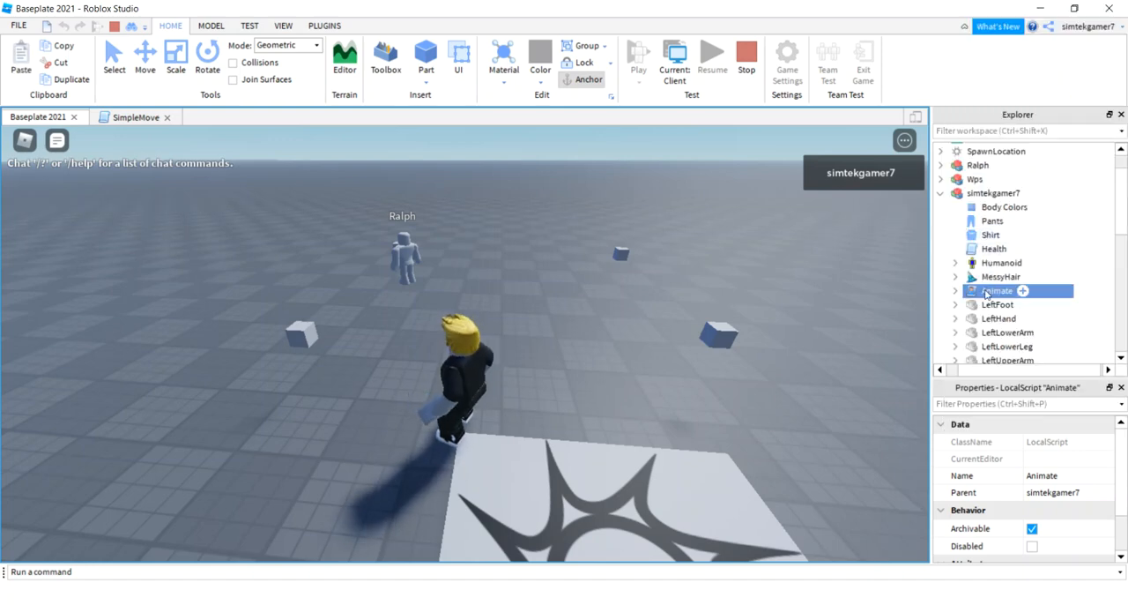
right_click(997, 289)
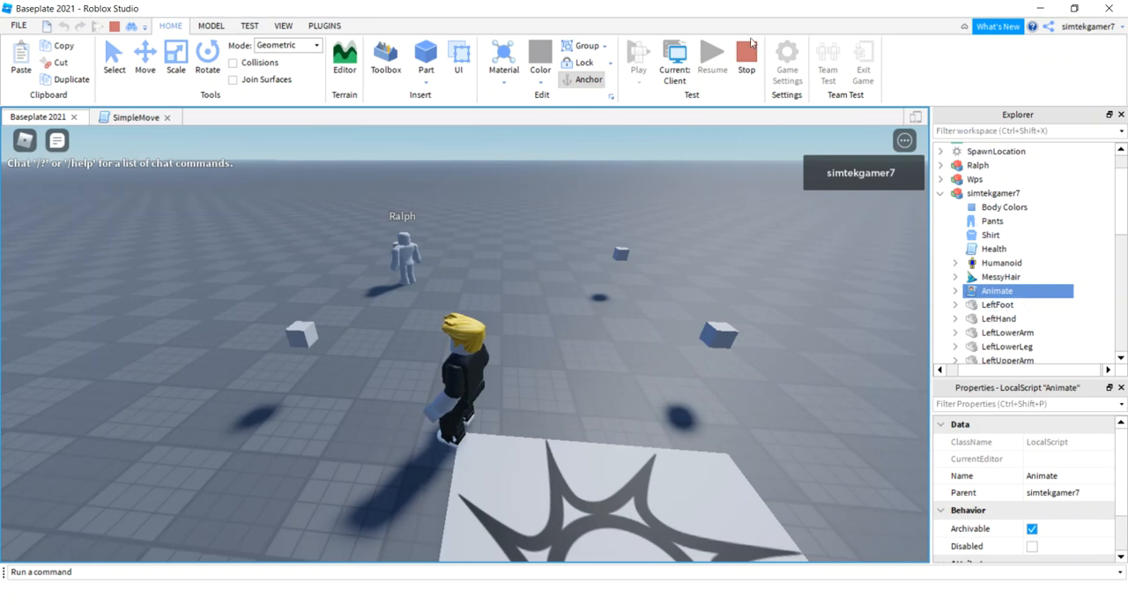
click(745, 57)
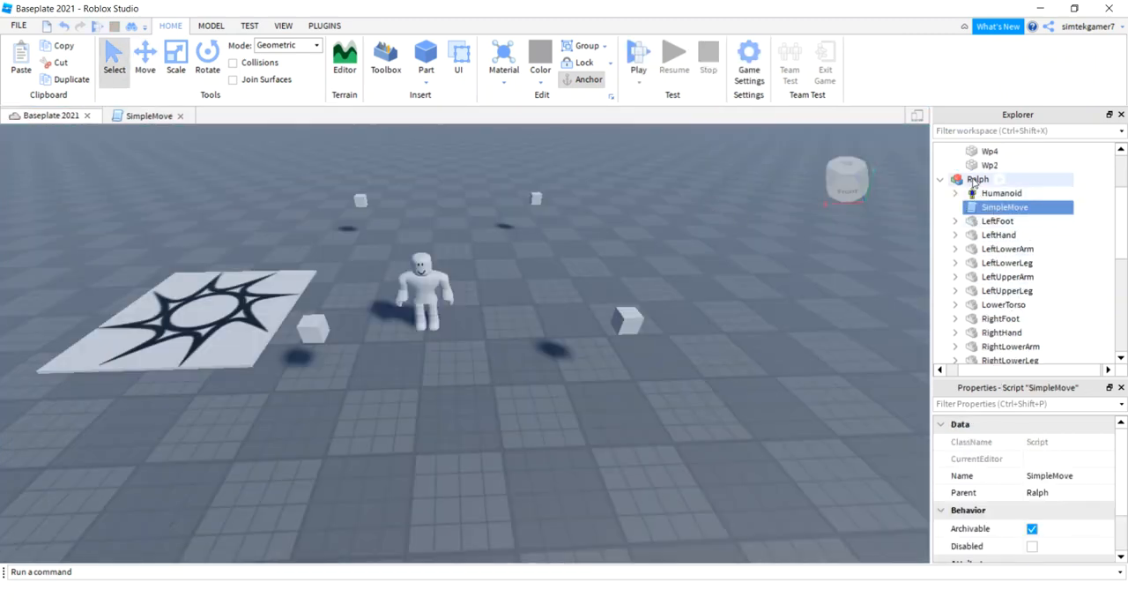
- Stop the test and paste the copied Animate LocalScript into the Ralph model
click(991, 180)
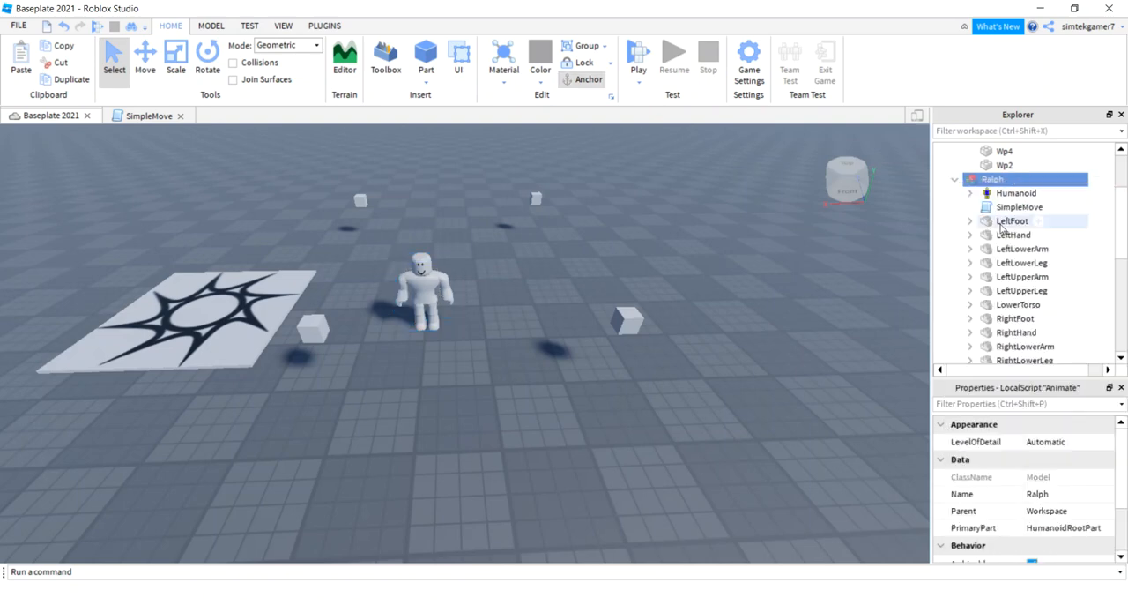
click(1020, 233)
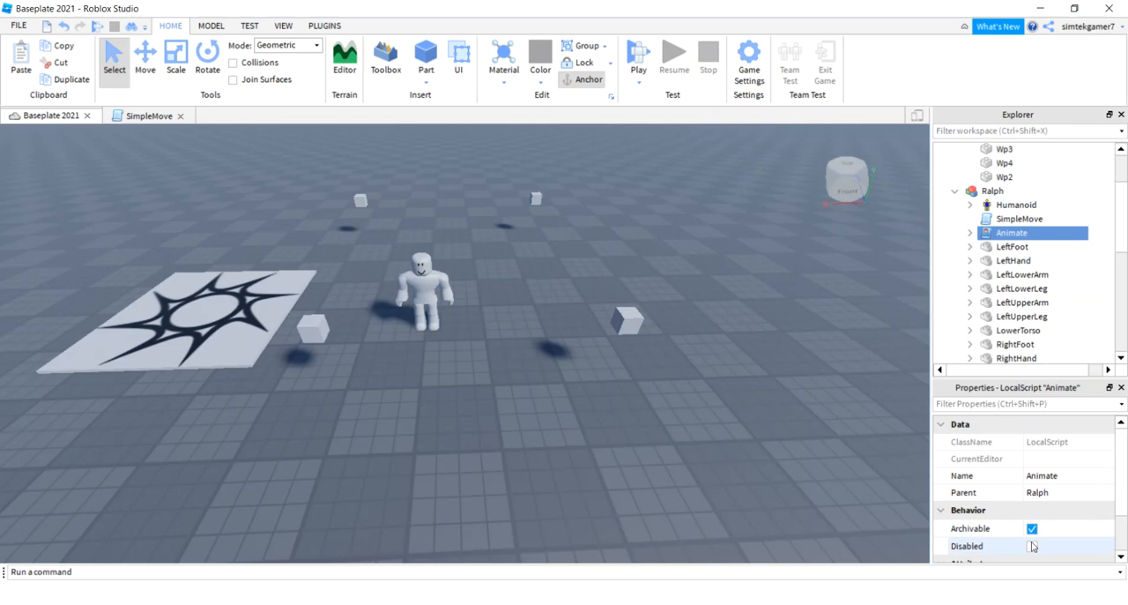
click(1033, 547)
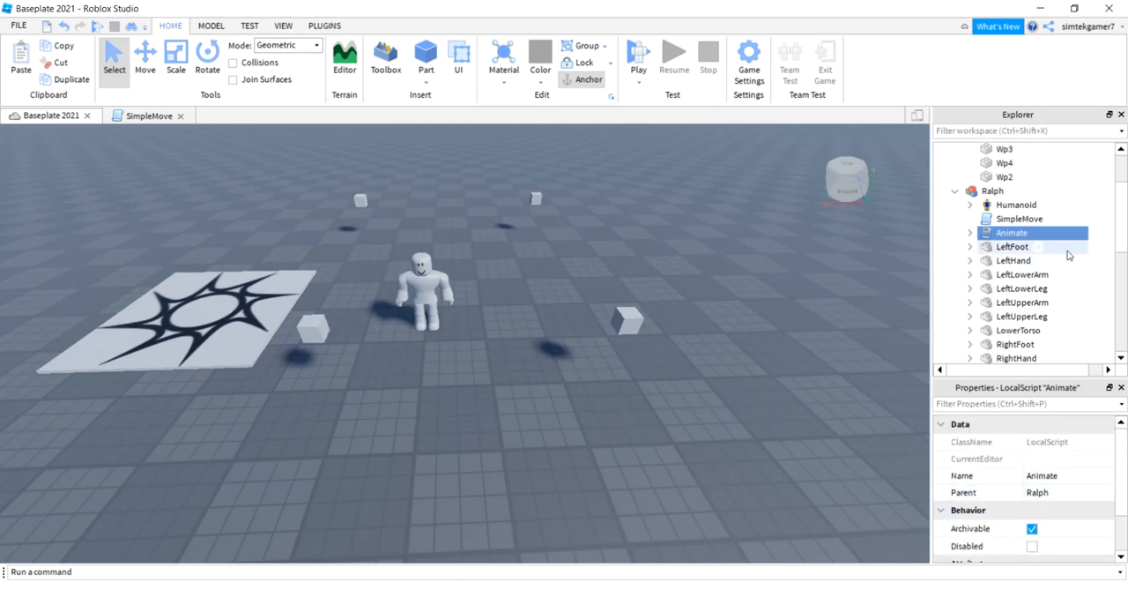
mouse_move(993, 191)
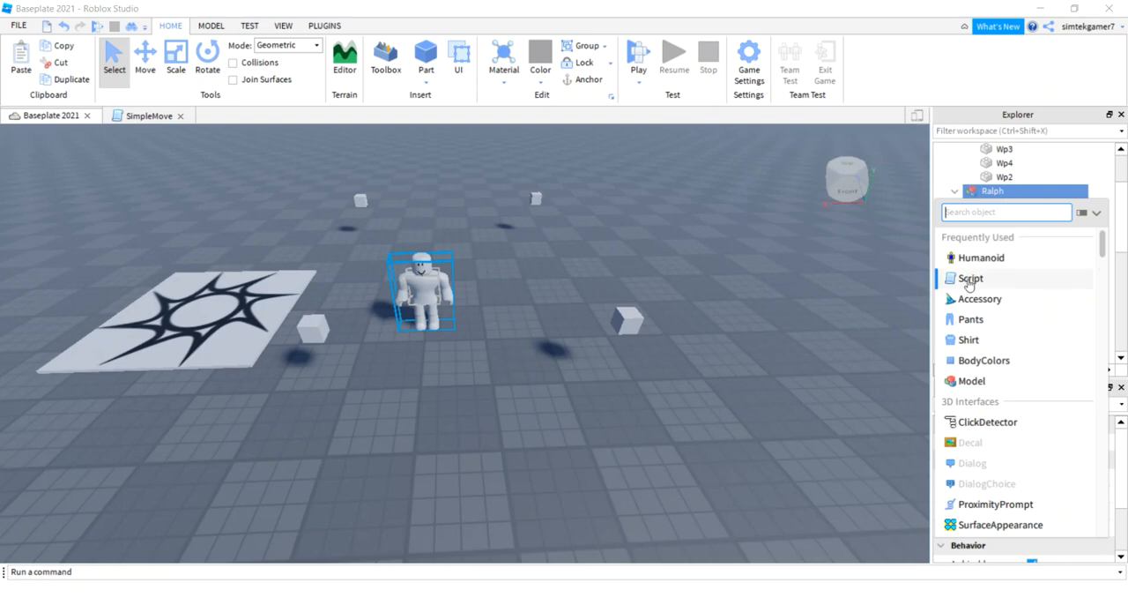
- Add a server Script to Ralph and rename it Animate
click(972, 278)
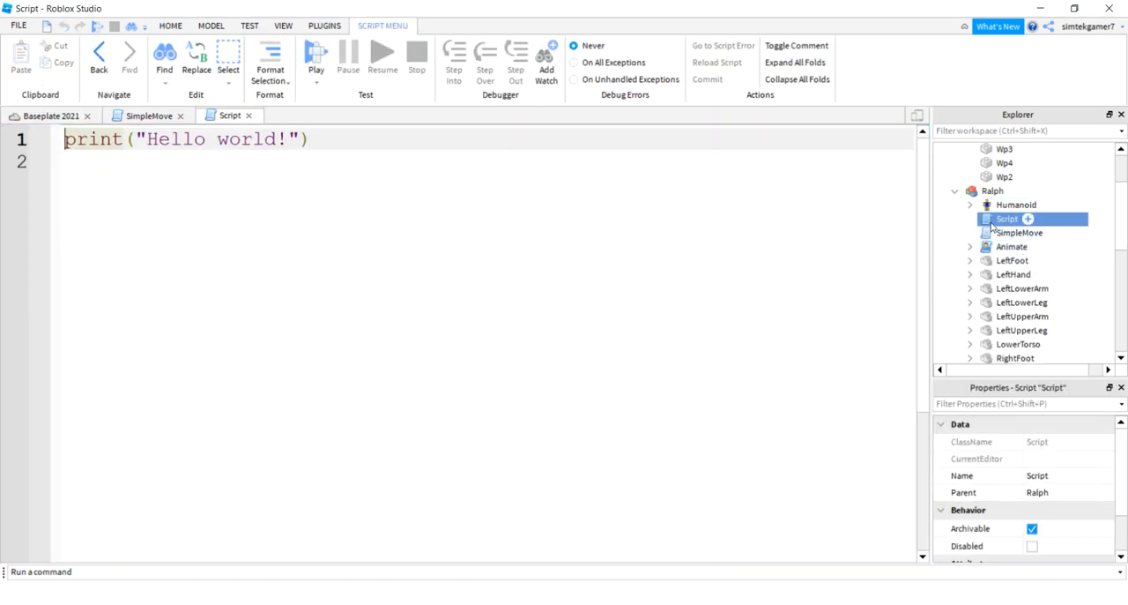
double_click(1008, 219)
text(Animate)
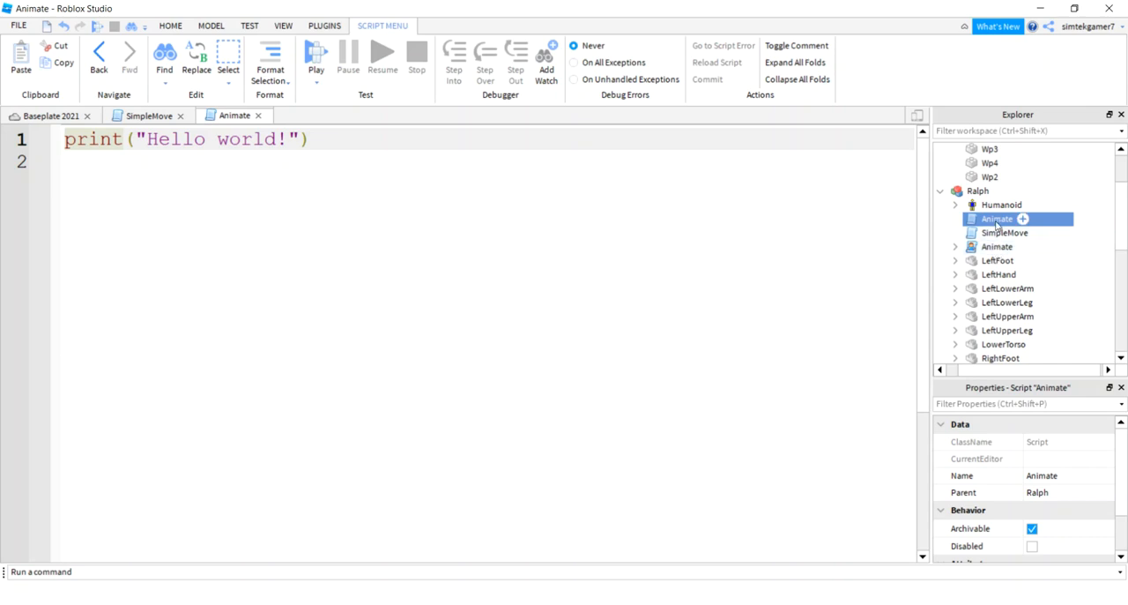
- Move all the local Animate script's animation children into the new server Animate script
click(956, 247)
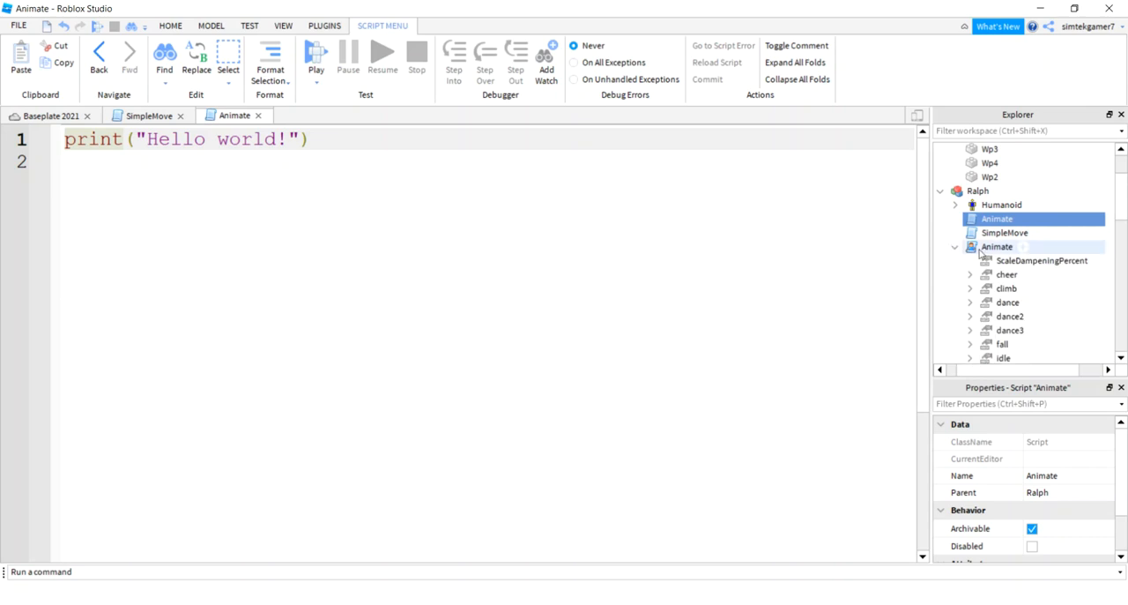
scroll(down, 3)
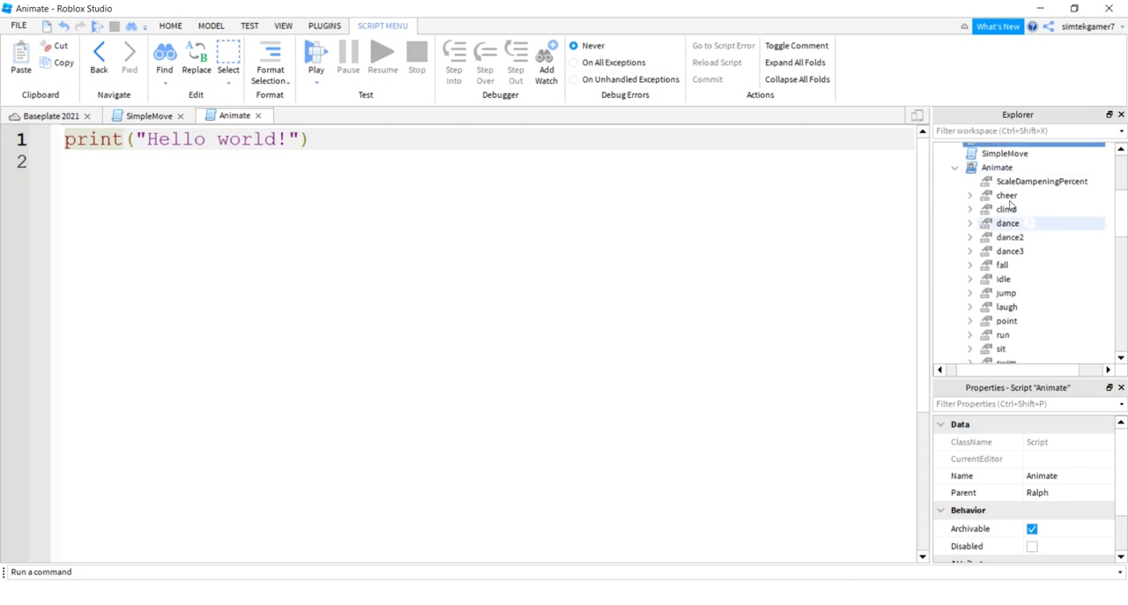
click(1040, 180)
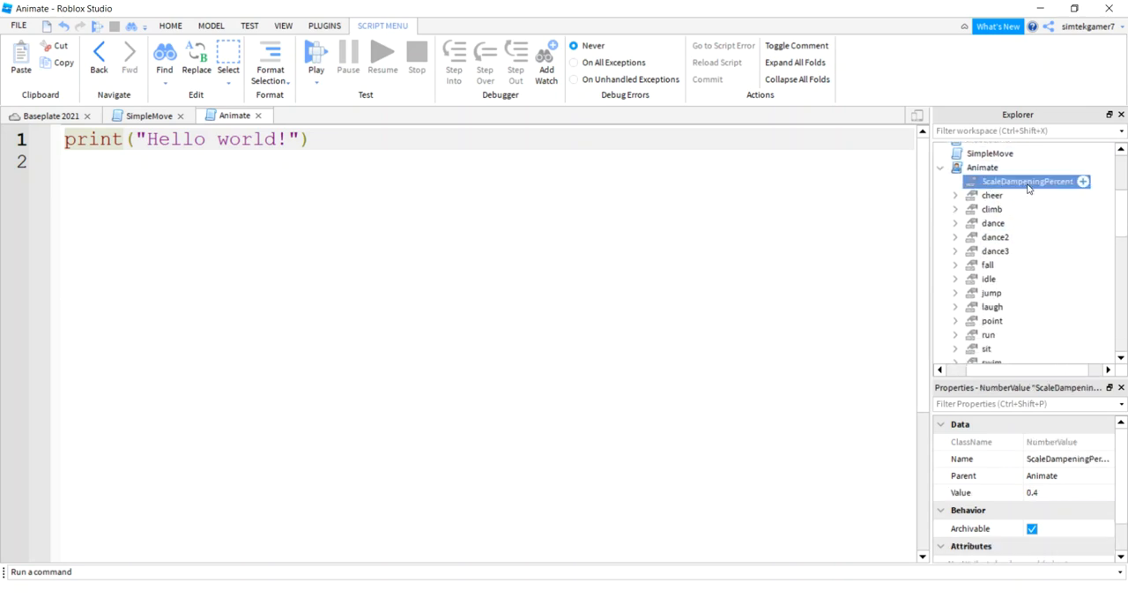
scroll(down, 3)
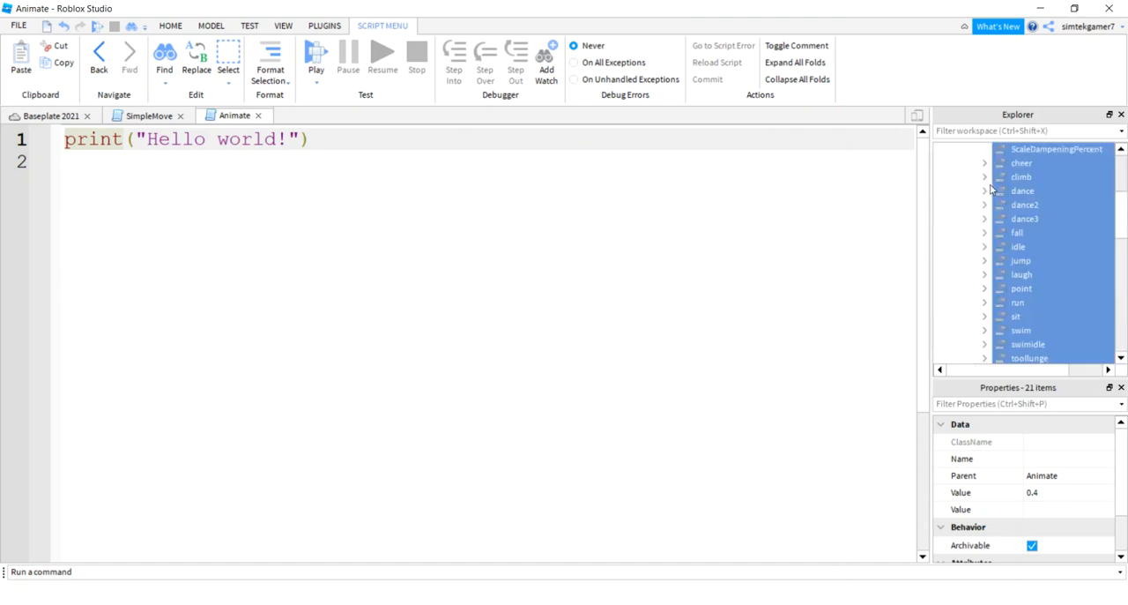
scroll(up, 3)
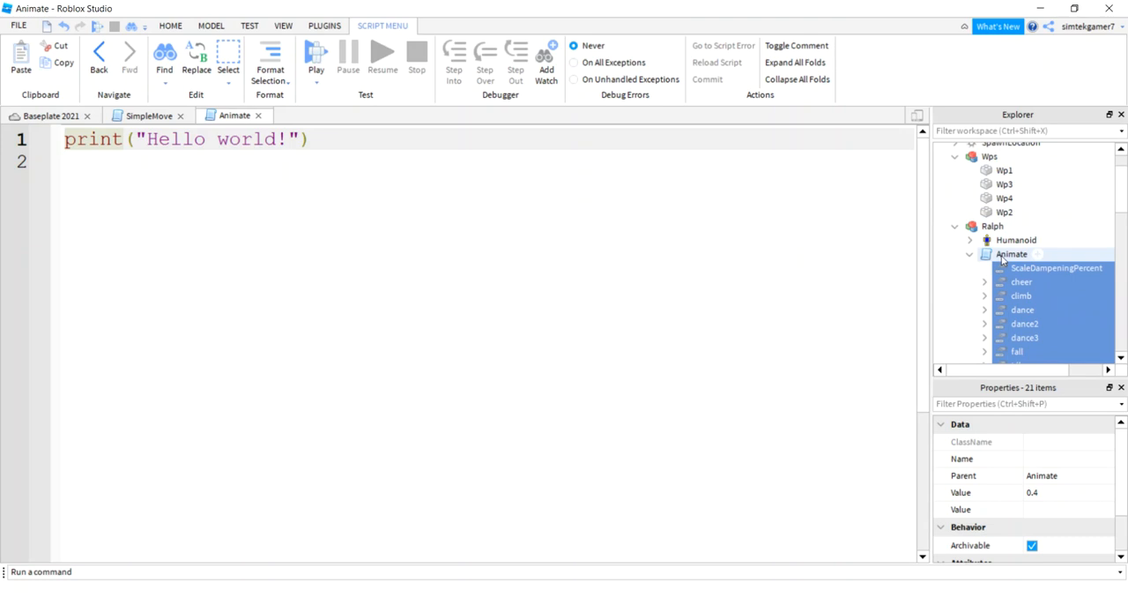
click(970, 254)
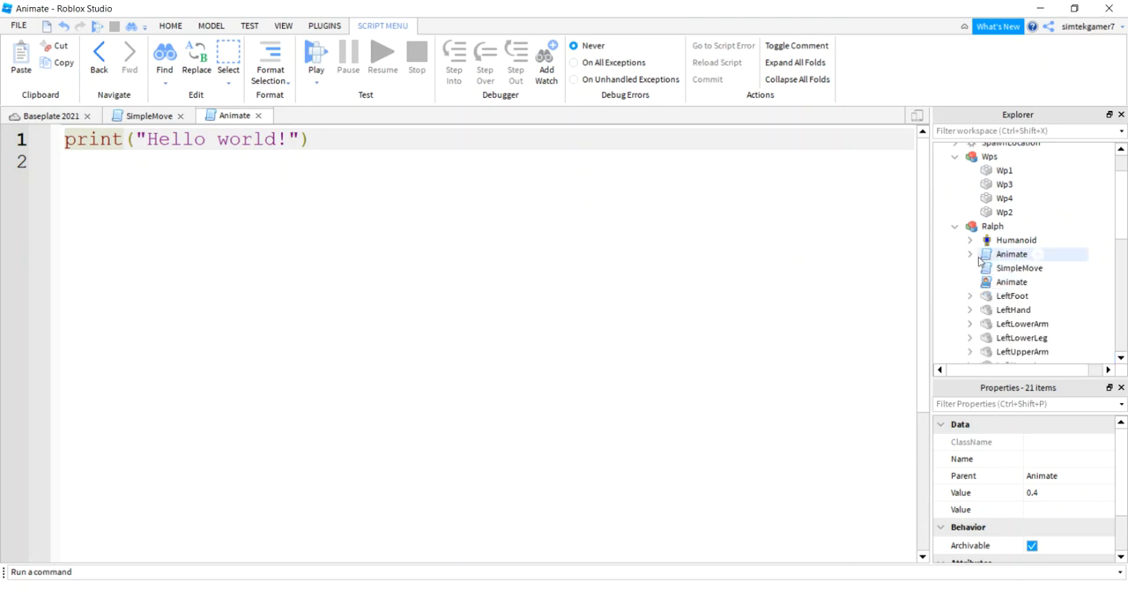
- Copy the full code from the local Animate script
click(1012, 282)
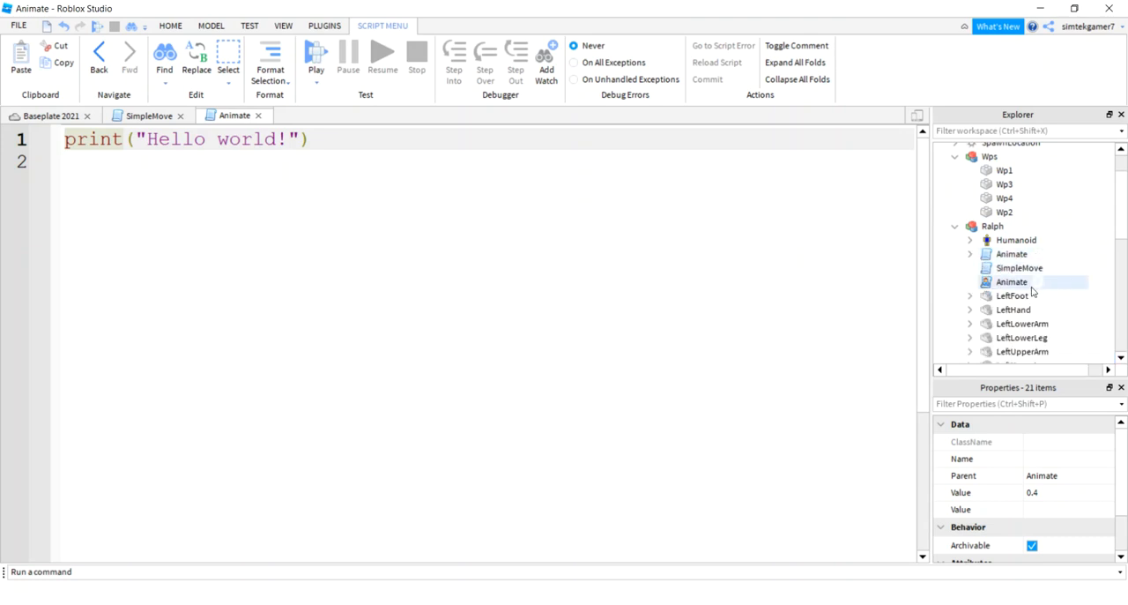
mouse_move(1014, 286)
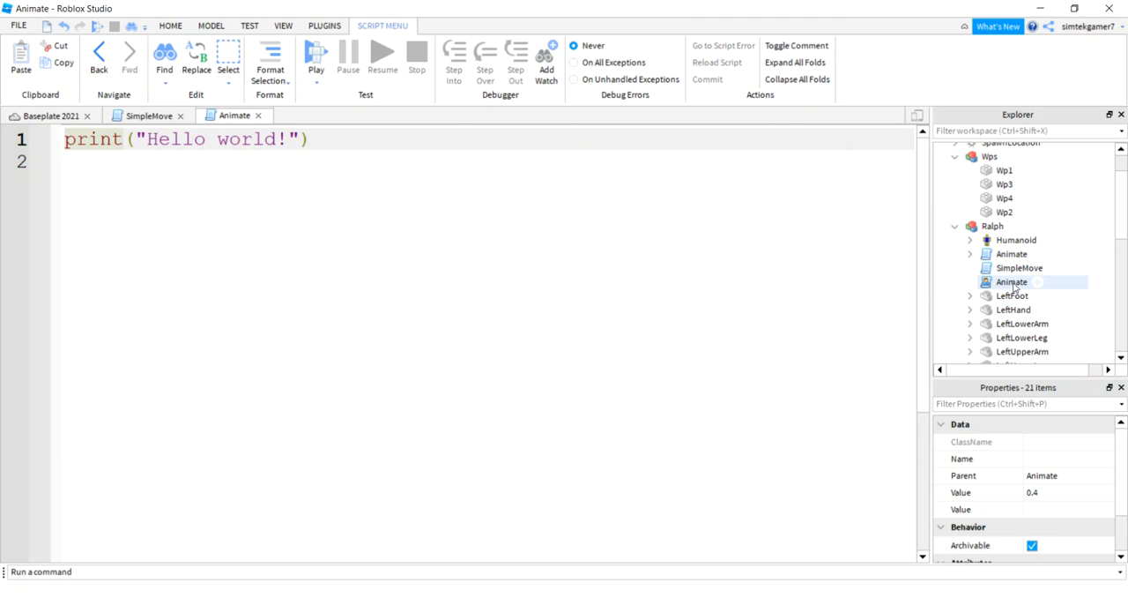
double_click(1012, 282)
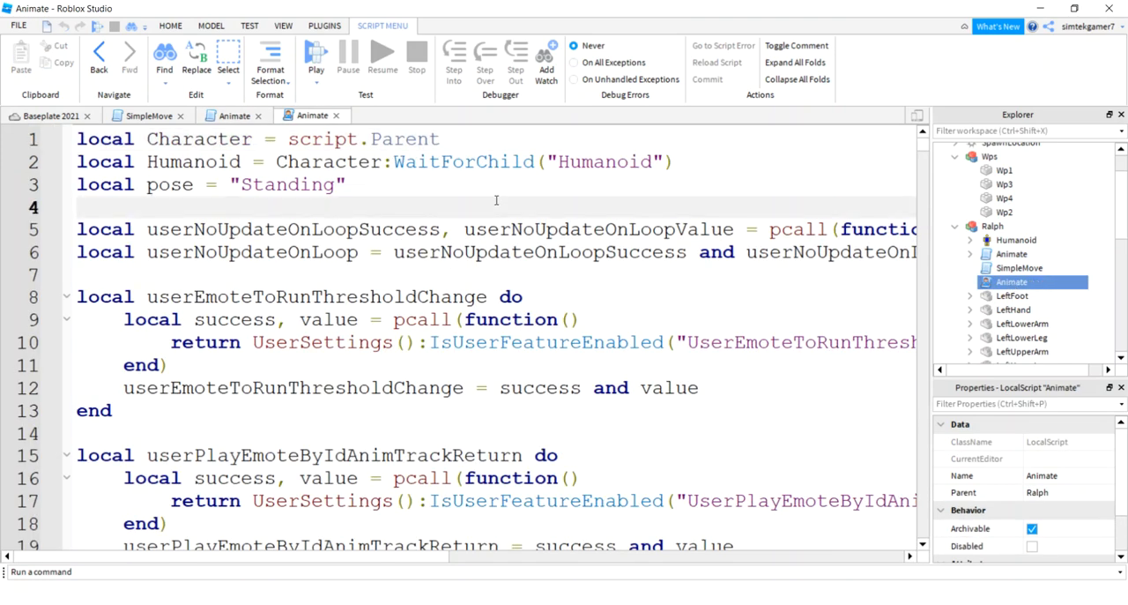
key(ctrl+a)
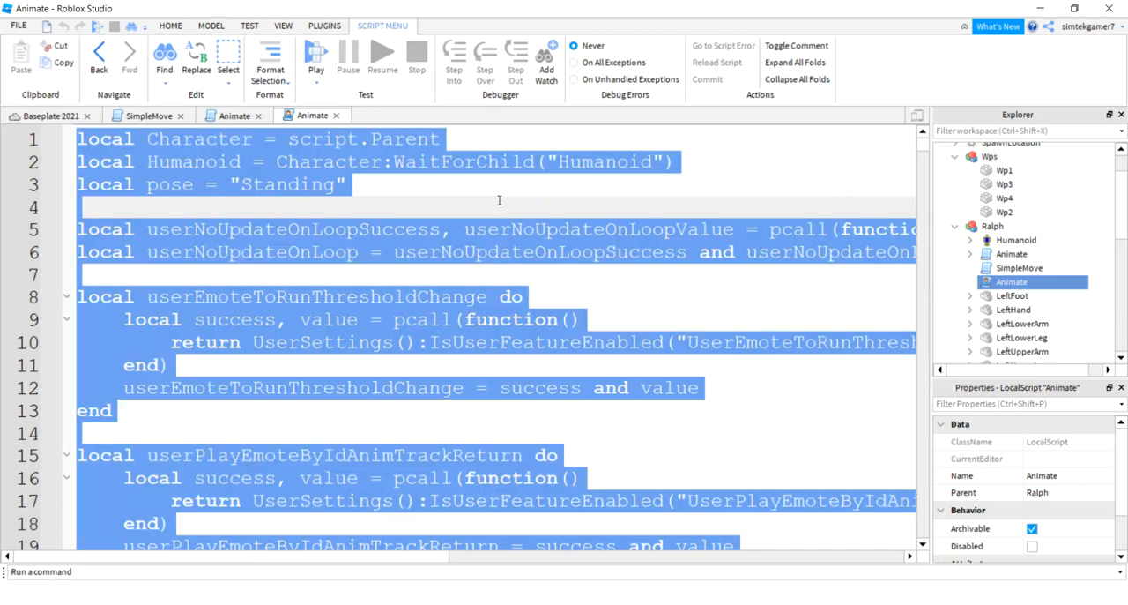
- Replace the server Animate script's hello-world placeholder with the copied animation code
click(1012, 254)
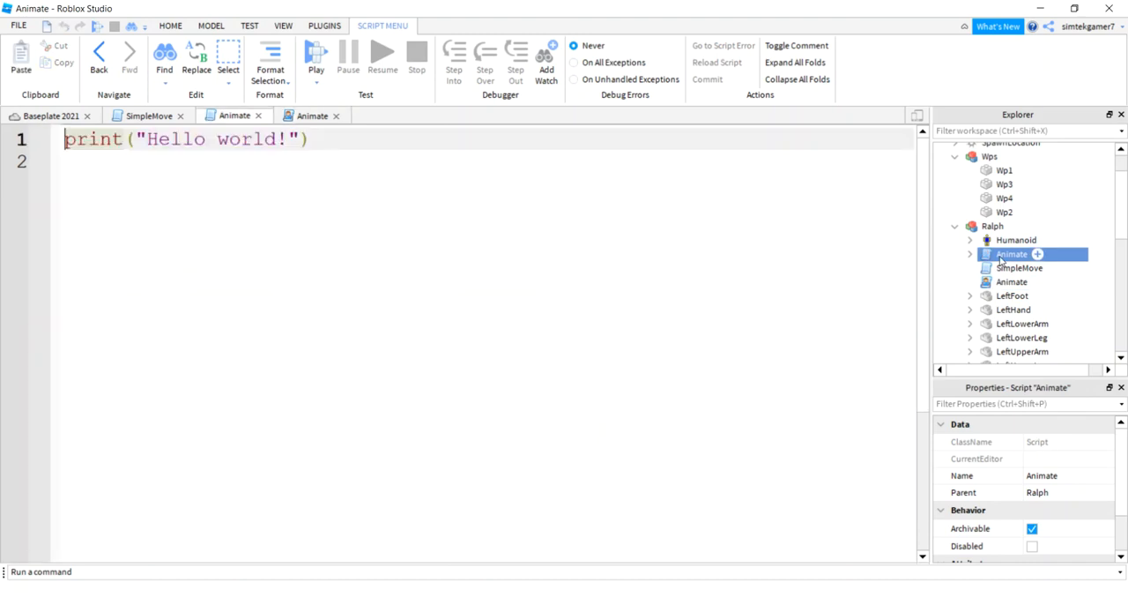
key(ctrl+a)
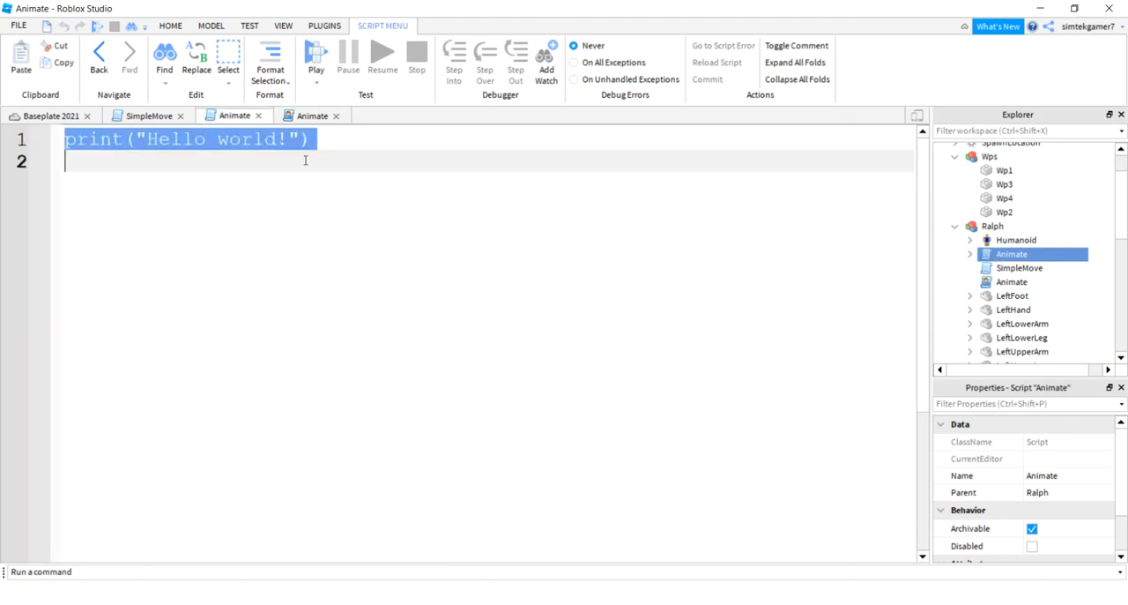
key(Delete)
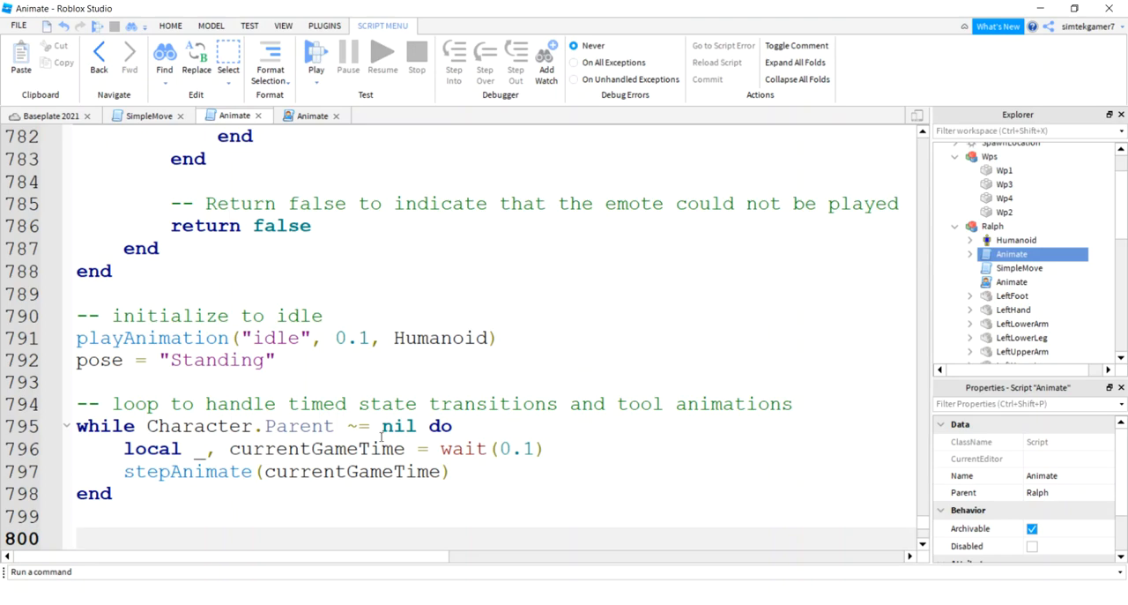
- Delete the 'setup emote chat hook' block (lines 743–755) from the server Animate script
scroll(up, 3)
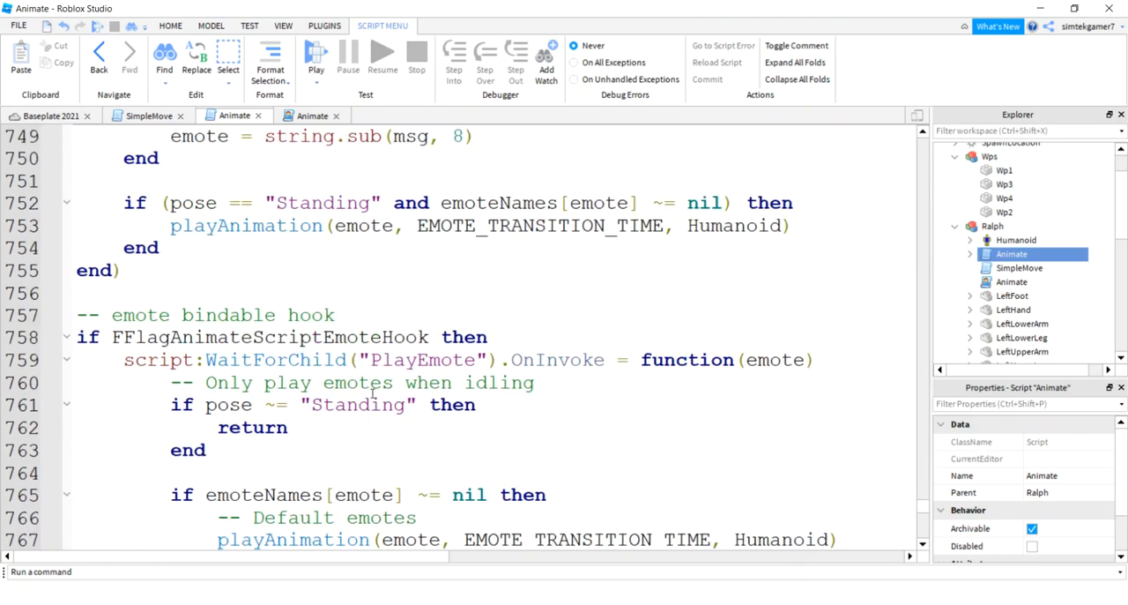
scroll(up, 3)
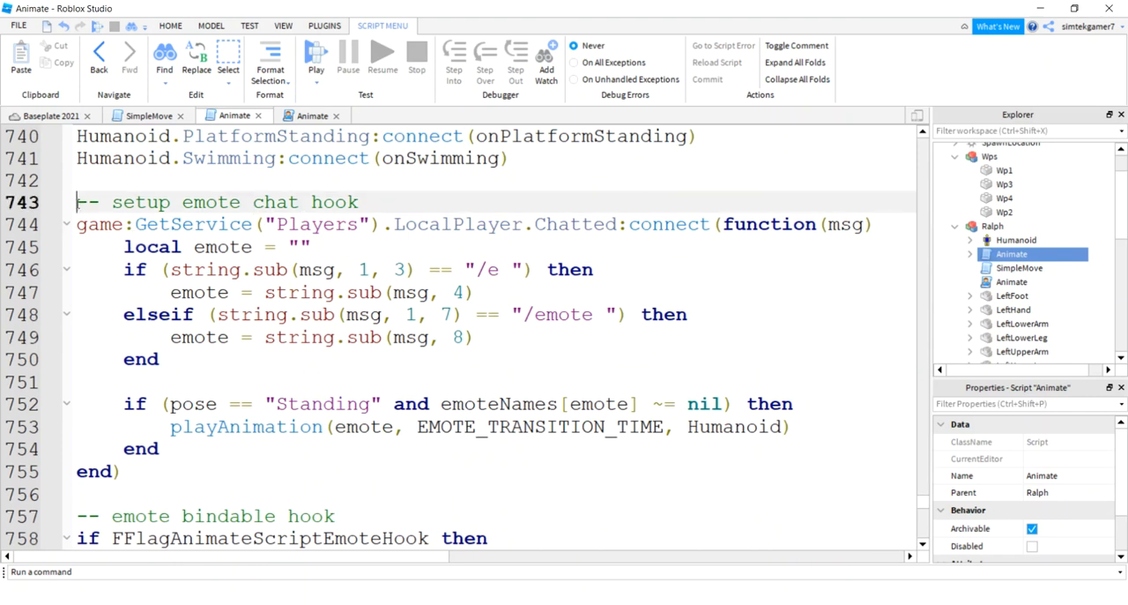
drag(78, 201, 121, 471)
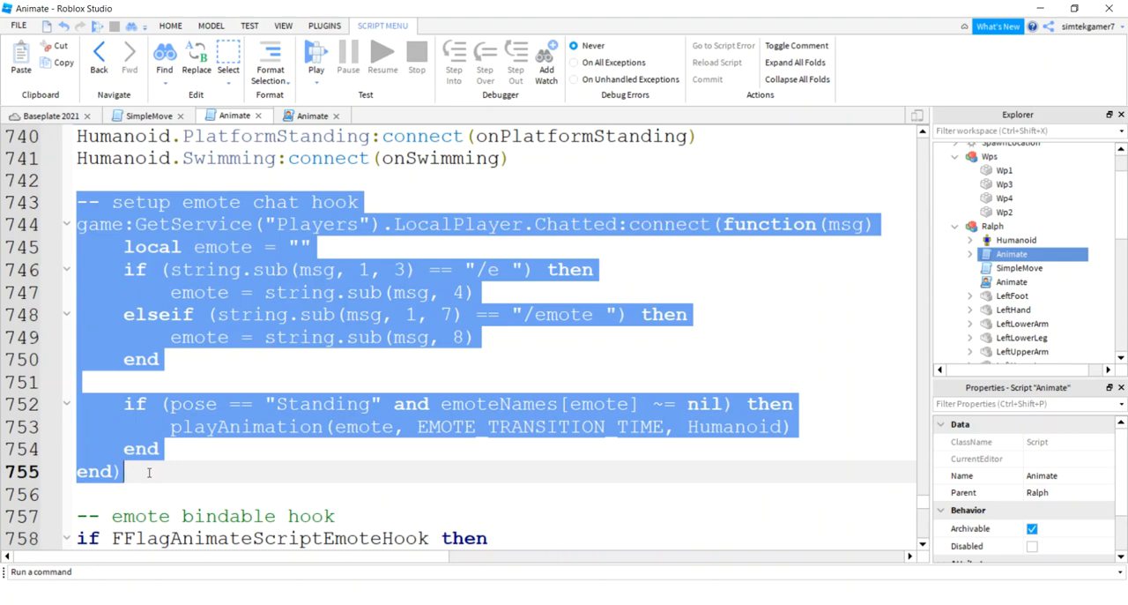
key(Delete)
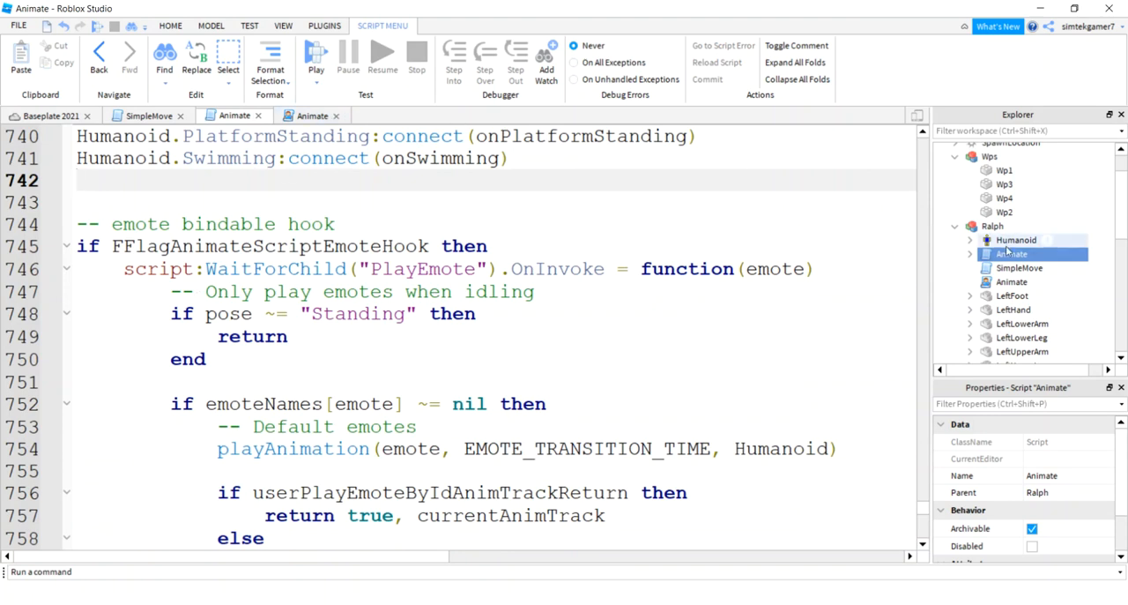
- Delete Ralph's duplicate local Animate script and select SimpleMove
click(998, 282)
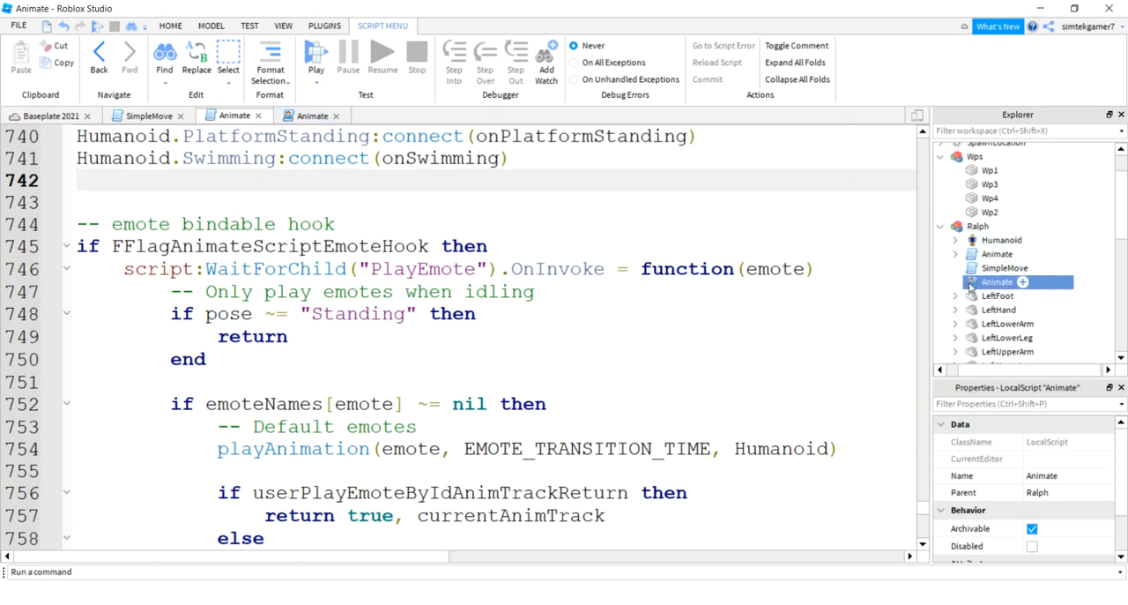
right_click(998, 282)
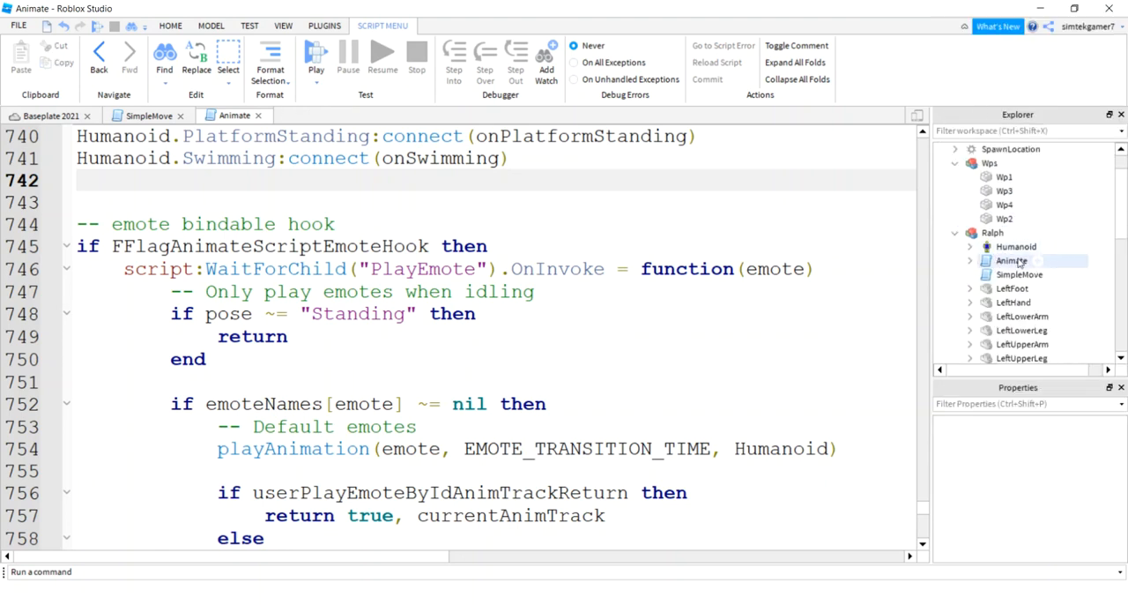
click(1019, 275)
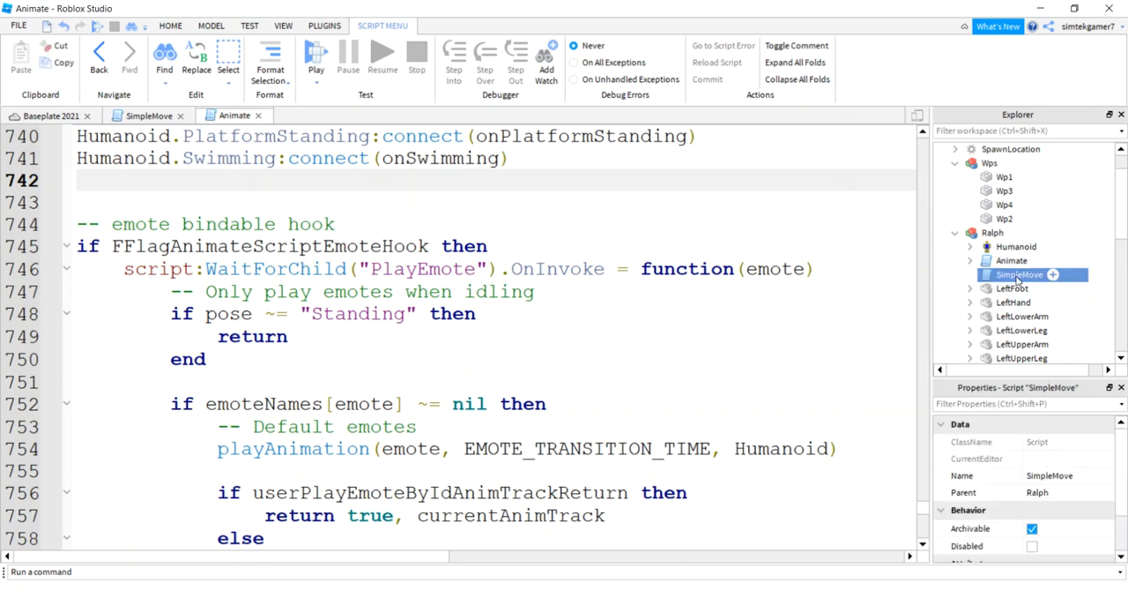
- Start a new SimpleMove line with hum.MoveToFinished below the first MoveTo call
click(148, 116)
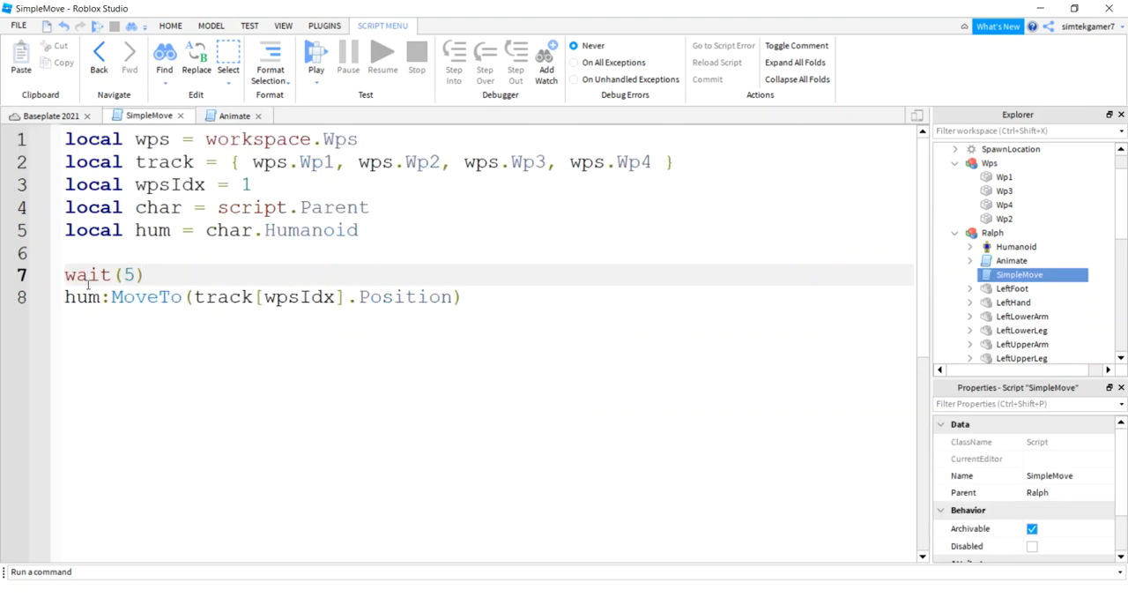
triple_click(261, 296)
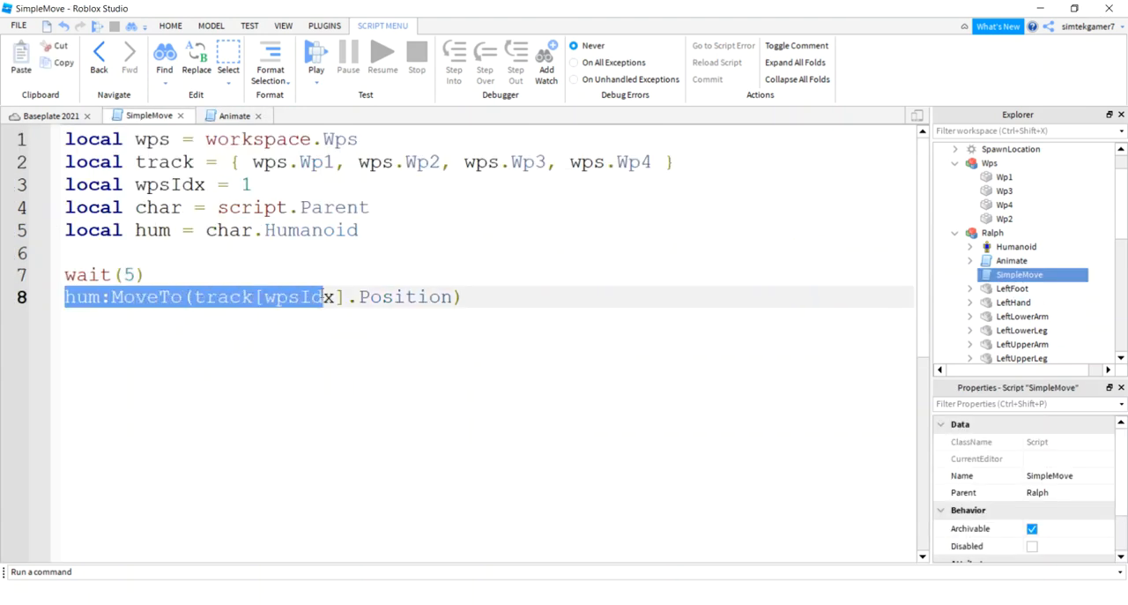
click(476, 297)
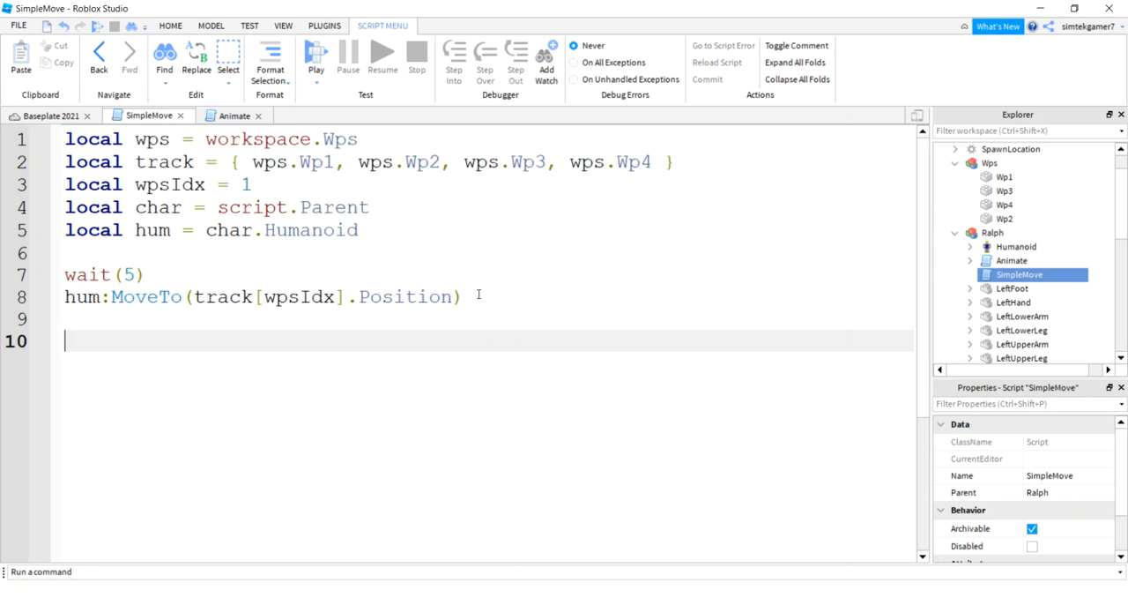
text(hum)
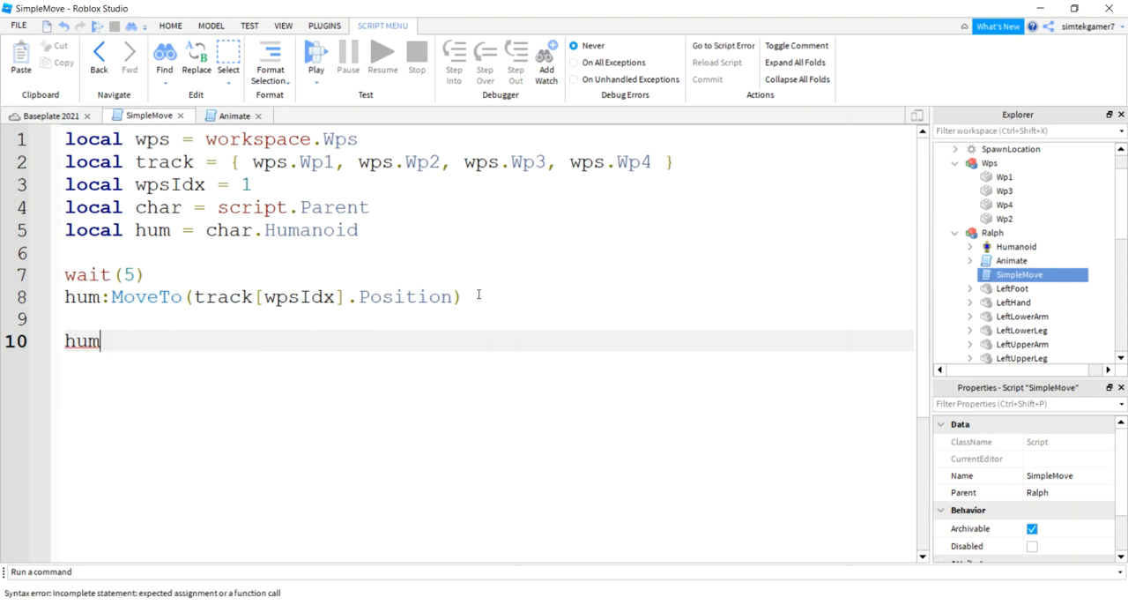
text(.MoveTo)
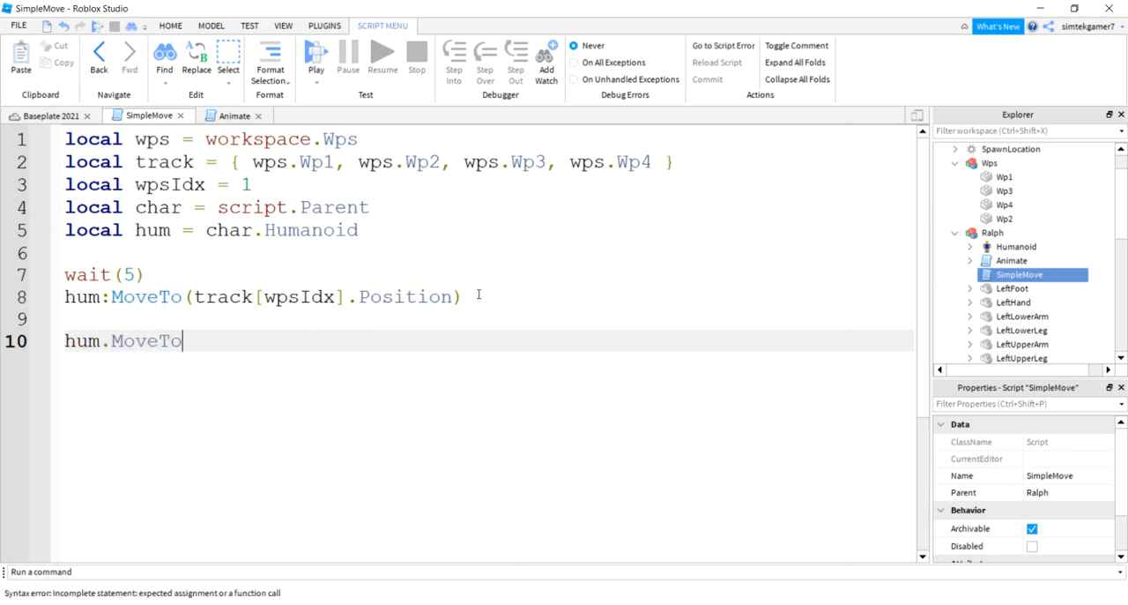
text(Fi)
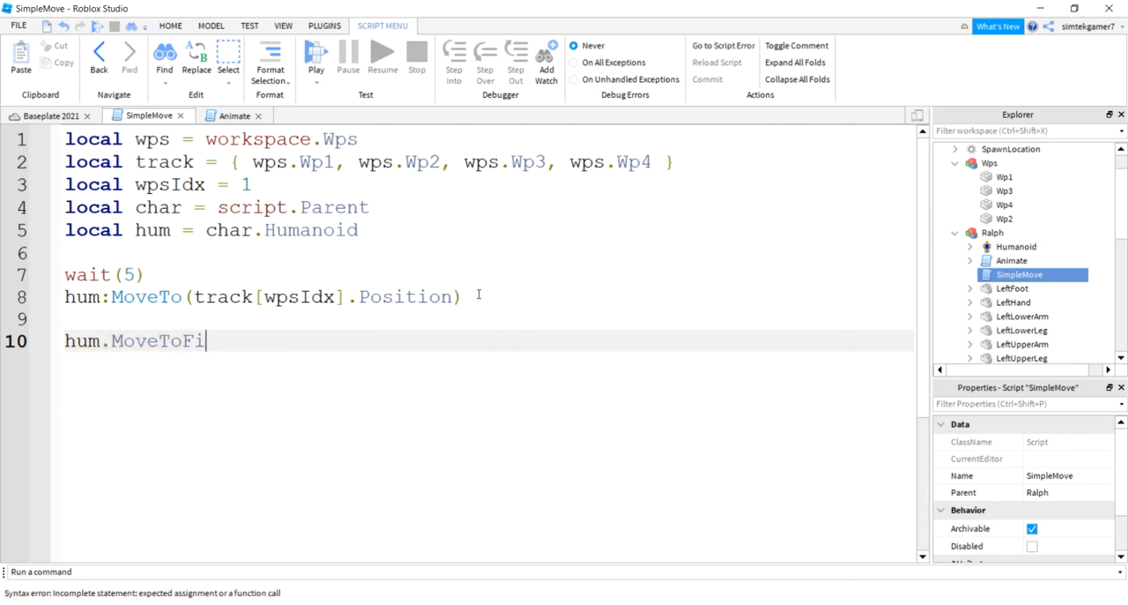
text(nished)
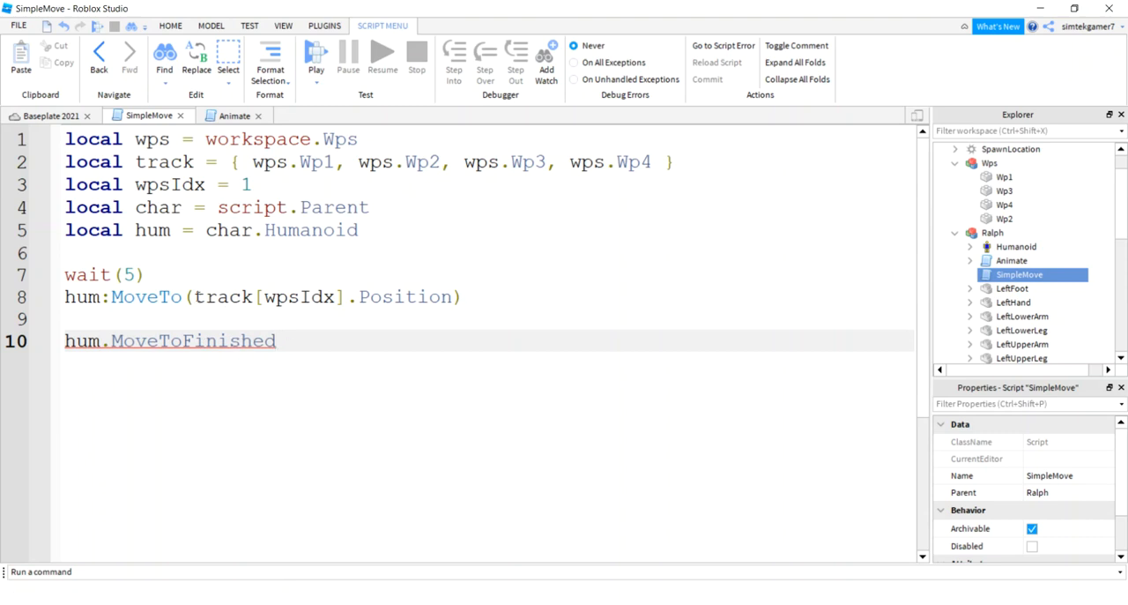
double_click(321, 296)
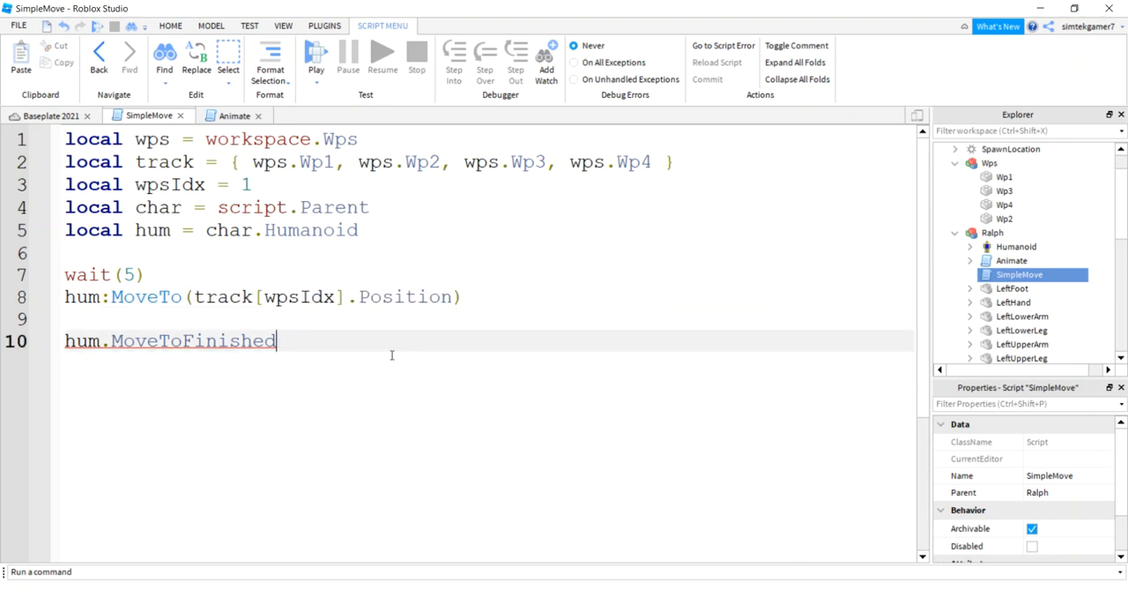
- Connect a MoveToFinished function whose body increments wpsIdx by 1
text(:Con)
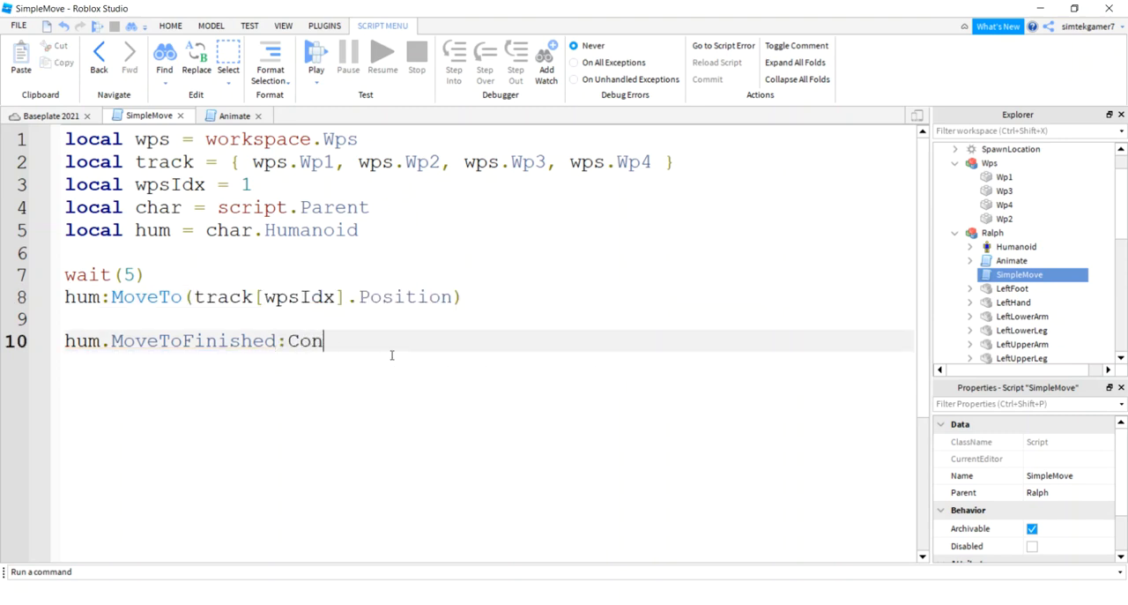
text(nect(function()
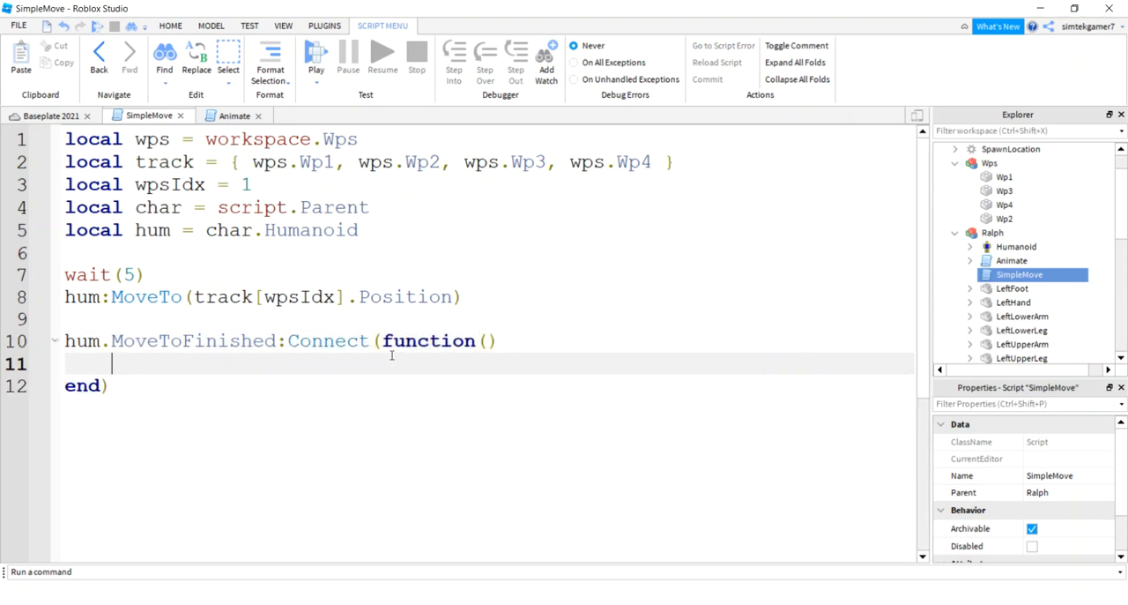
text(wpsIdx)
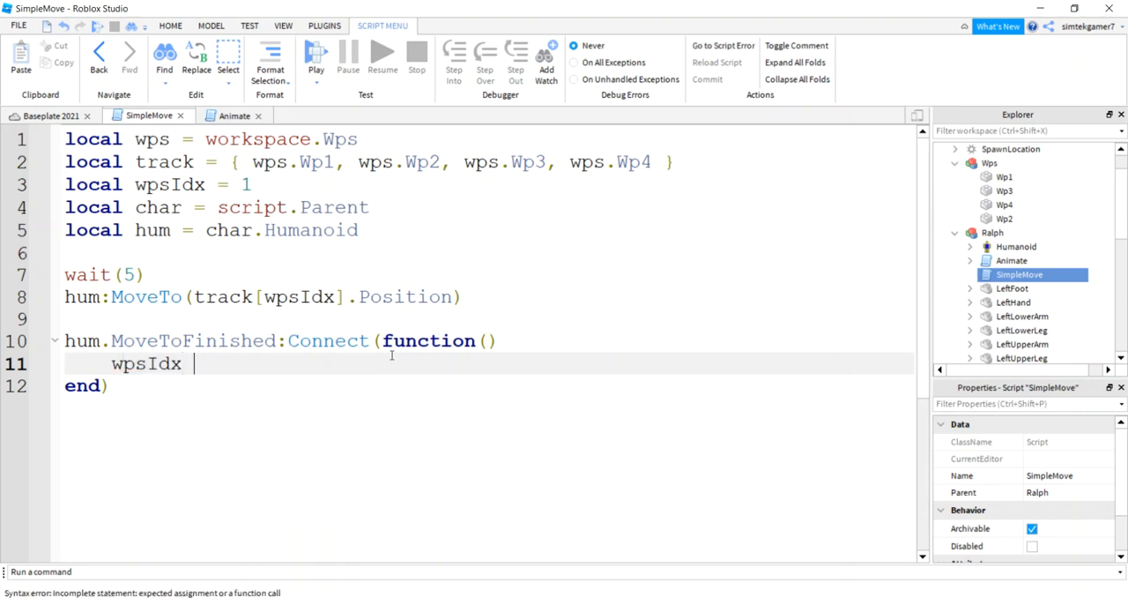
text(= wps)
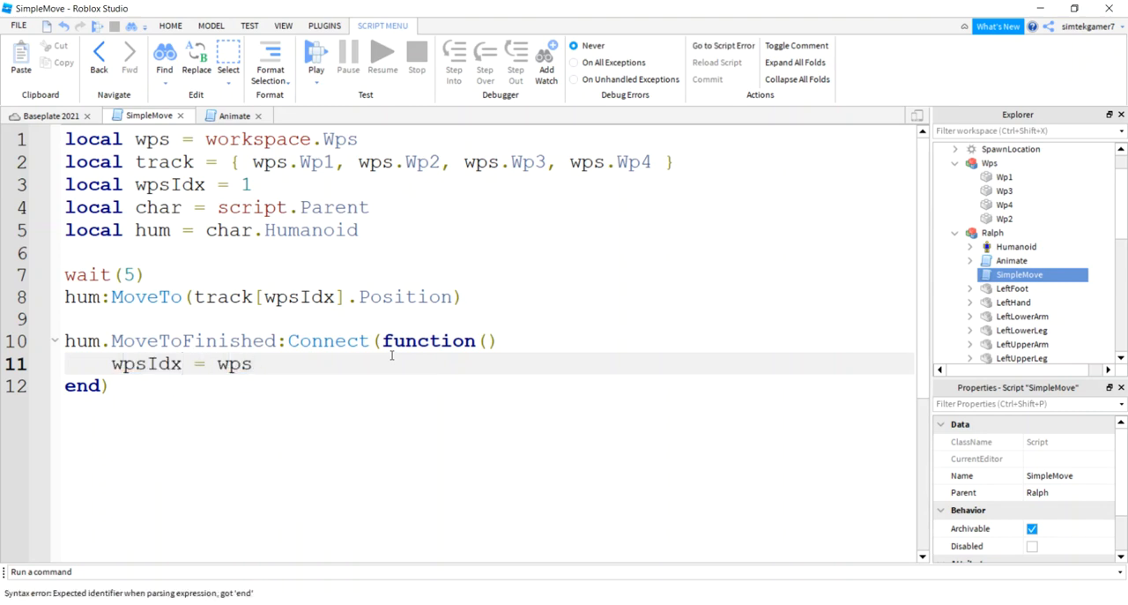
text(Idx + 1)
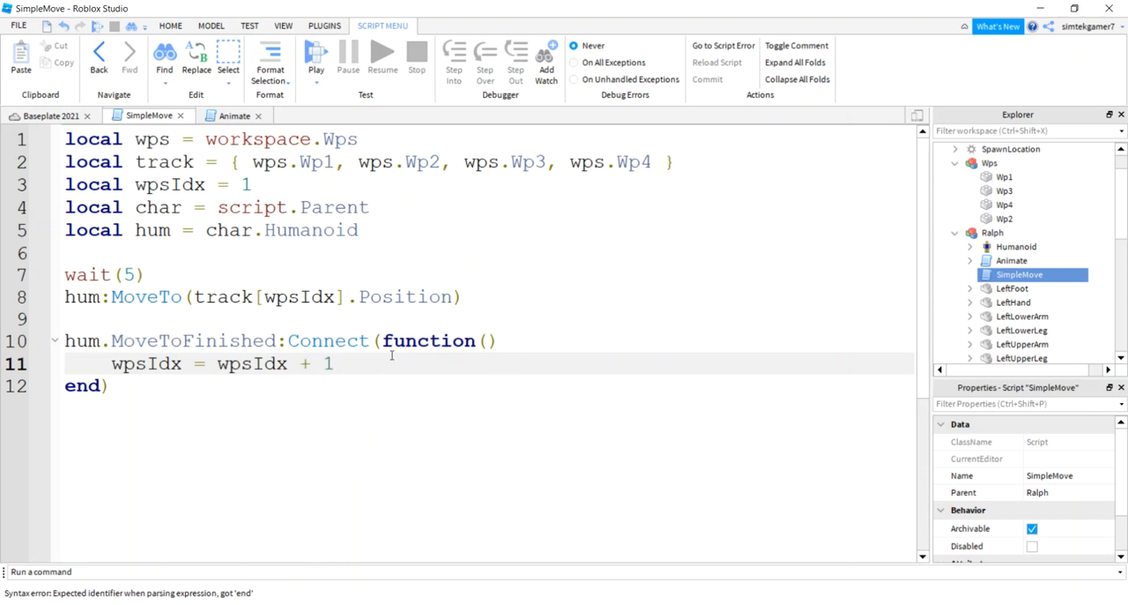
key(Return)
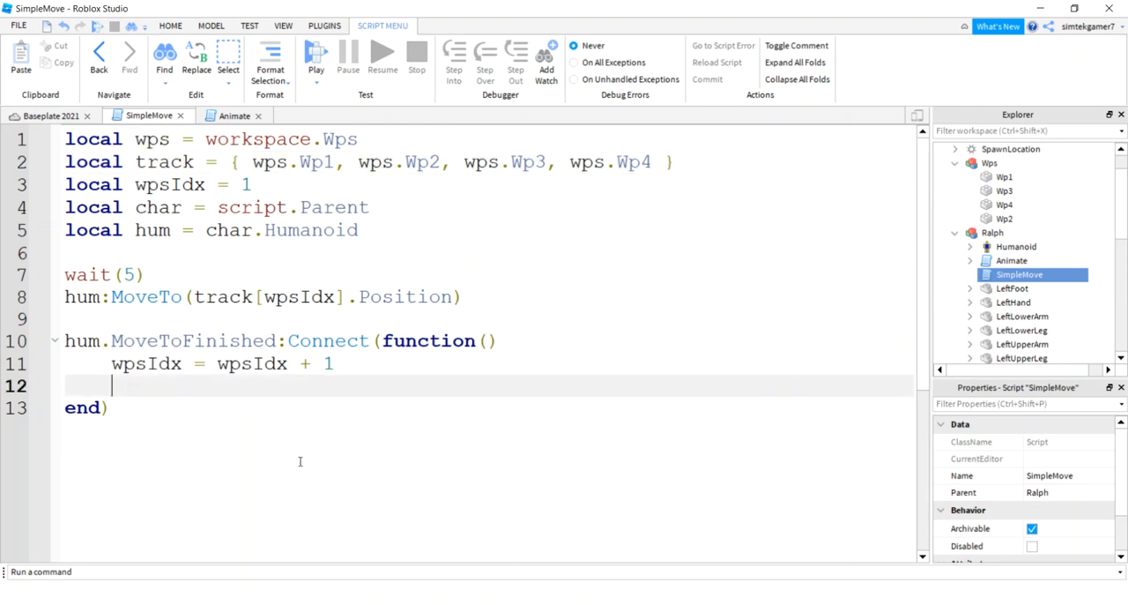
- Add an if block resetting wpsIdx to 1 when it exceeds #track
text(if wps)
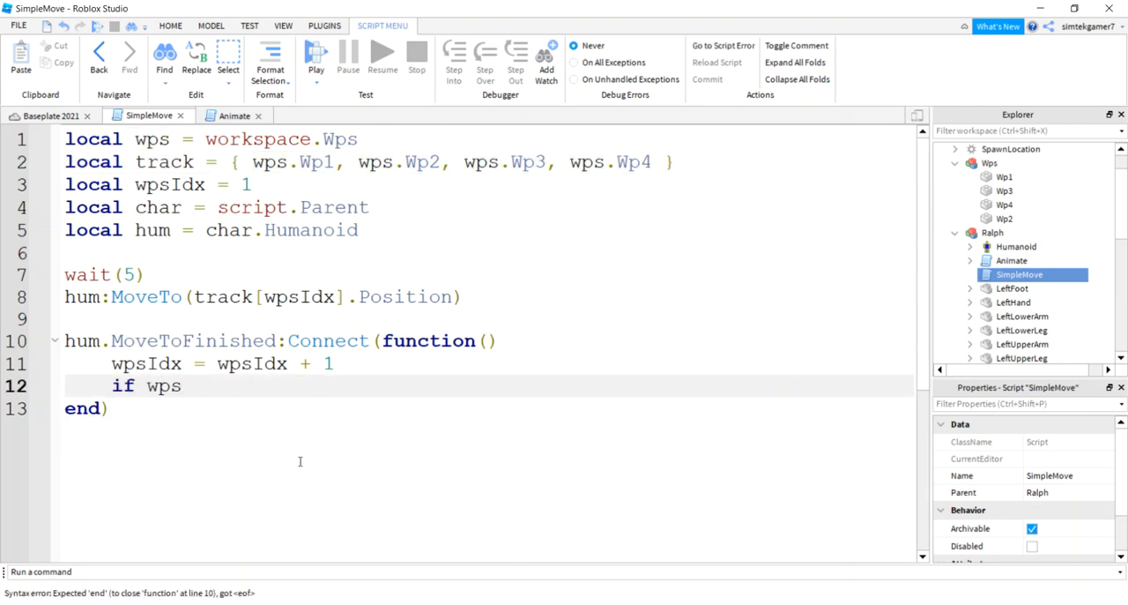
text(Idx > #track then)
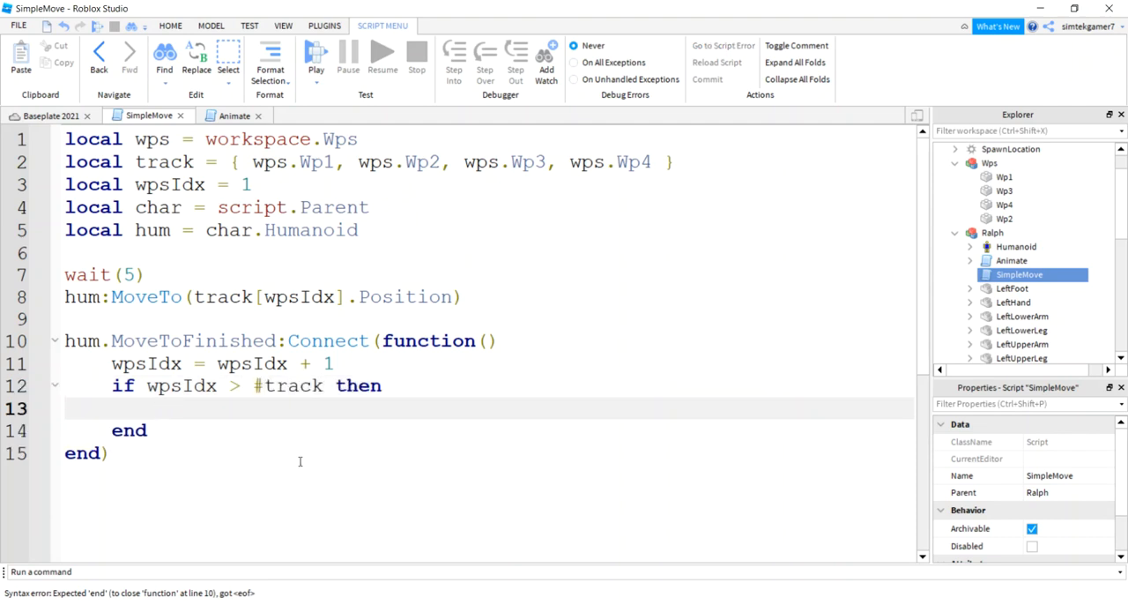
text(wpsIdx = 1)
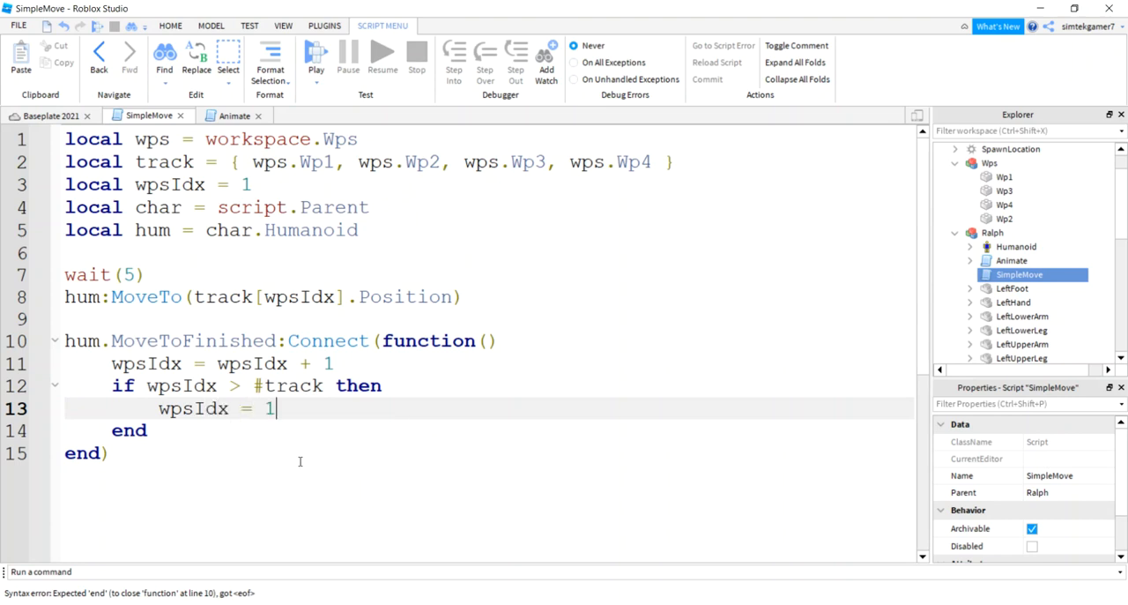
key(Return)
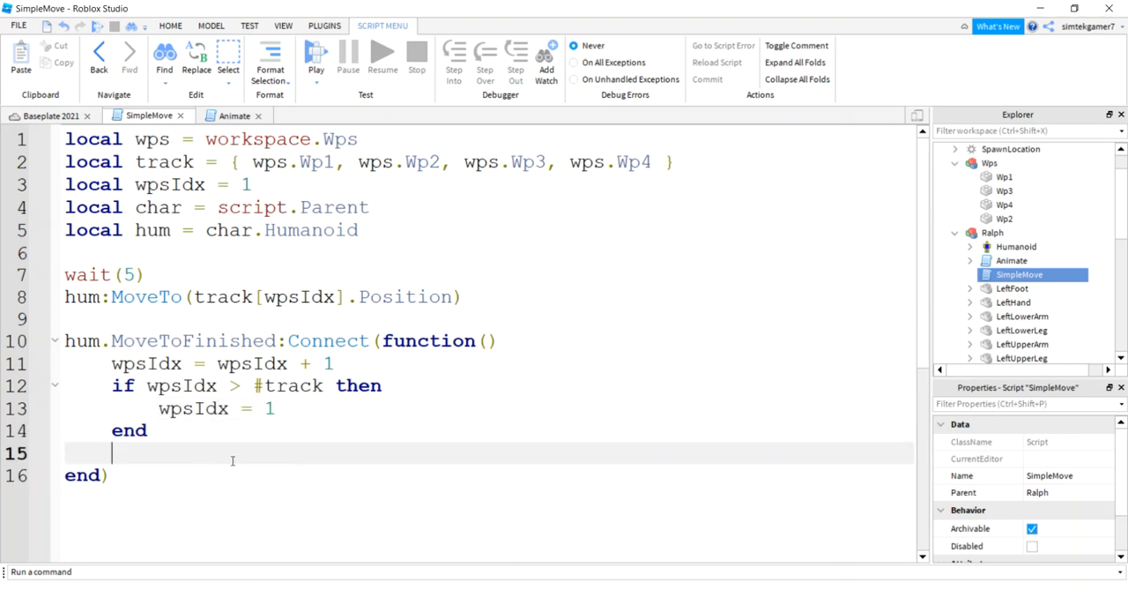
- Add hum:MoveTo(track[wpsIdx].Position) inside the handler and return to the Baseplate place tab
scroll(down, 3)
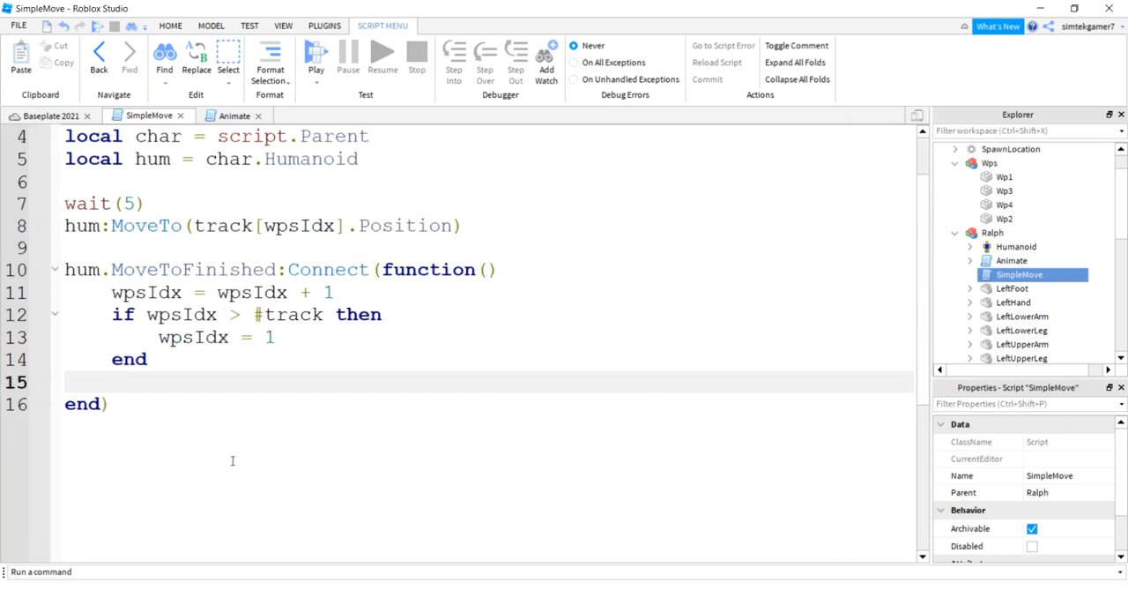
text(hum)
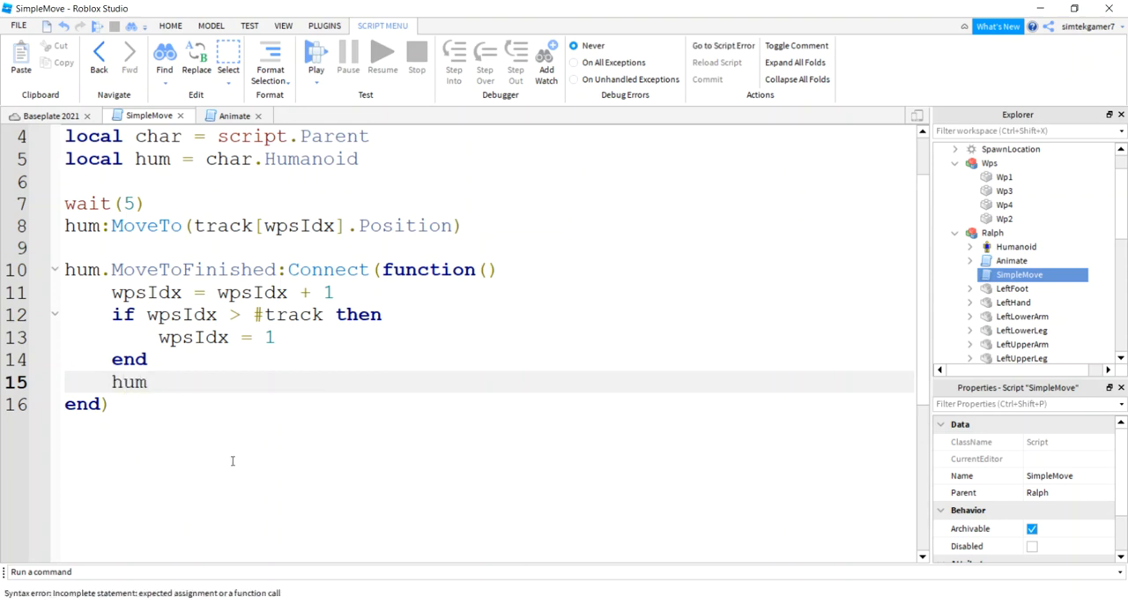
text(:Mov)
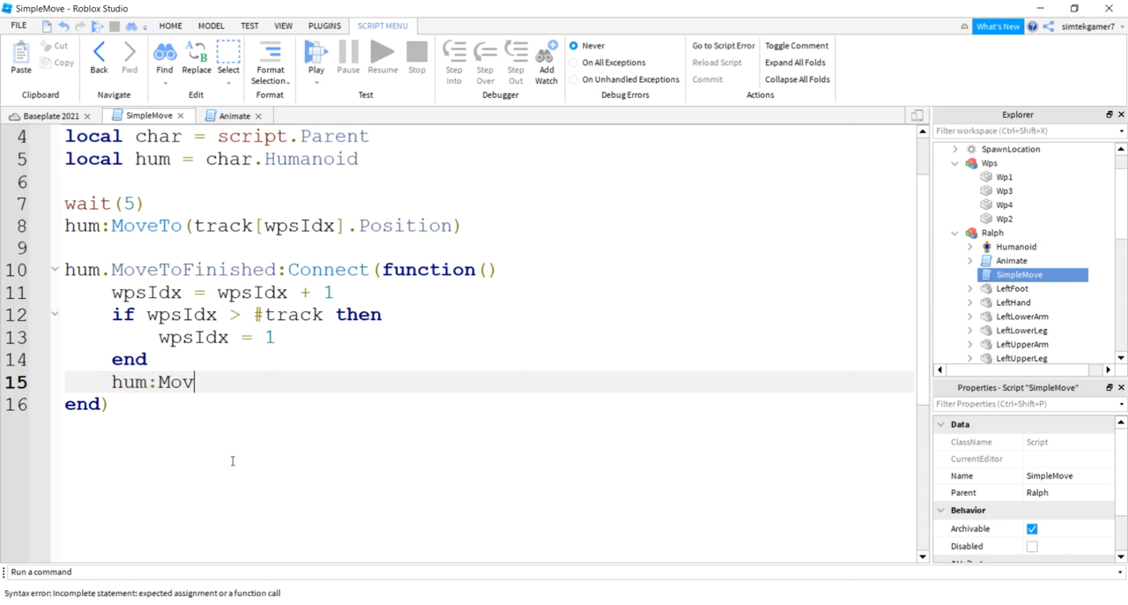
text(eTo ())
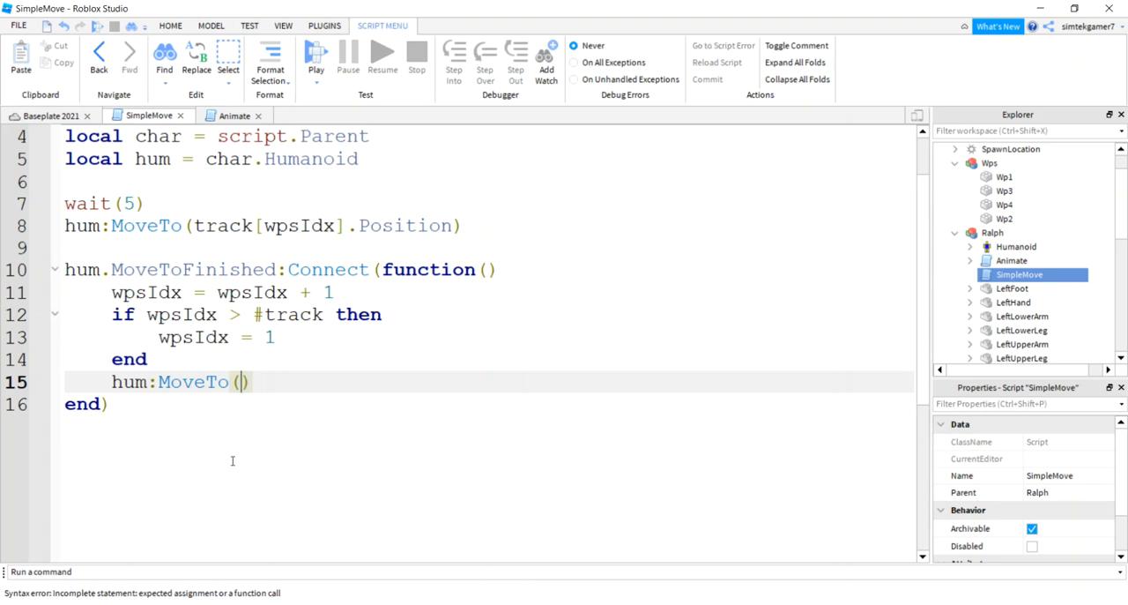
text(t)
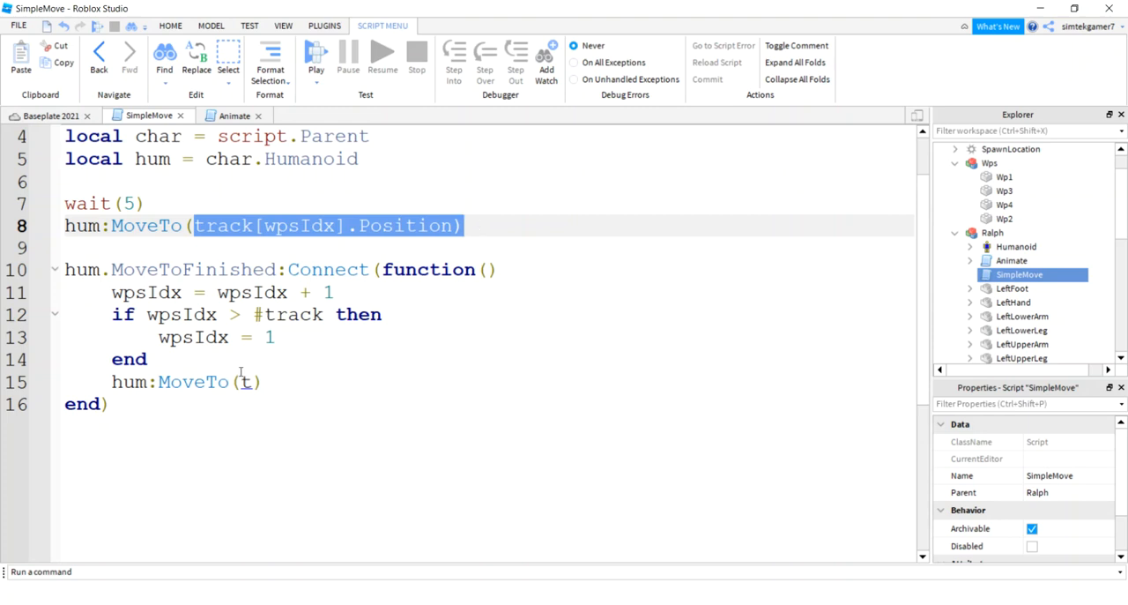
text(track[wpsIdx].Position))
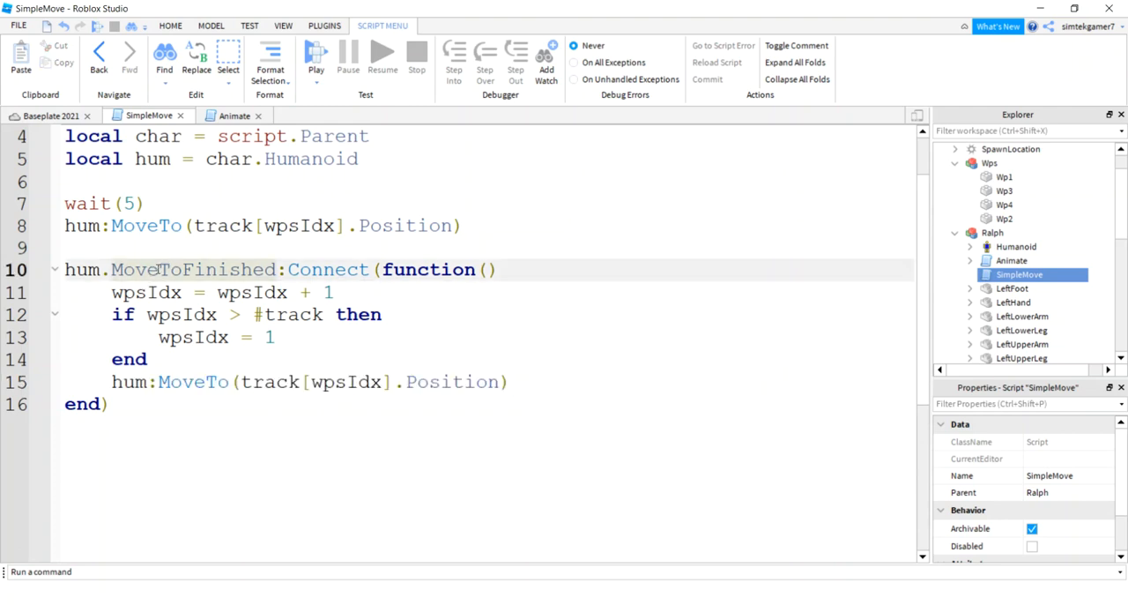
double_click(192, 268)
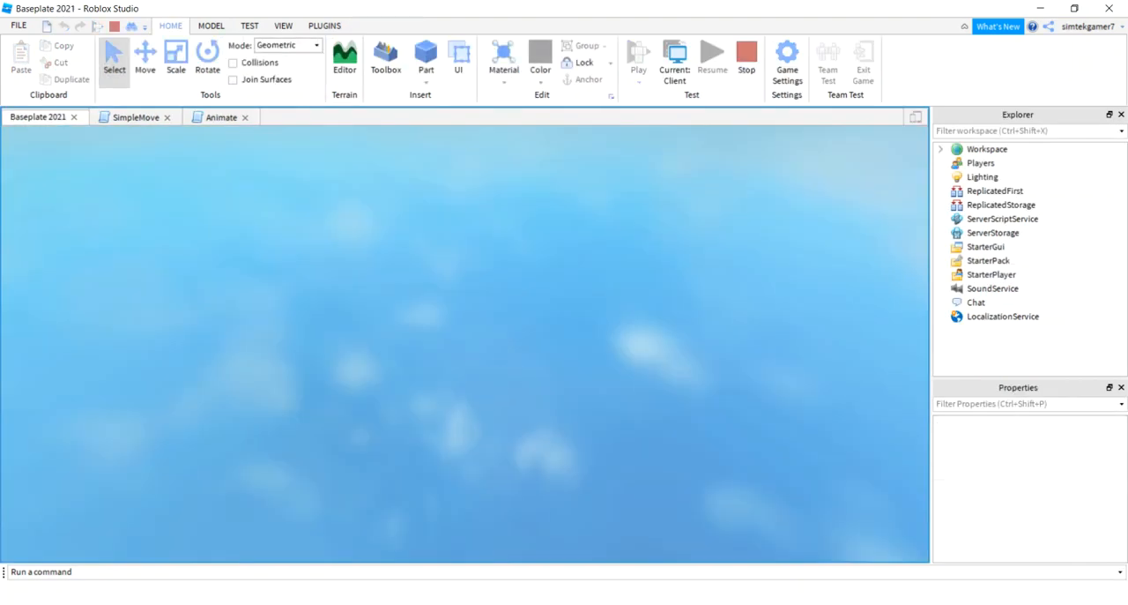
- Play-test the Baseplate 2021 place with the waypoint-loop script
click(639, 56)
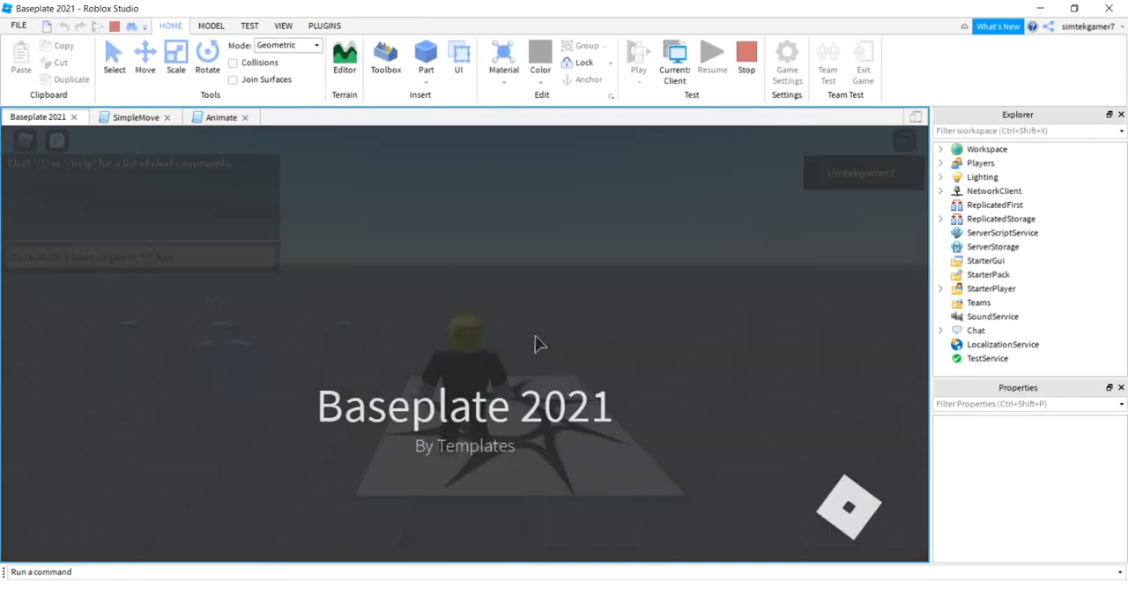